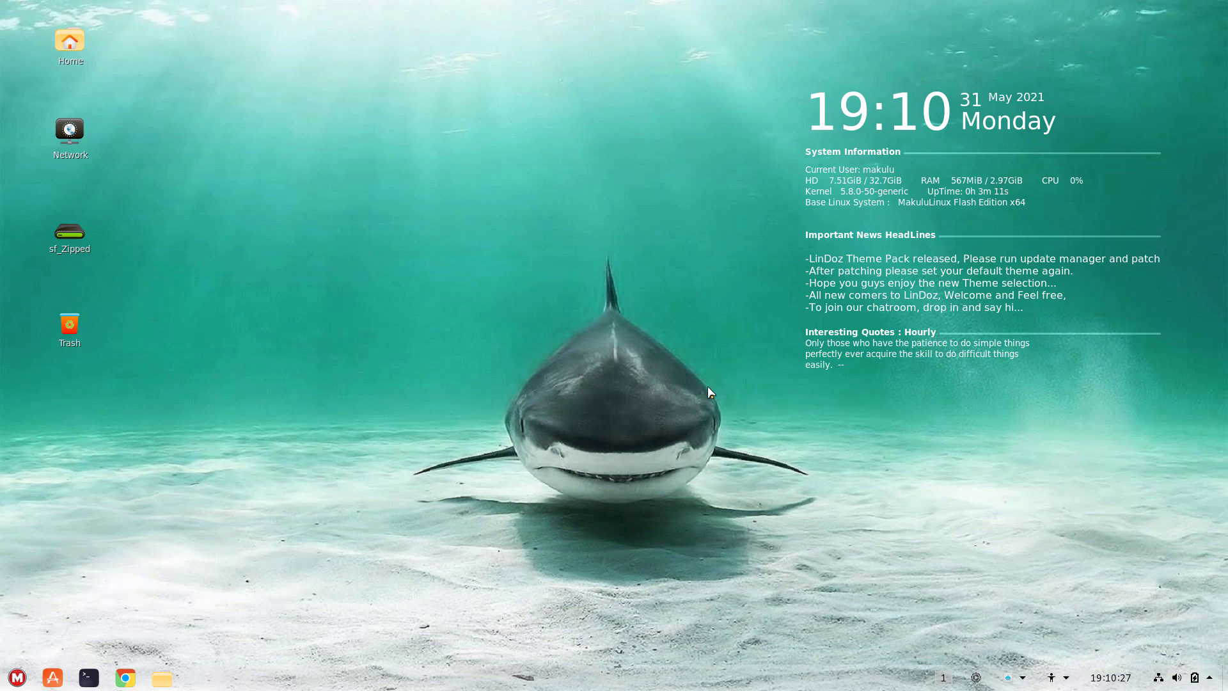
pyautogui.moveTo(558, 503)
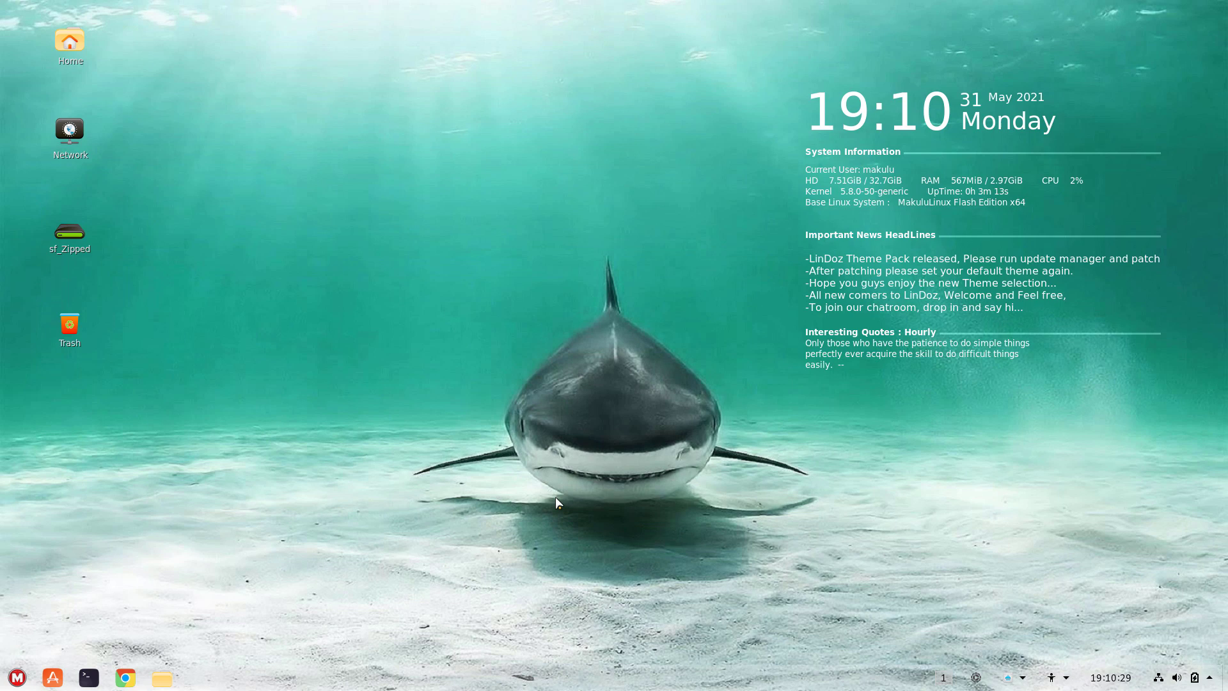
pyautogui.moveTo(791, 116)
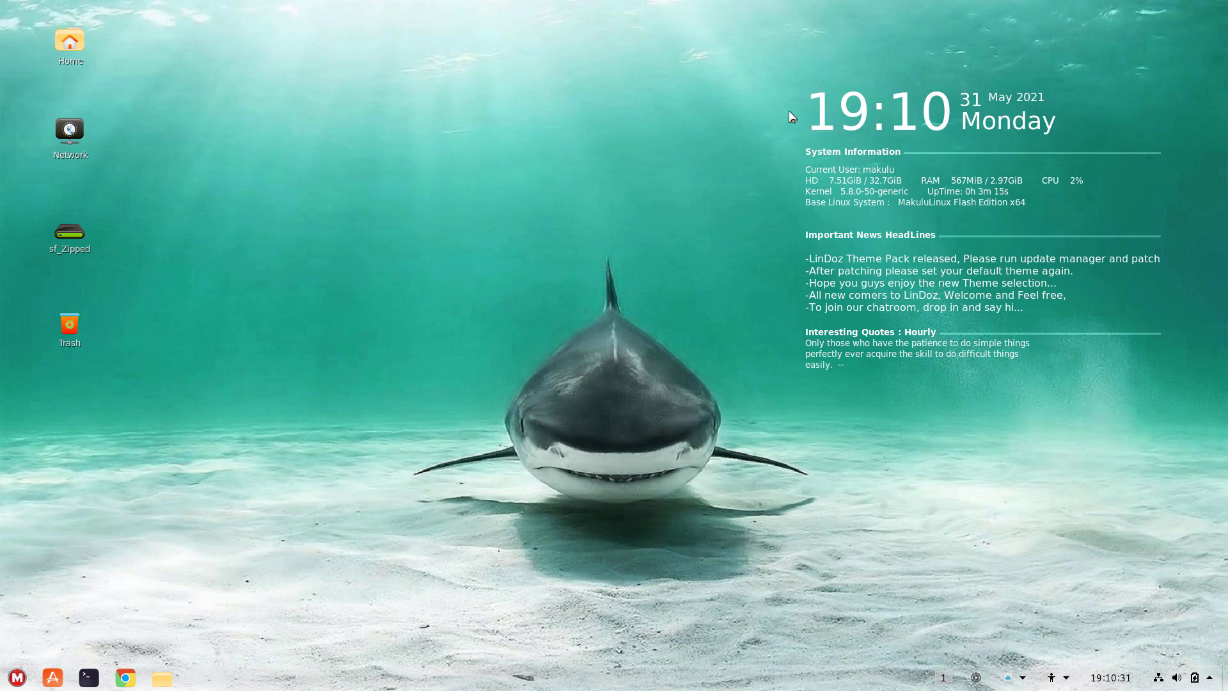
pyautogui.moveTo(809, 249)
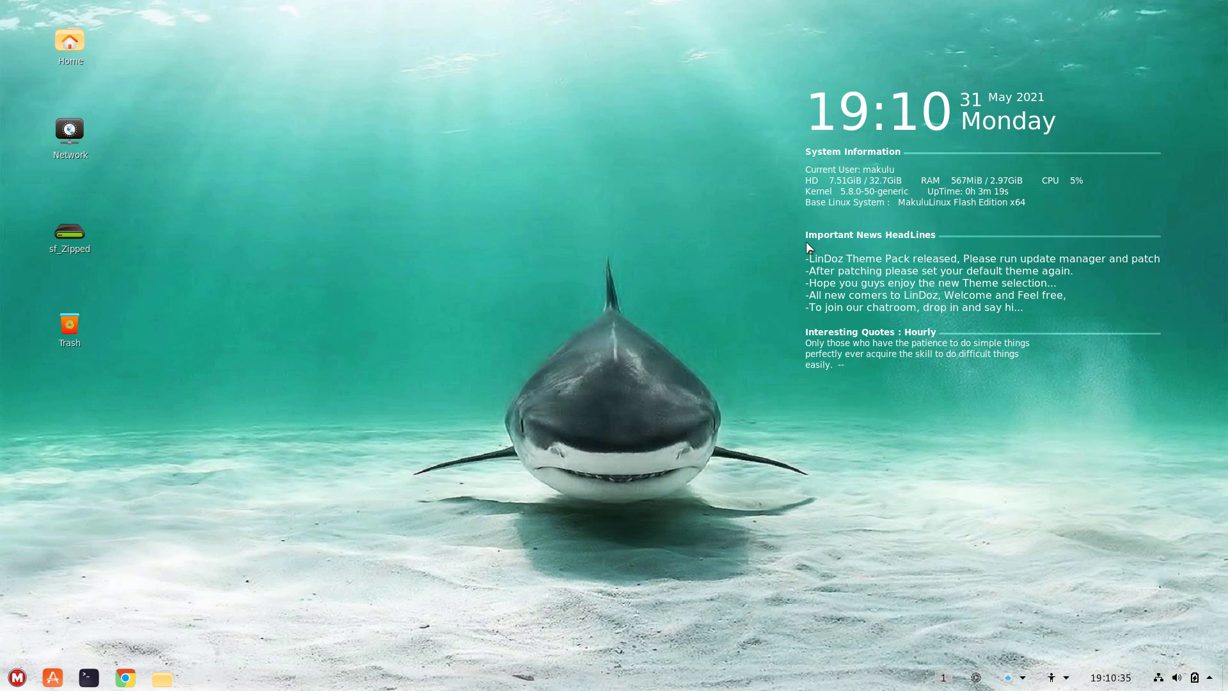
pyautogui.moveTo(73, 70)
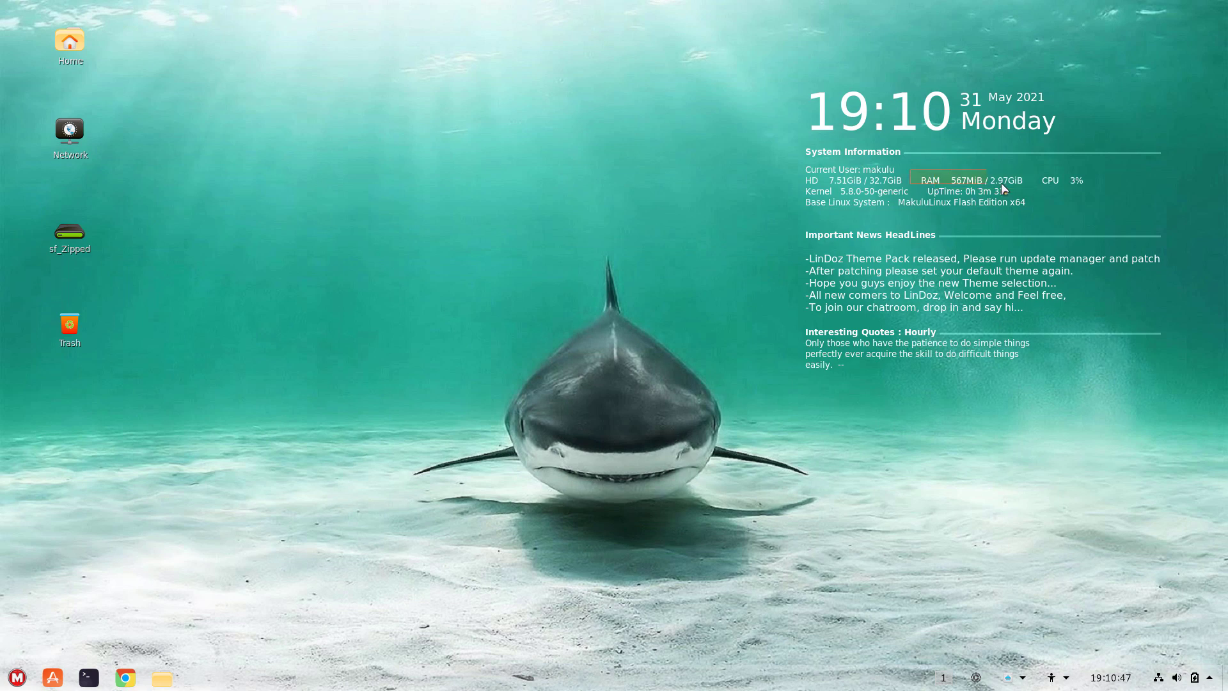
pyautogui.moveTo(1031, 197)
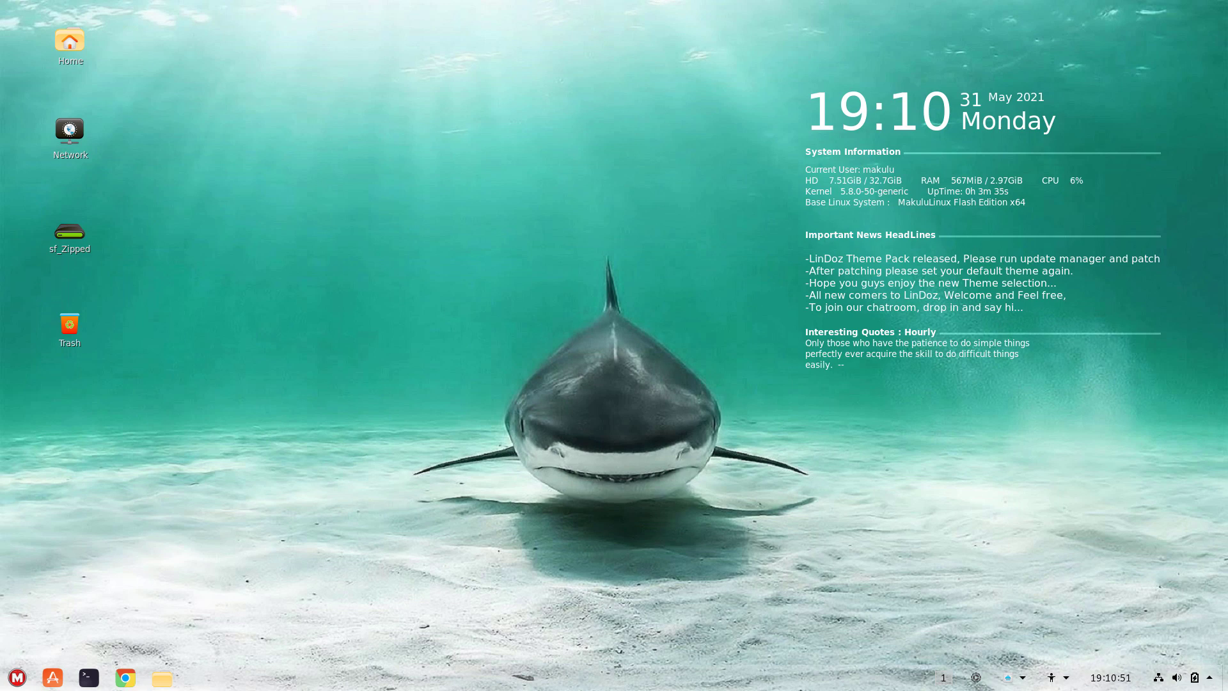
pyautogui.moveTo(1008, 687)
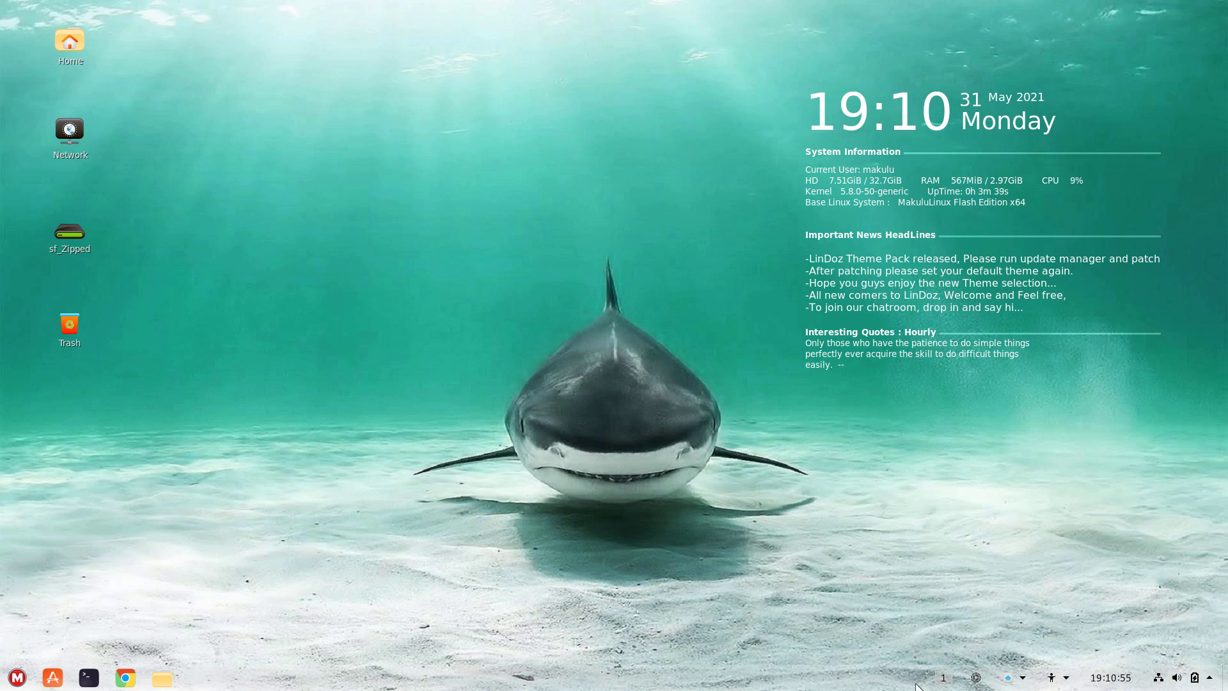
pyautogui.moveTo(52, 678)
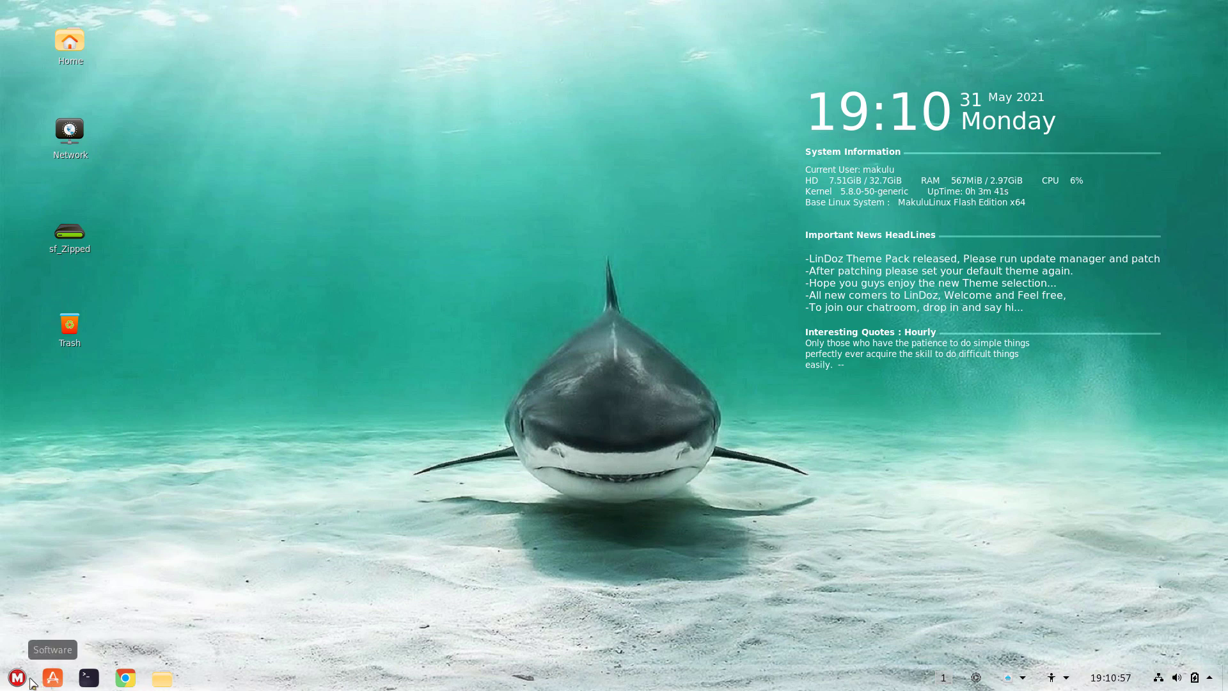
pyautogui.moveTo(863, 590)
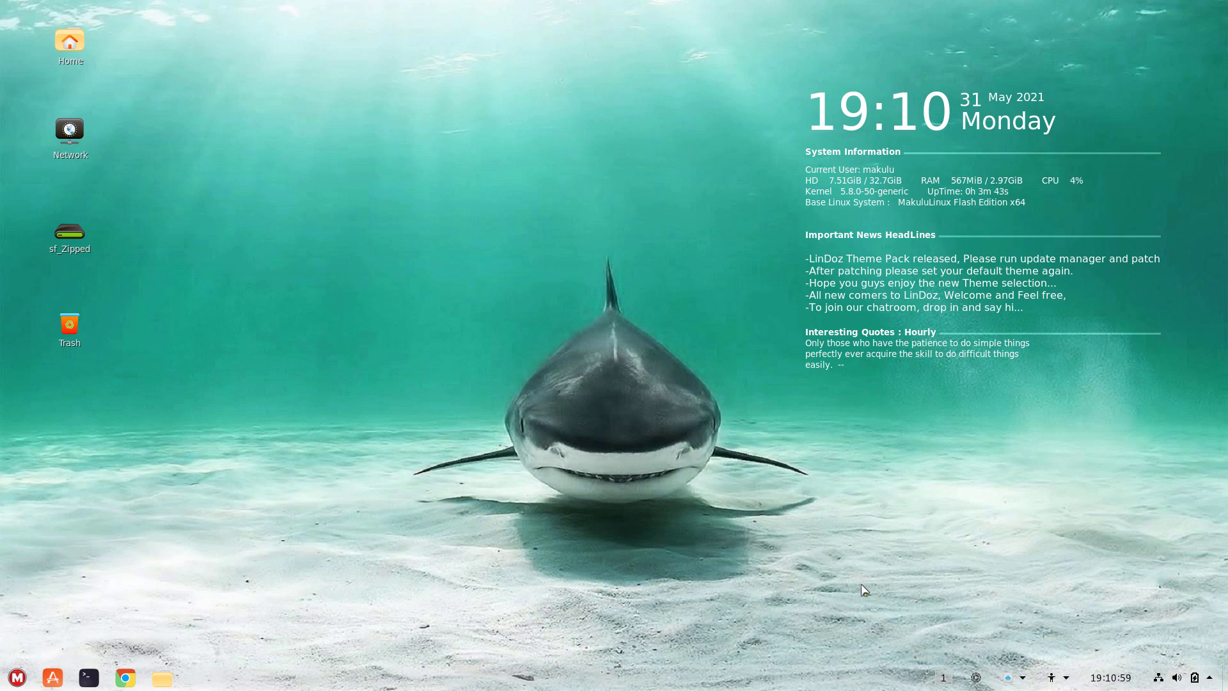
pyautogui.moveTo(494, 275)
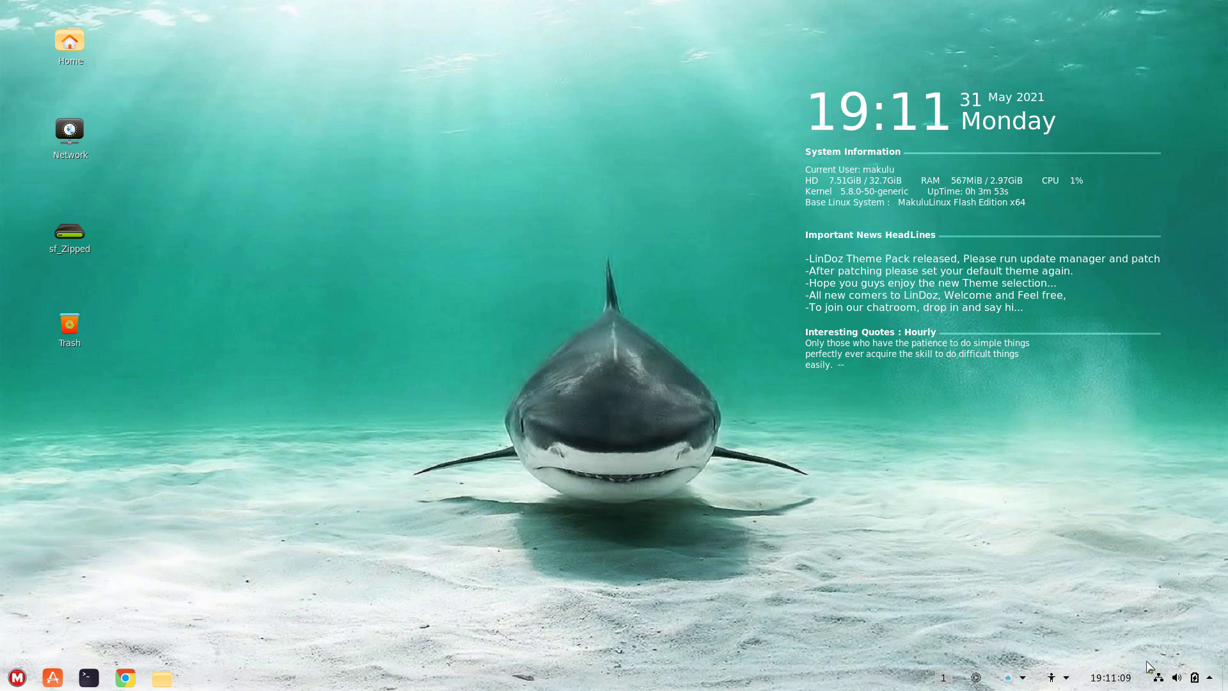
pyautogui.moveTo(239, 670)
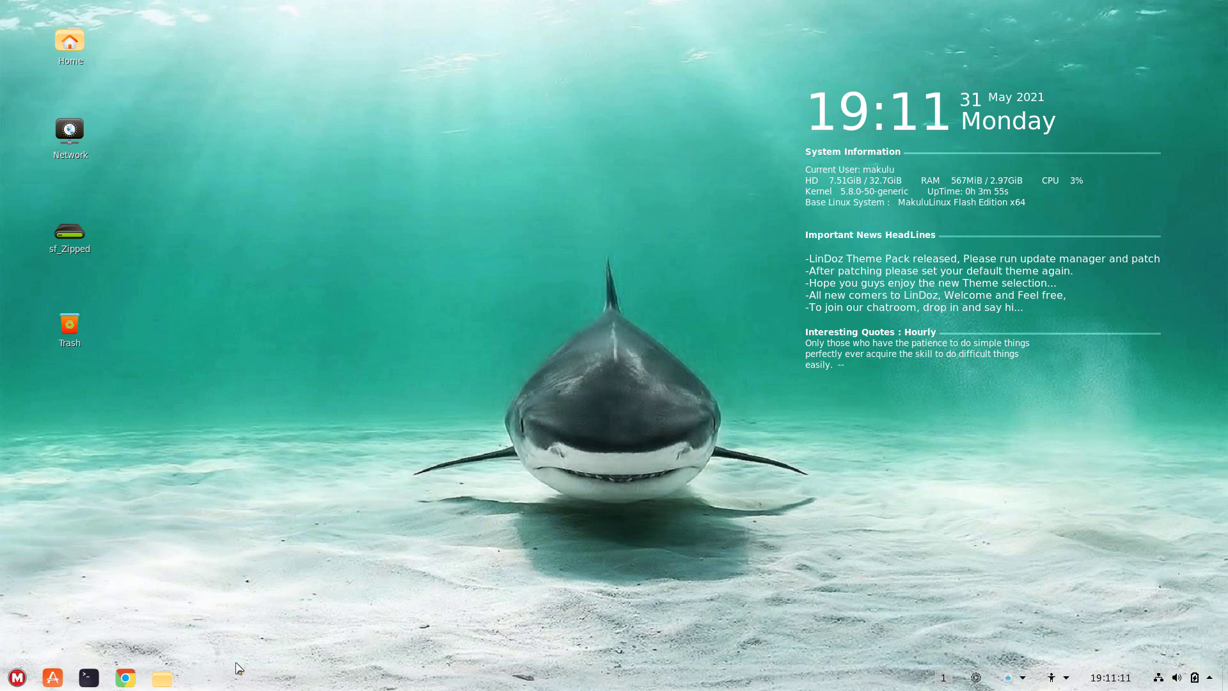
pyautogui.moveTo(225, 588)
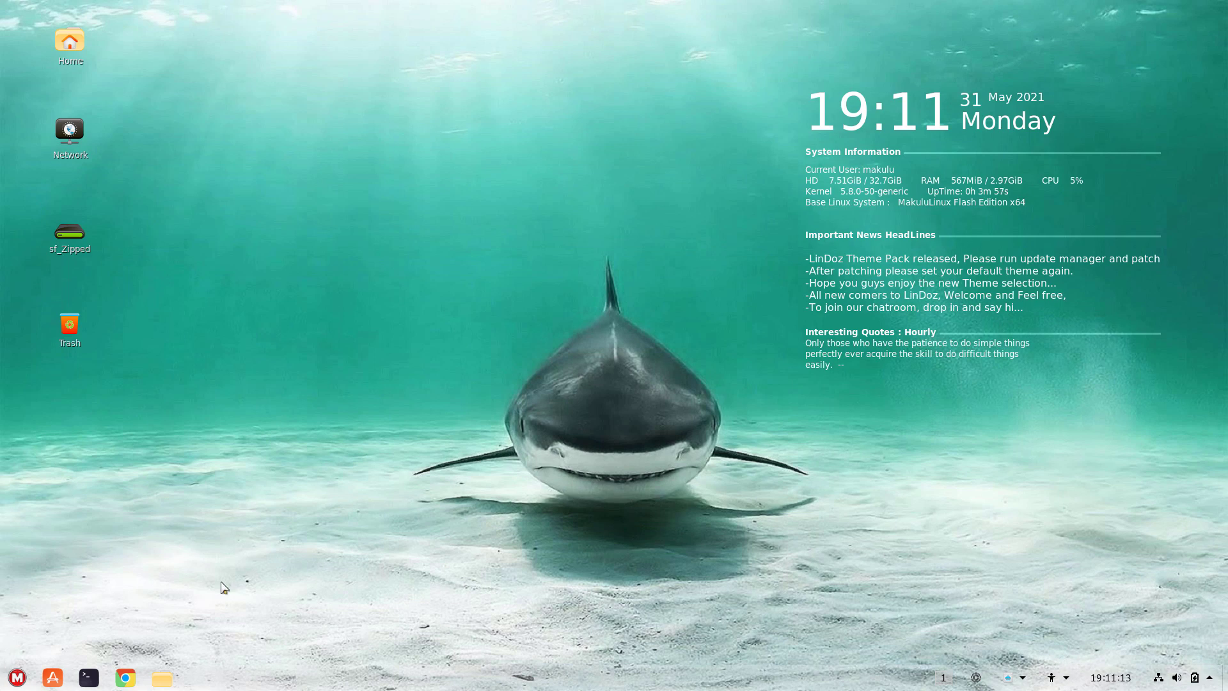
pyautogui.moveTo(419, 509)
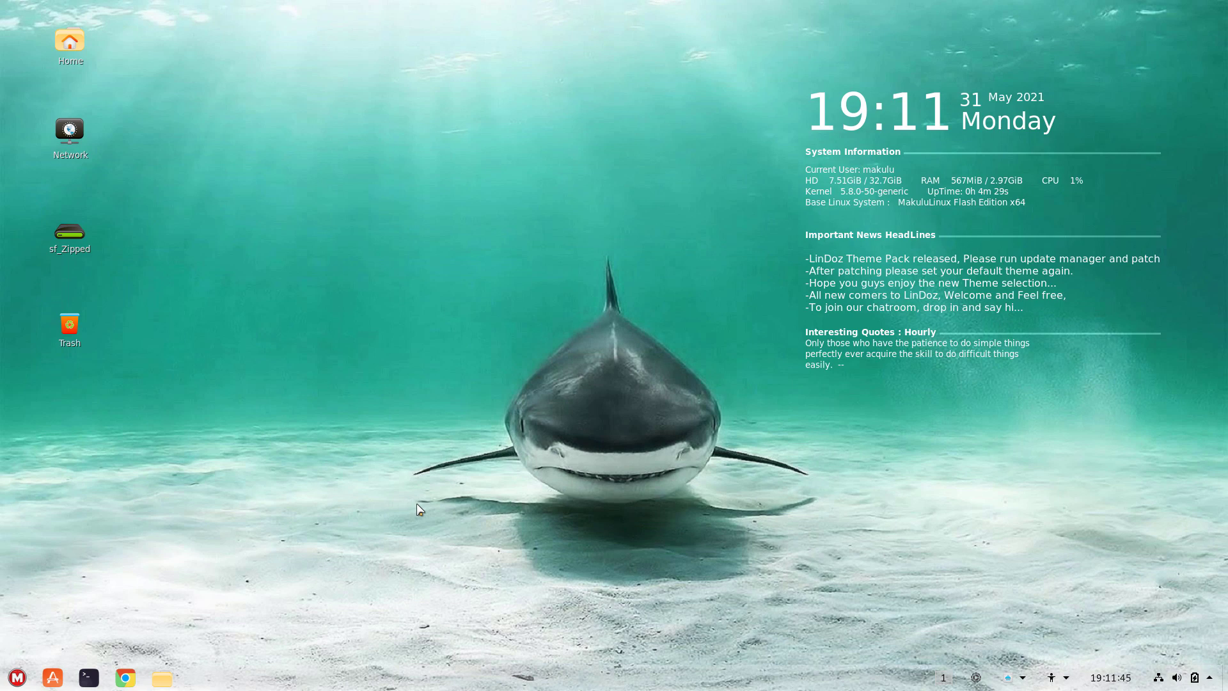
pyautogui.moveTo(261, 486)
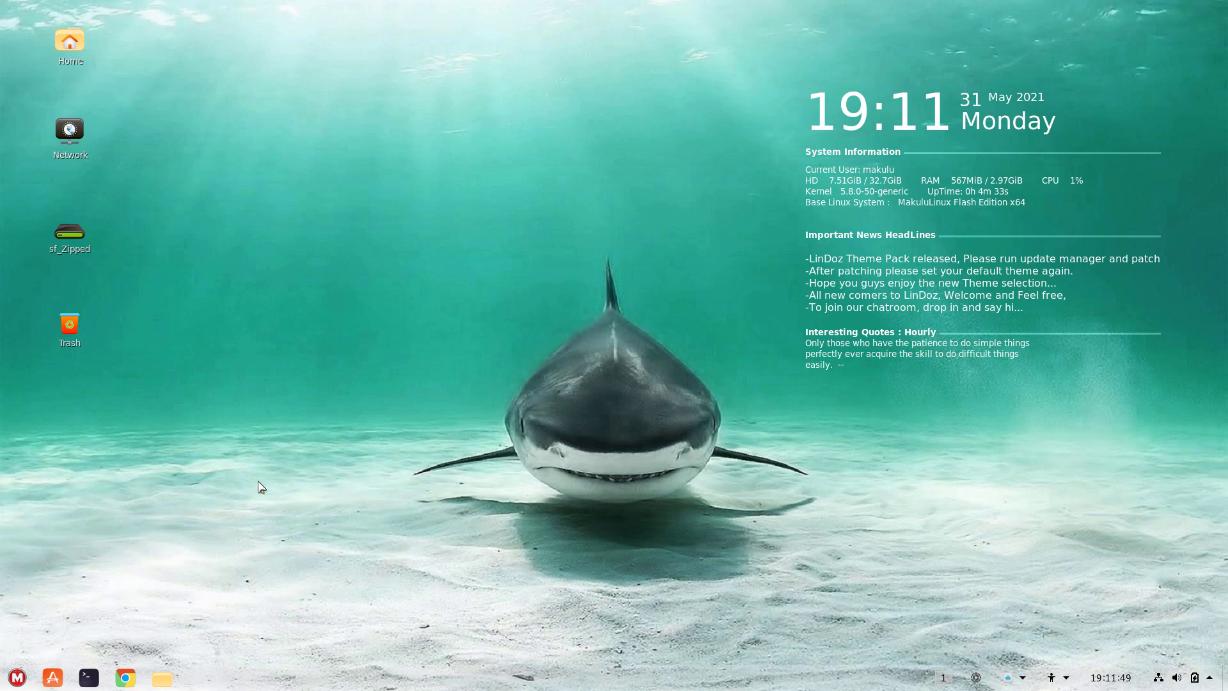
pyautogui.moveTo(596, 195)
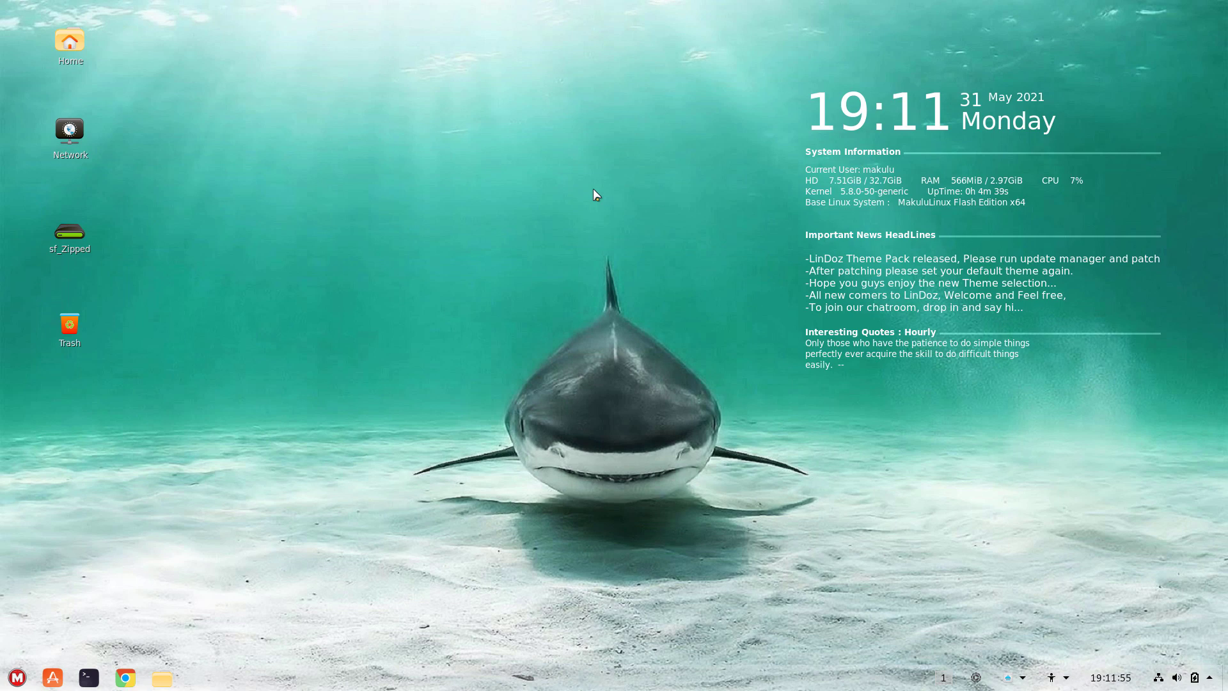
pyautogui.moveTo(426, 154)
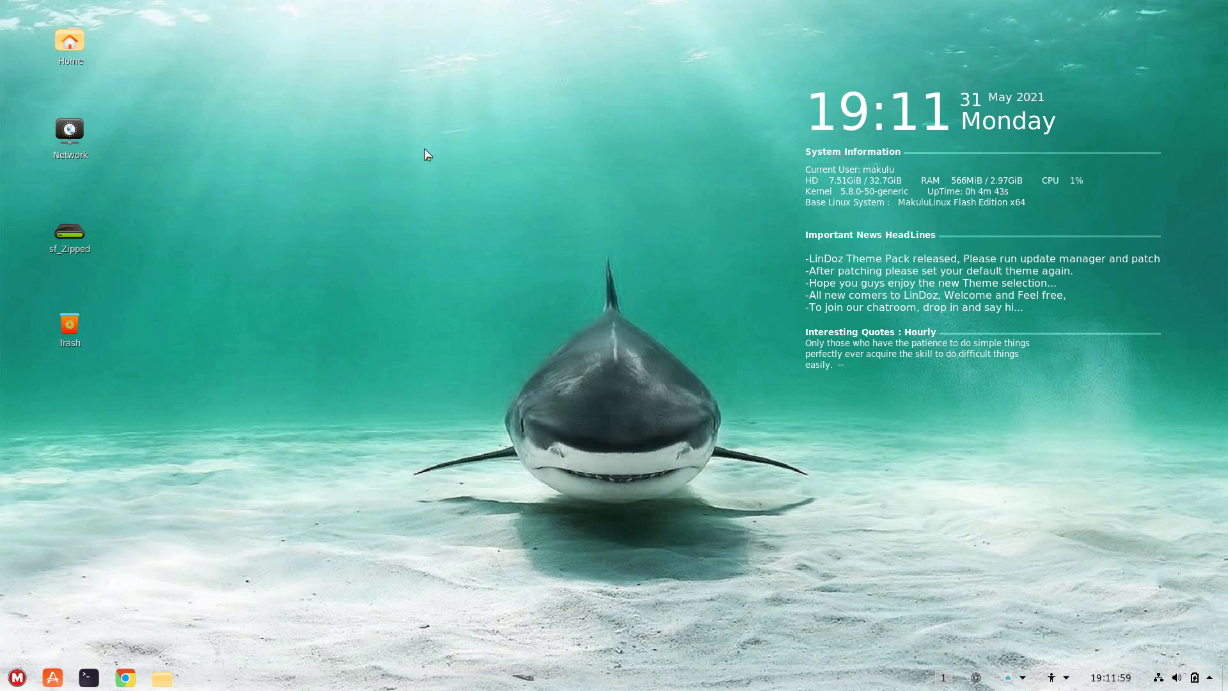
pyautogui.moveTo(387, 524)
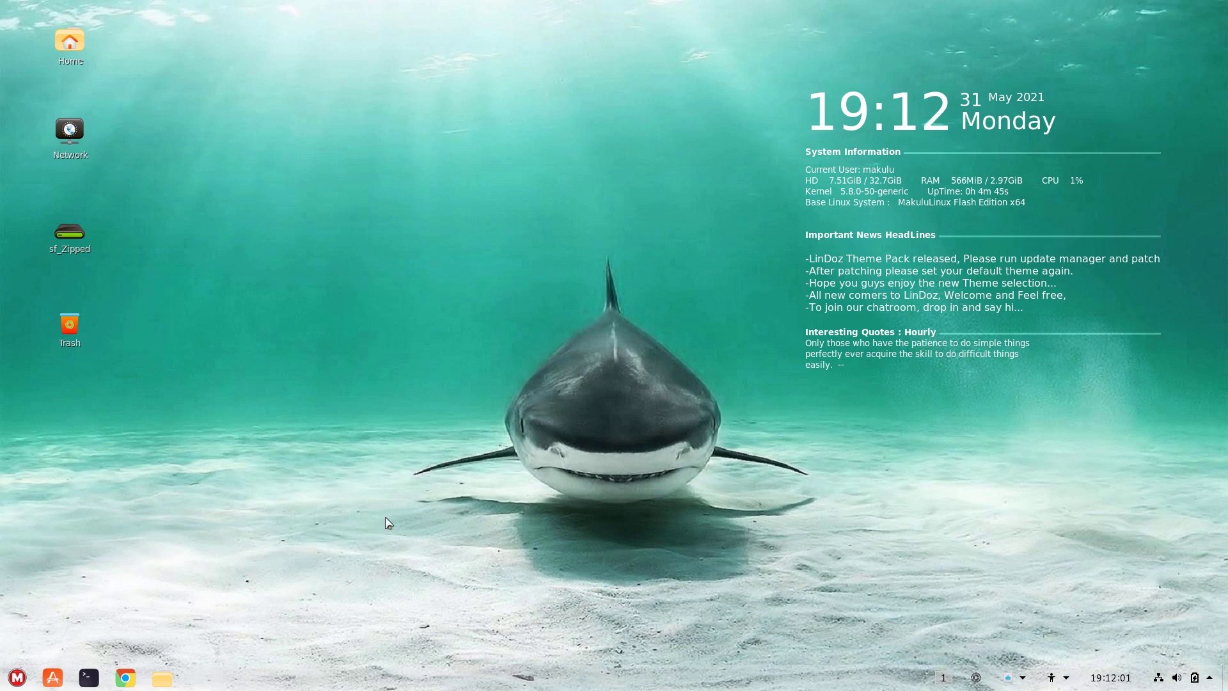
pyautogui.moveTo(241, 612)
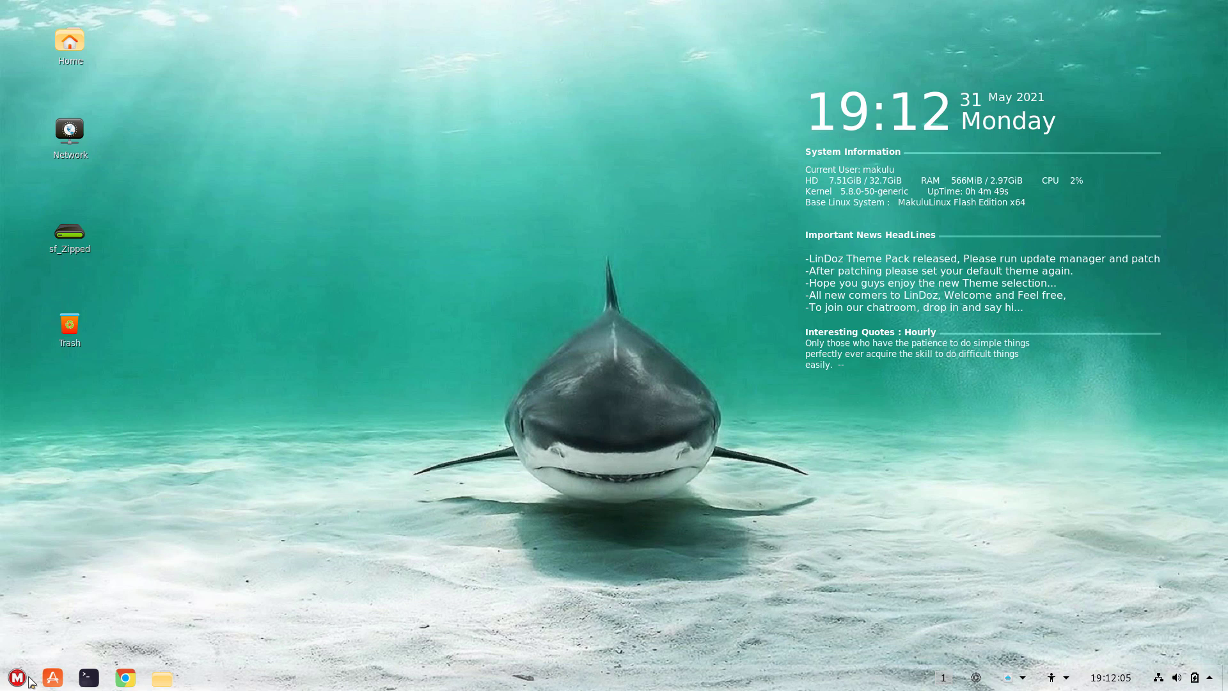
# Browse the full list of installed programs in the applications menu.
pyautogui.click(15, 677)
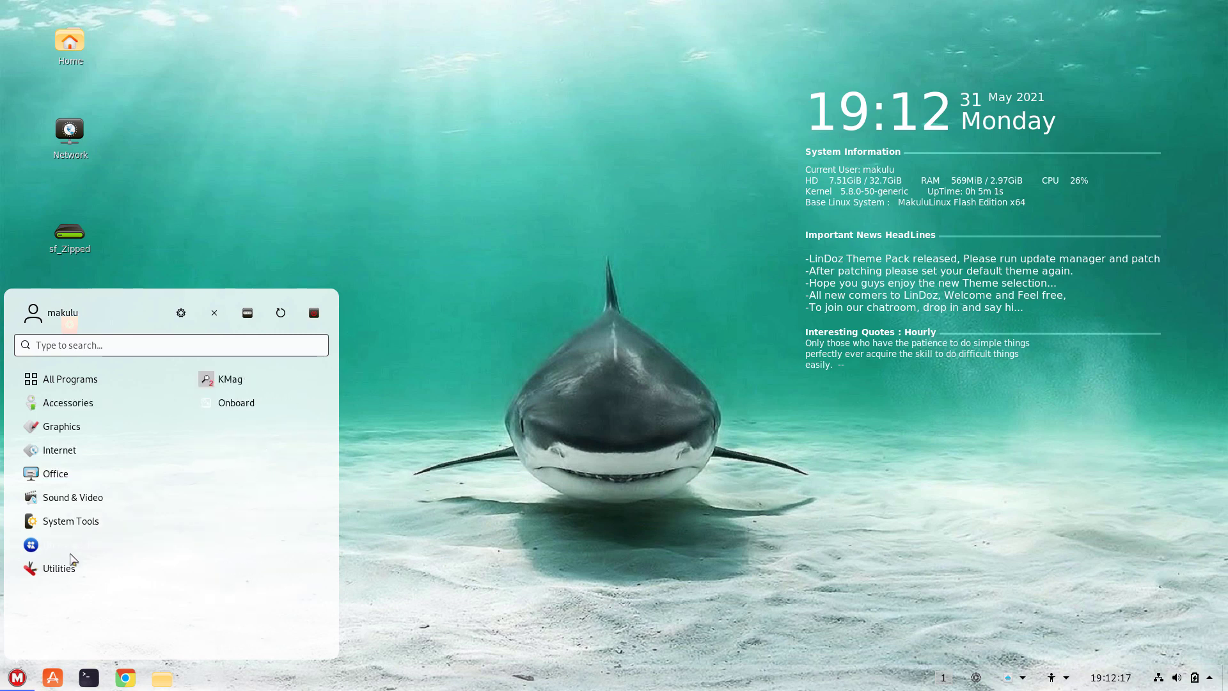
pyautogui.click(69, 379)
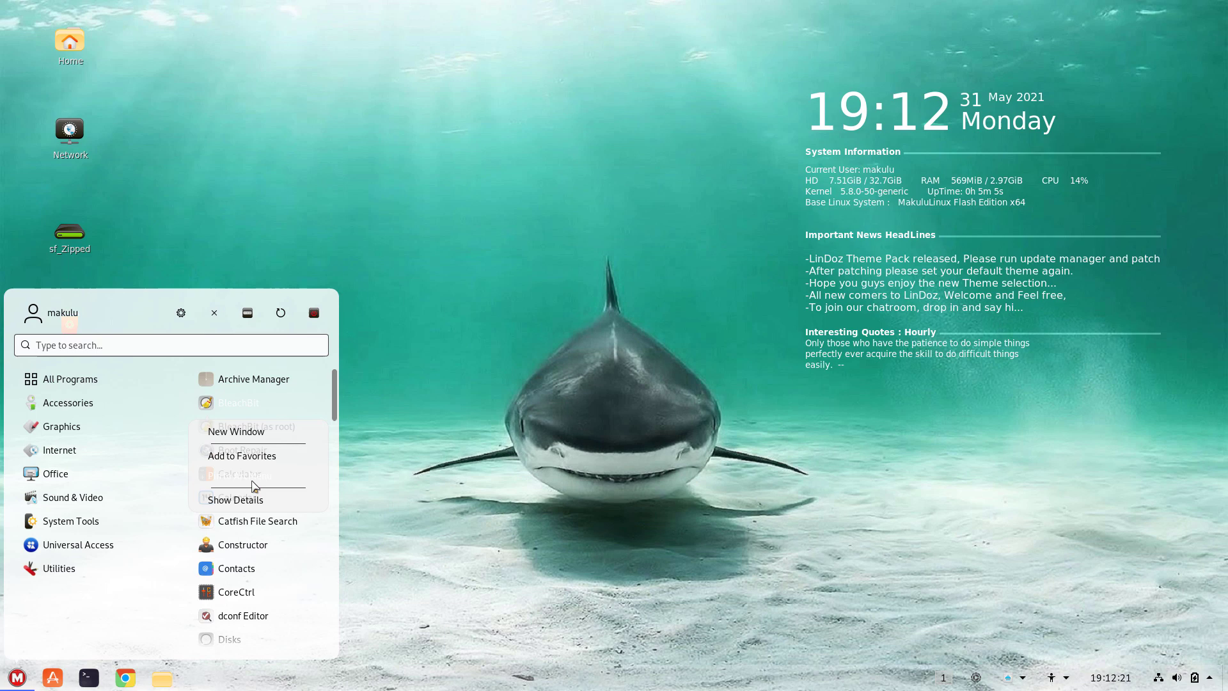
pyautogui.click(114, 596)
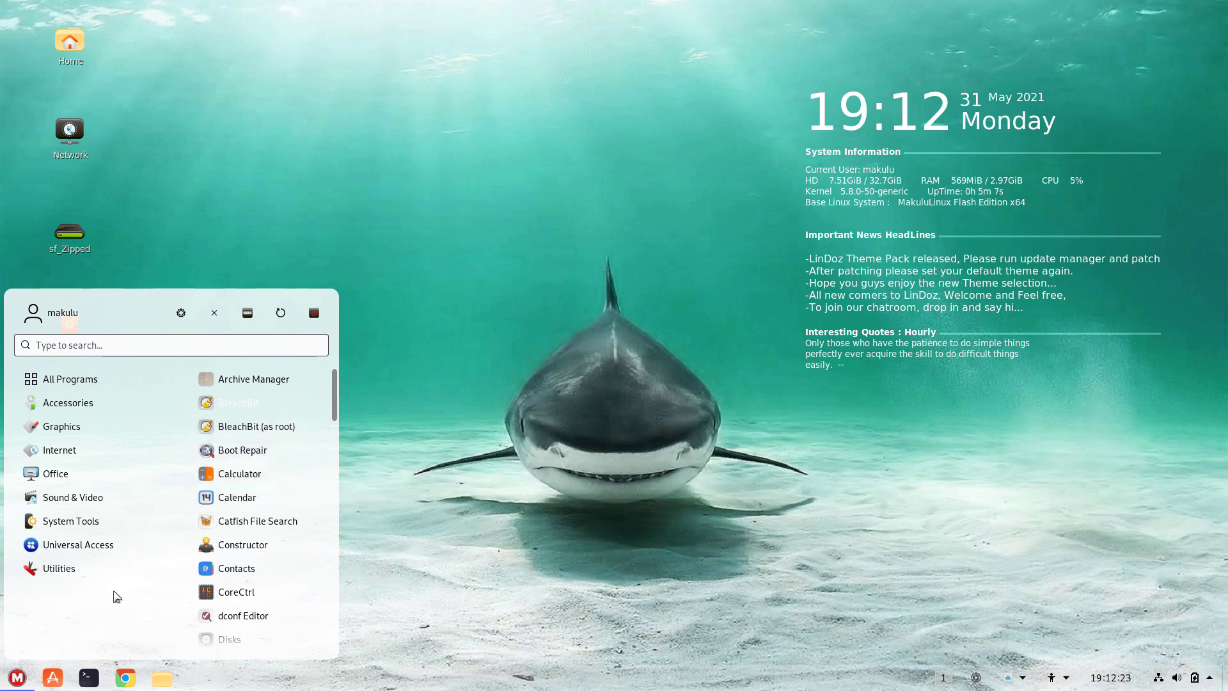
pyautogui.scroll(-3)
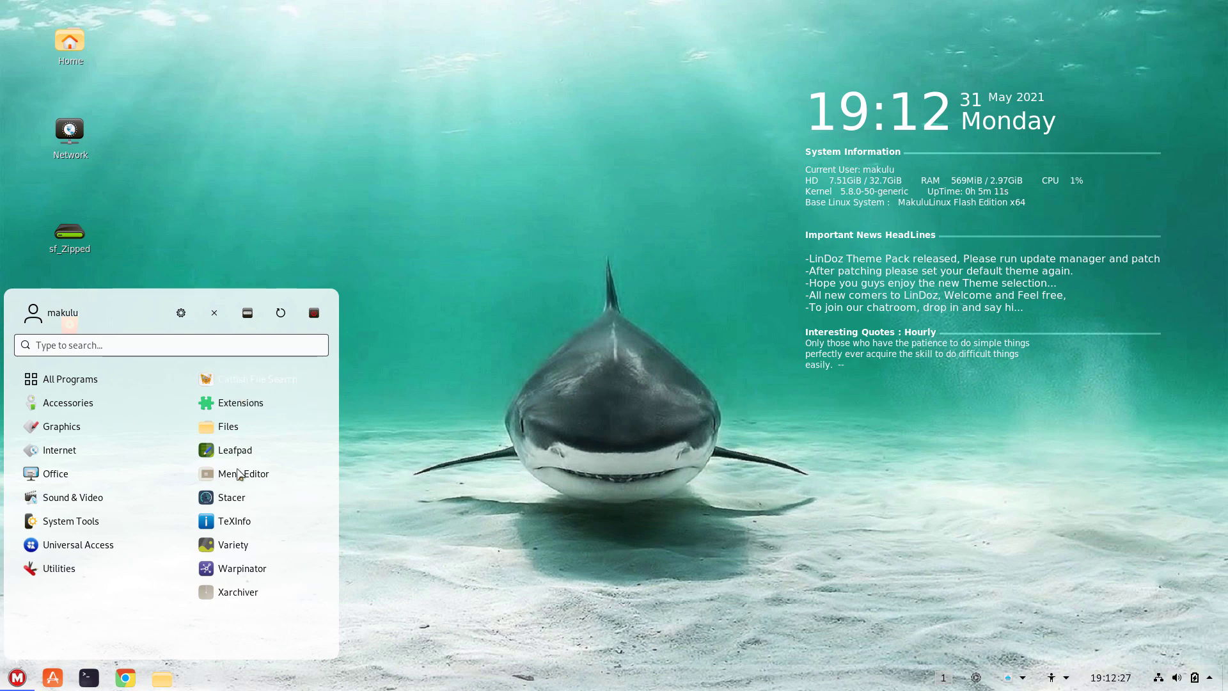
pyautogui.moveTo(243, 473)
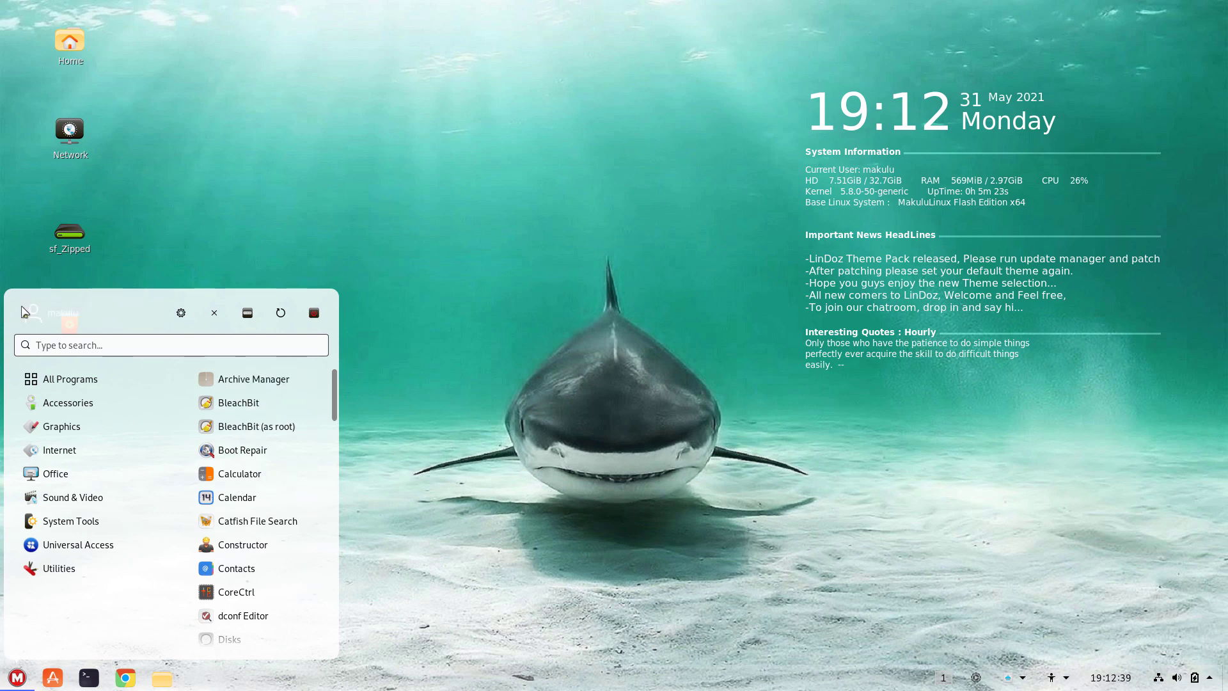
pyautogui.moveTo(334, 330)
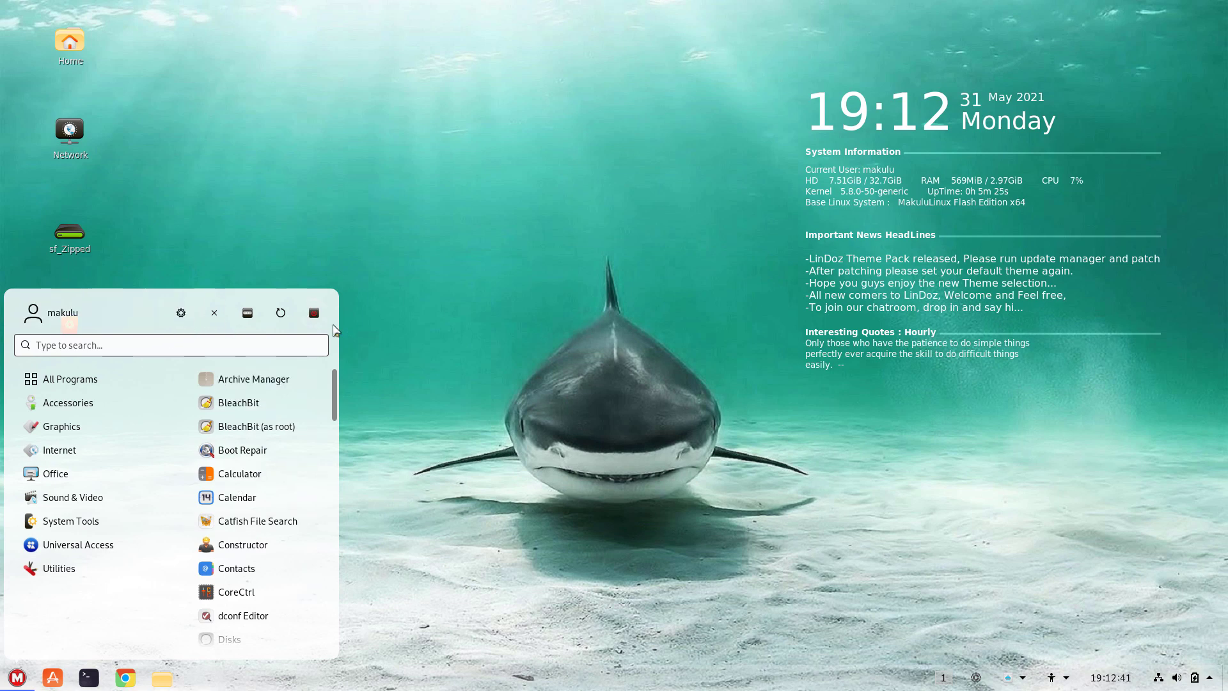
pyautogui.moveTo(385, 321)
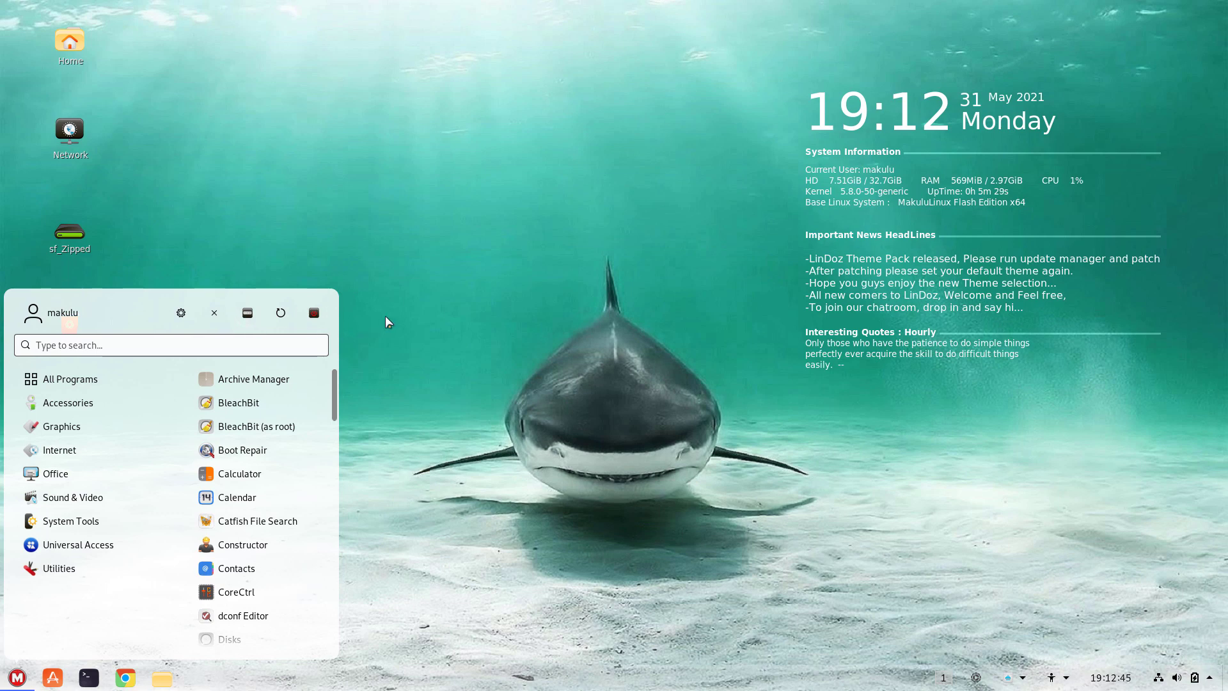
pyautogui.moveTo(333, 329)
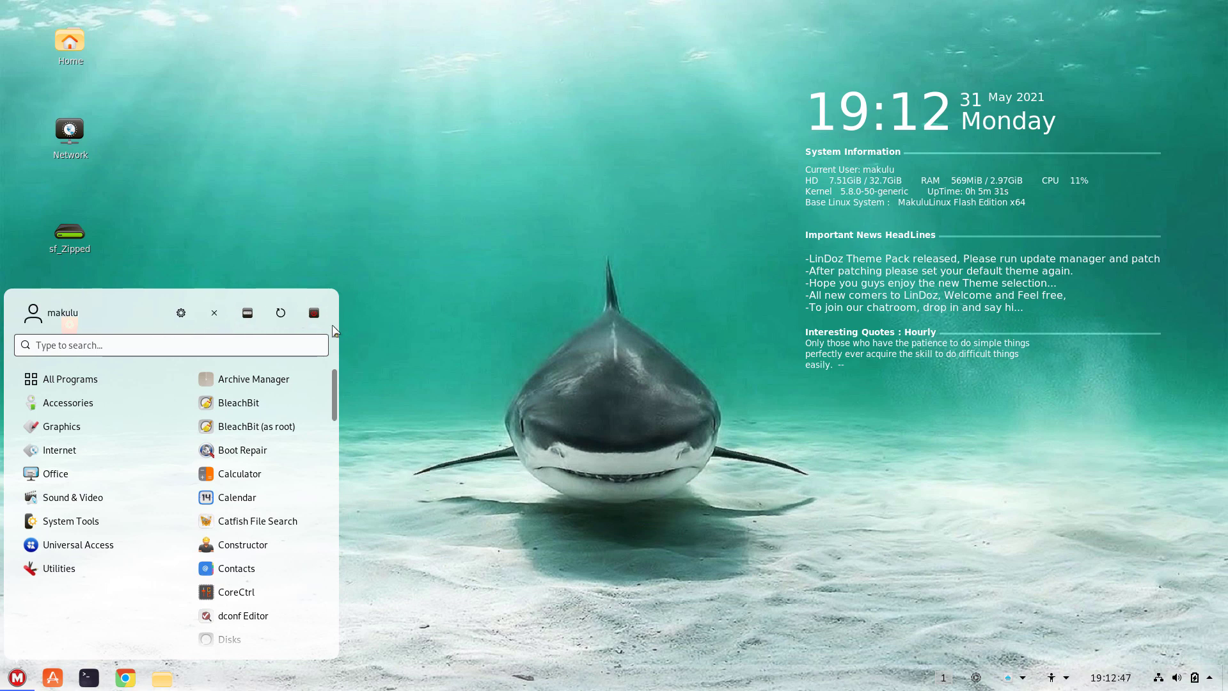
pyautogui.moveTo(262, 317)
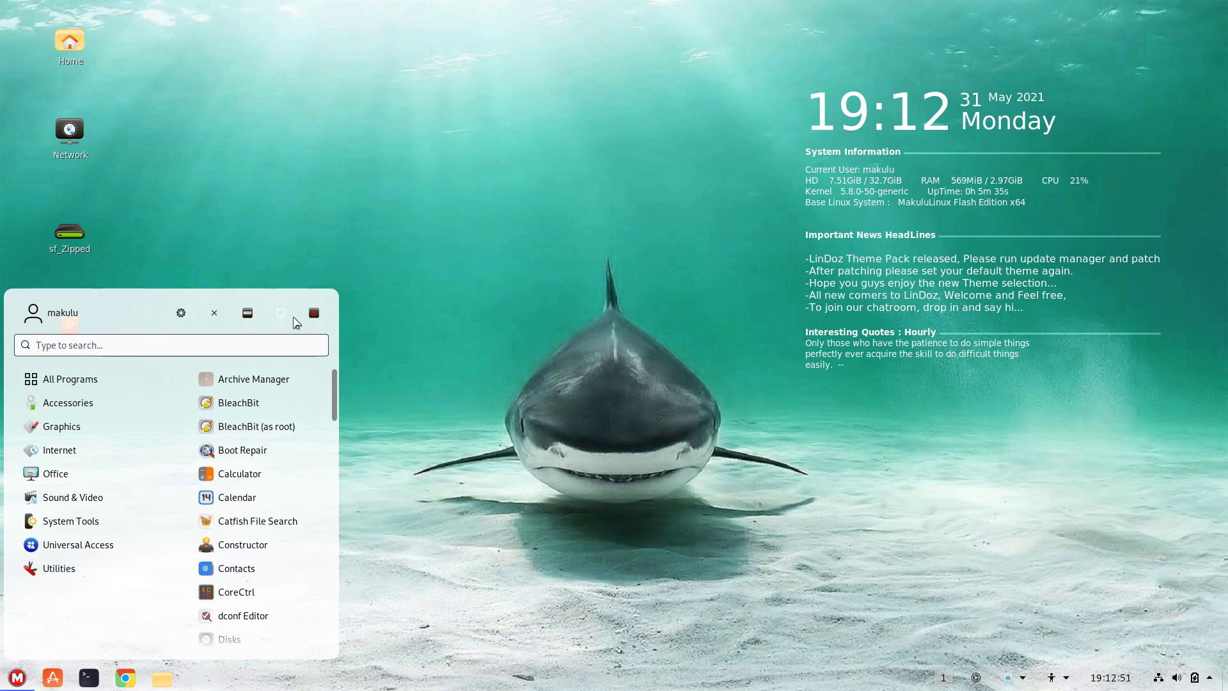
pyautogui.moveTo(251, 650)
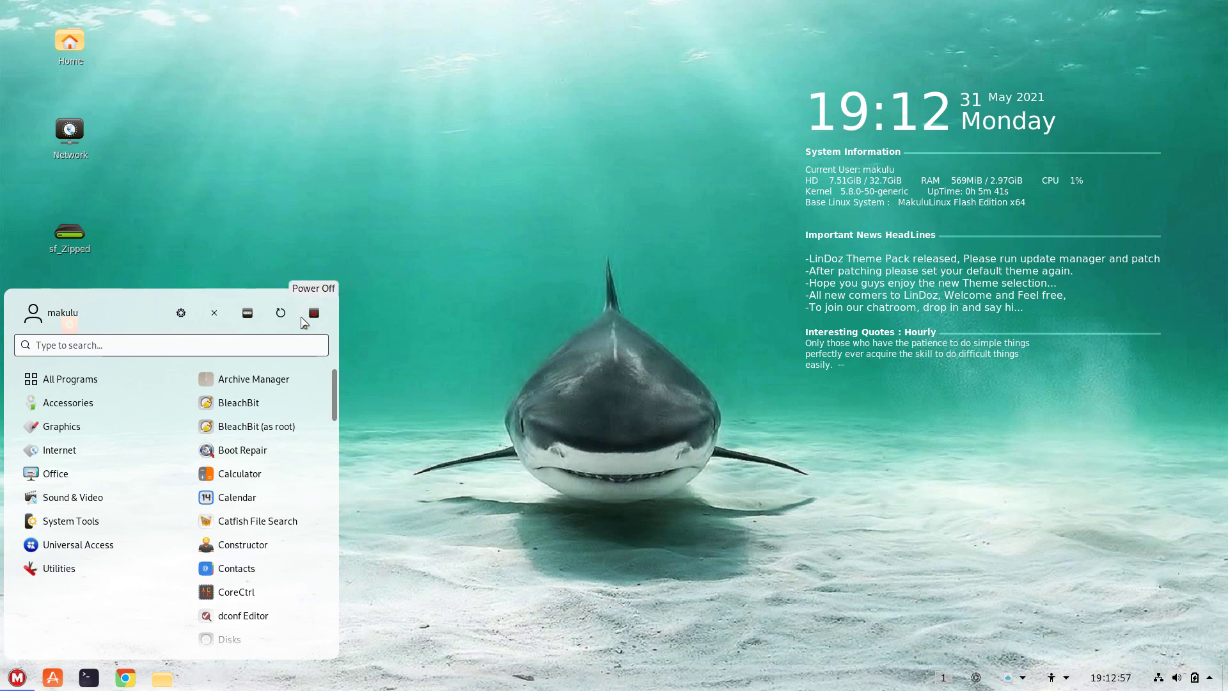
pyautogui.moveTo(618, 311)
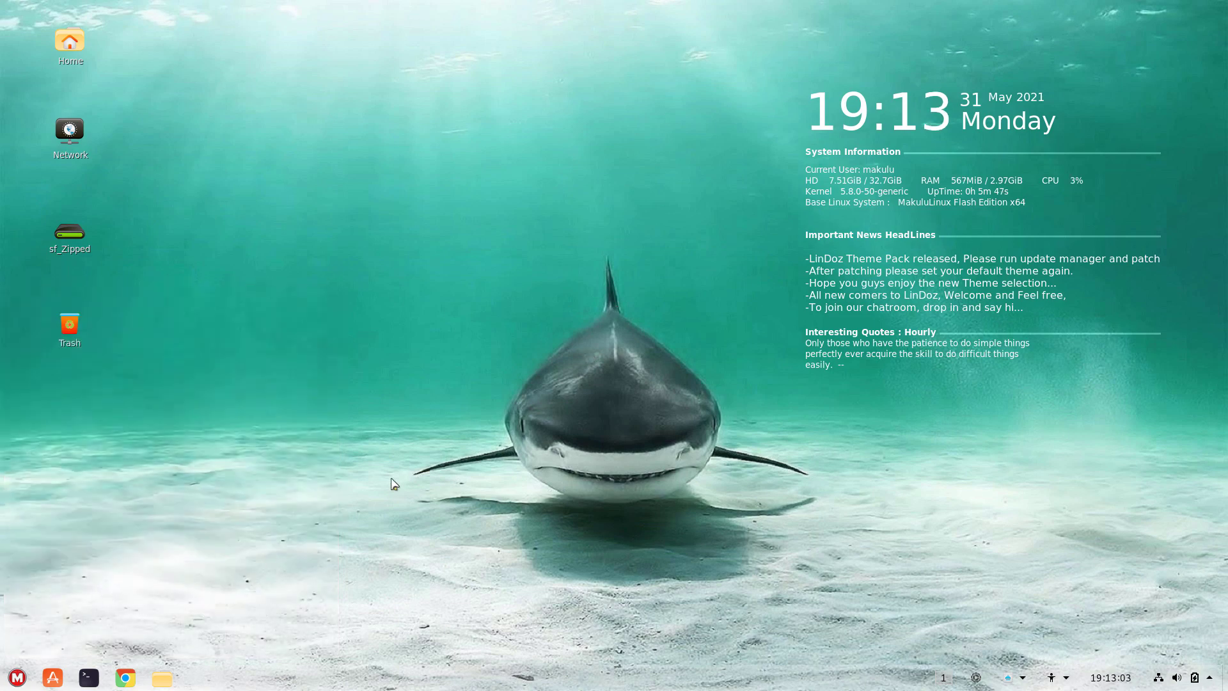
pyautogui.moveTo(437, 210)
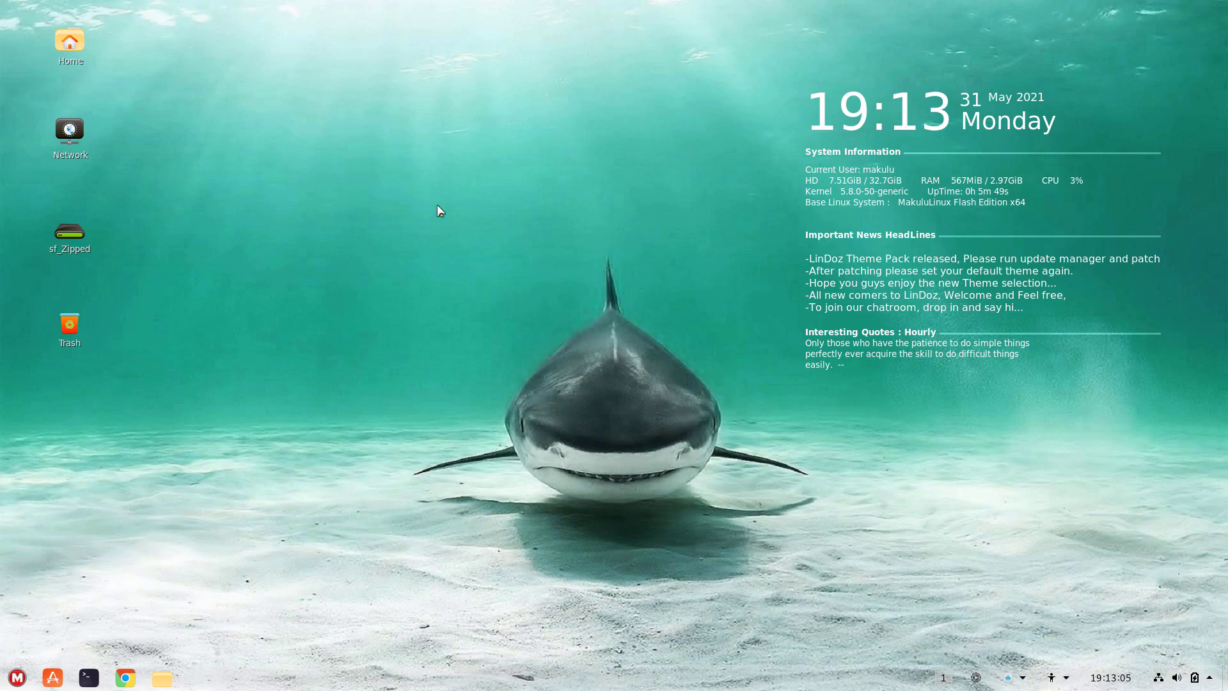
# Bring up the Layout Manager with its top and bottom panel choices from the desktop menu.
pyautogui.rightClick(439, 210)
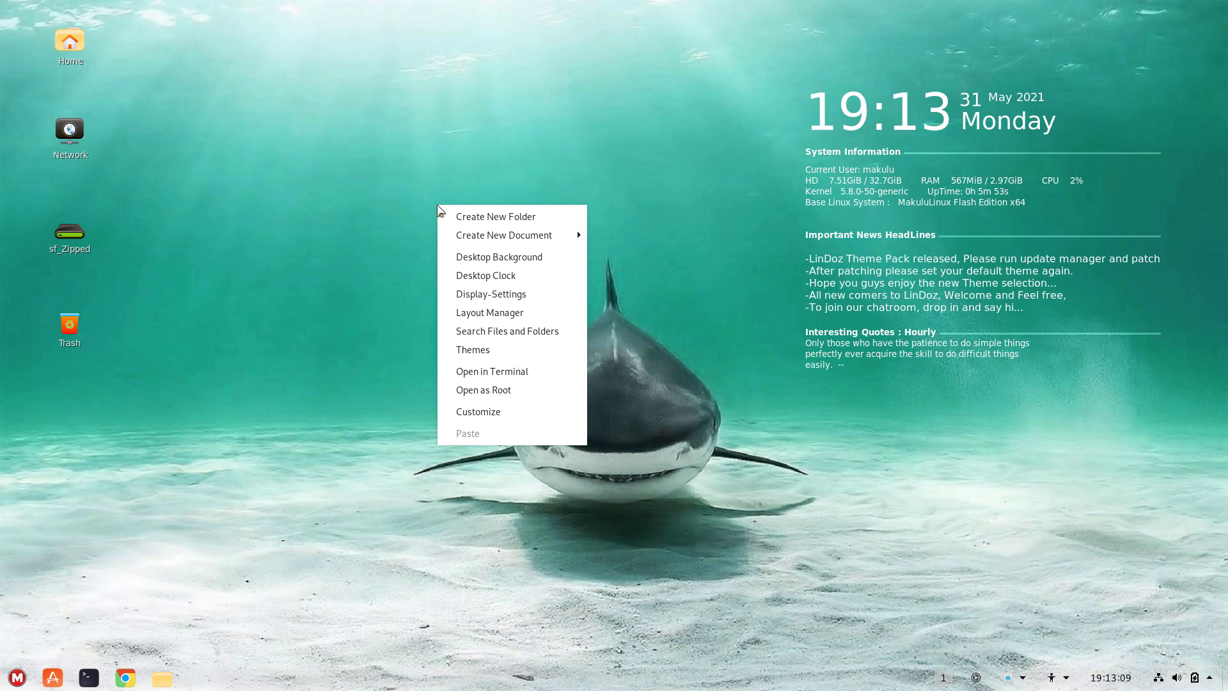
pyautogui.click(481, 322)
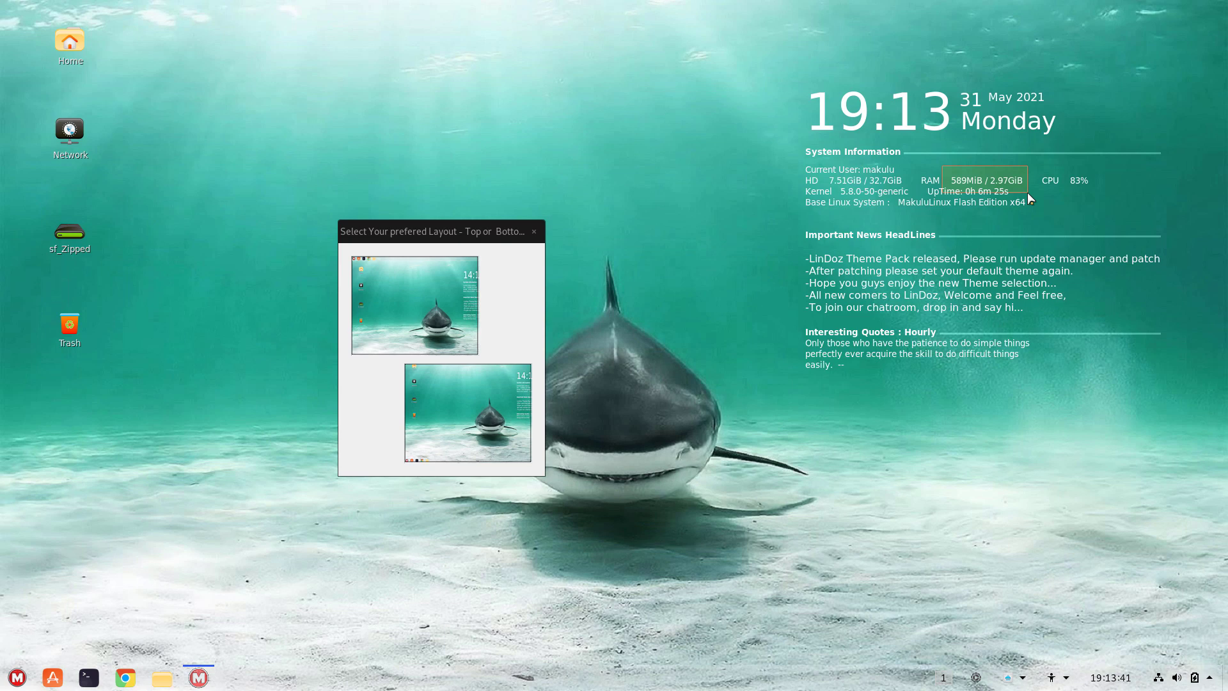
pyautogui.moveTo(437, 231); pyautogui.dragTo(457, 192)
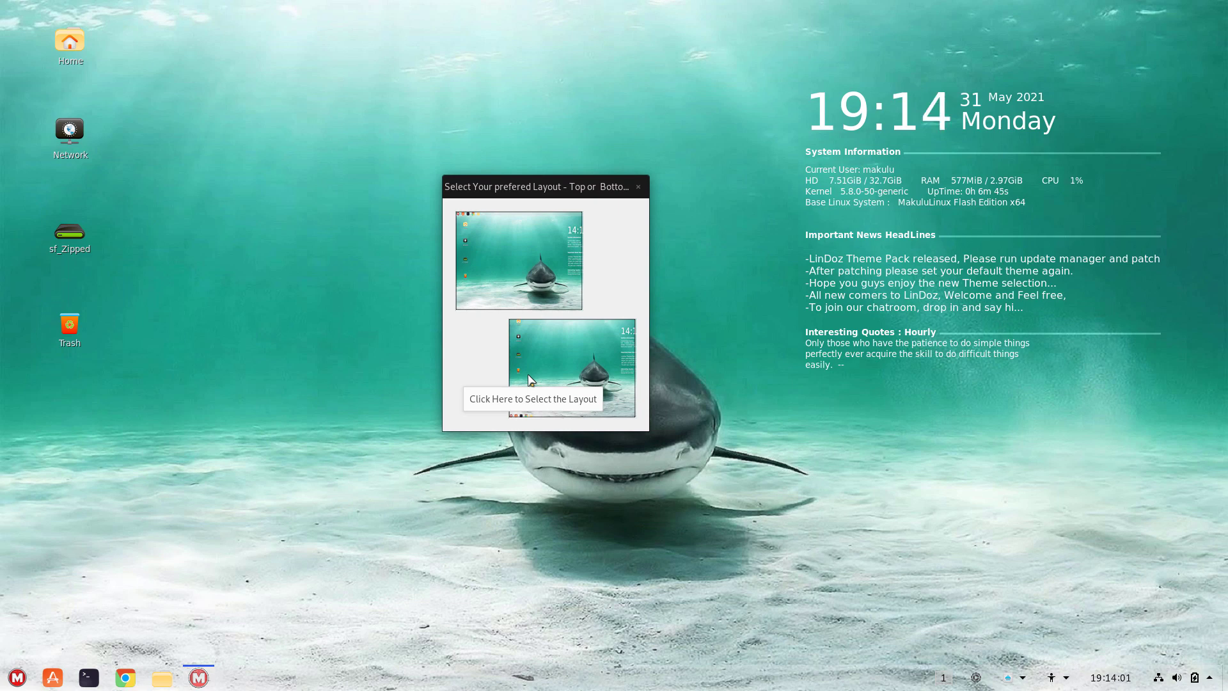
pyautogui.moveTo(541, 296)
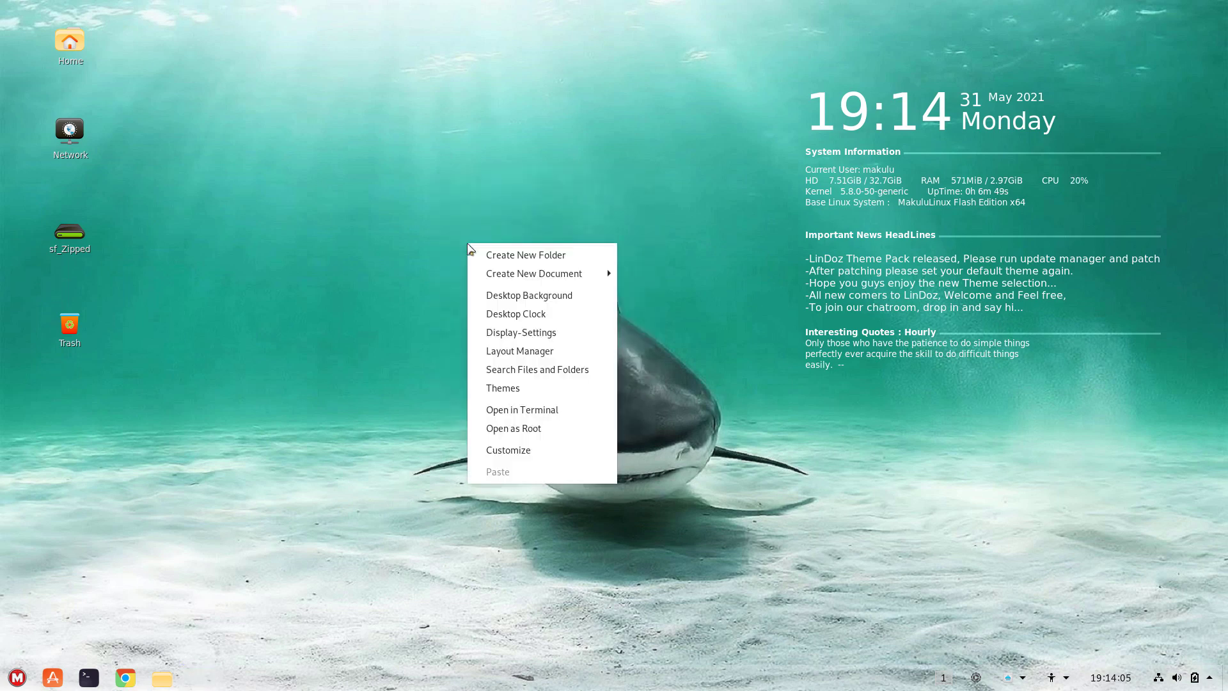
pyautogui.click(520, 350)
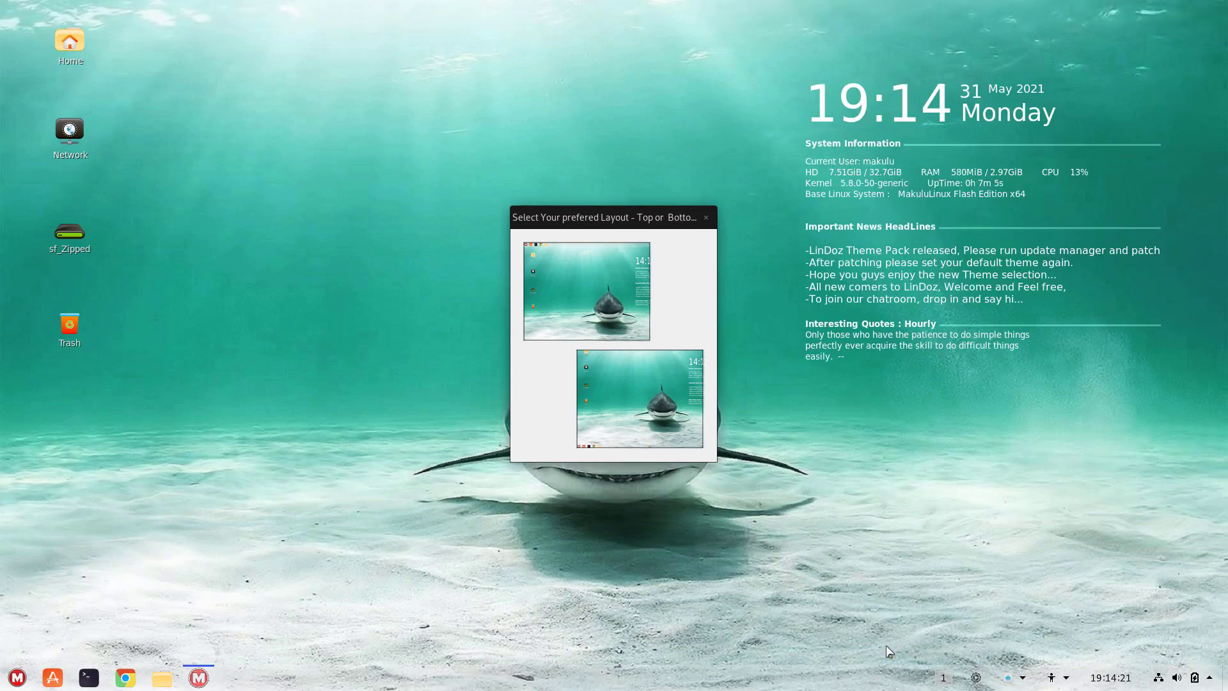
pyautogui.moveTo(729, 685)
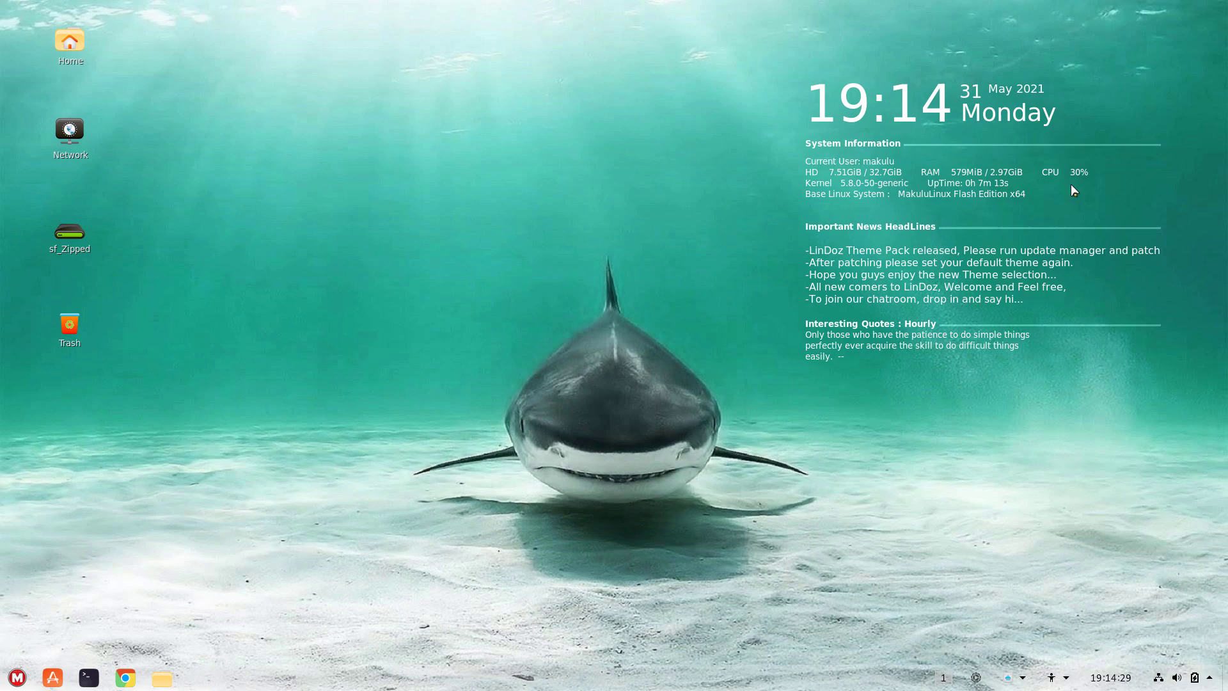
pyautogui.click(198, 677)
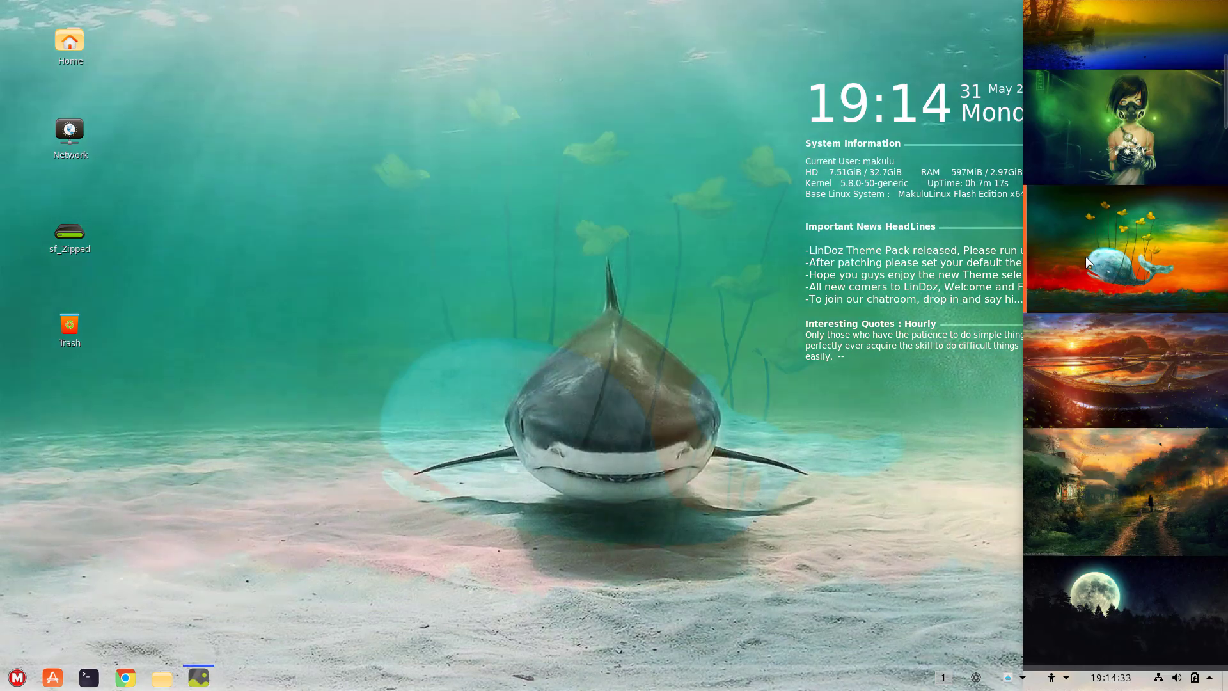
pyautogui.click(1124, 263)
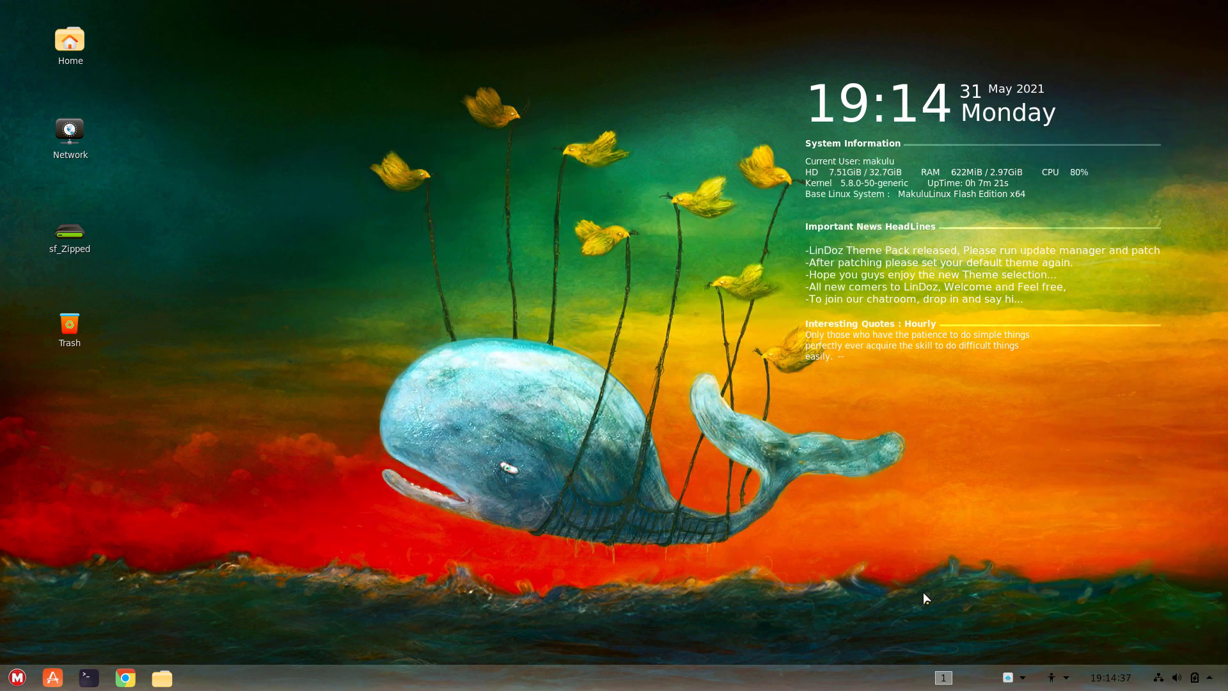
pyautogui.moveTo(523, 687)
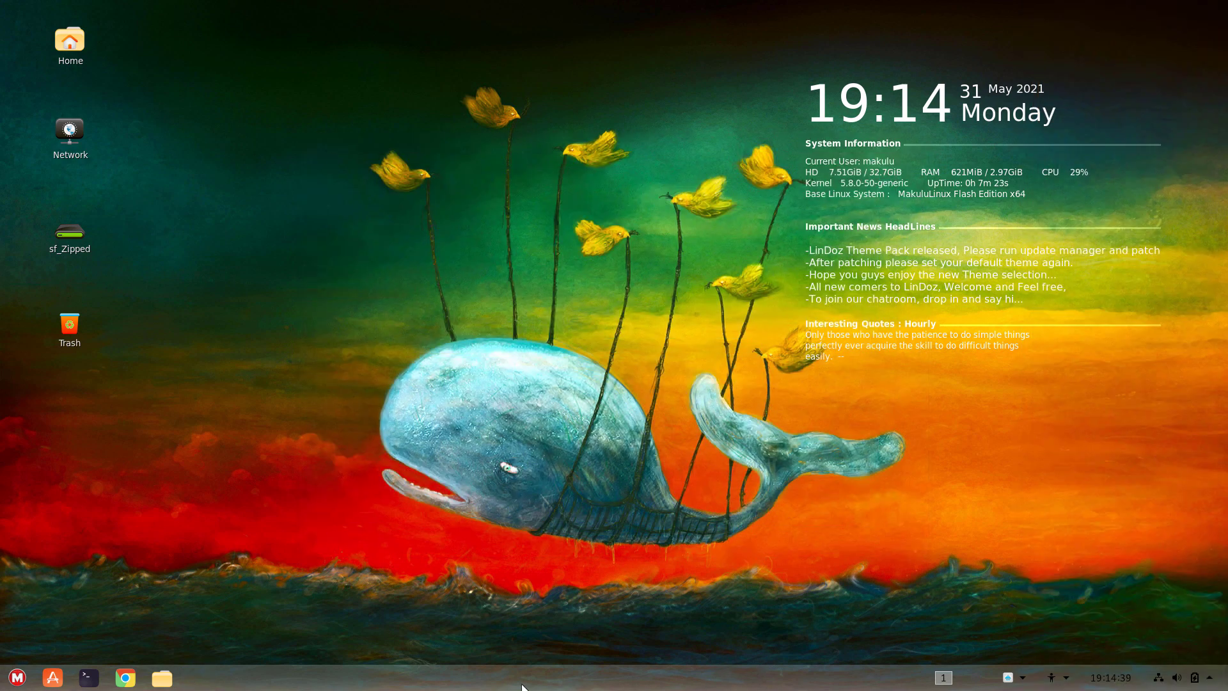
pyautogui.moveTo(509, 161)
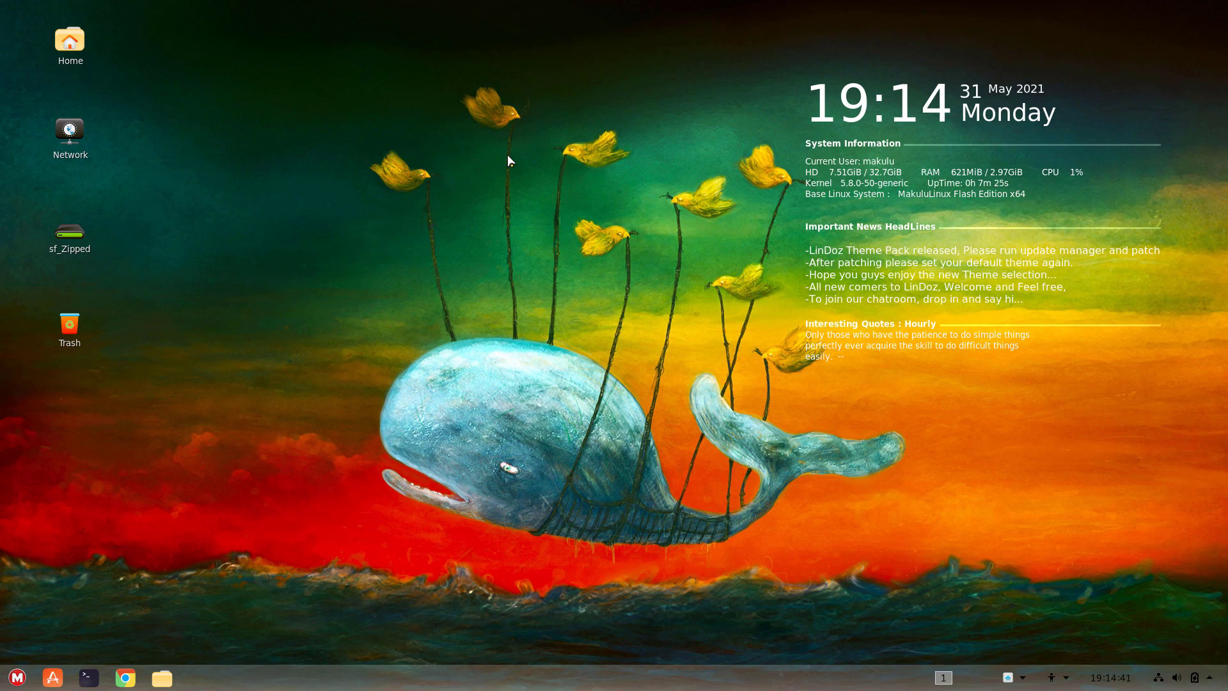
pyautogui.rightClick(508, 160)
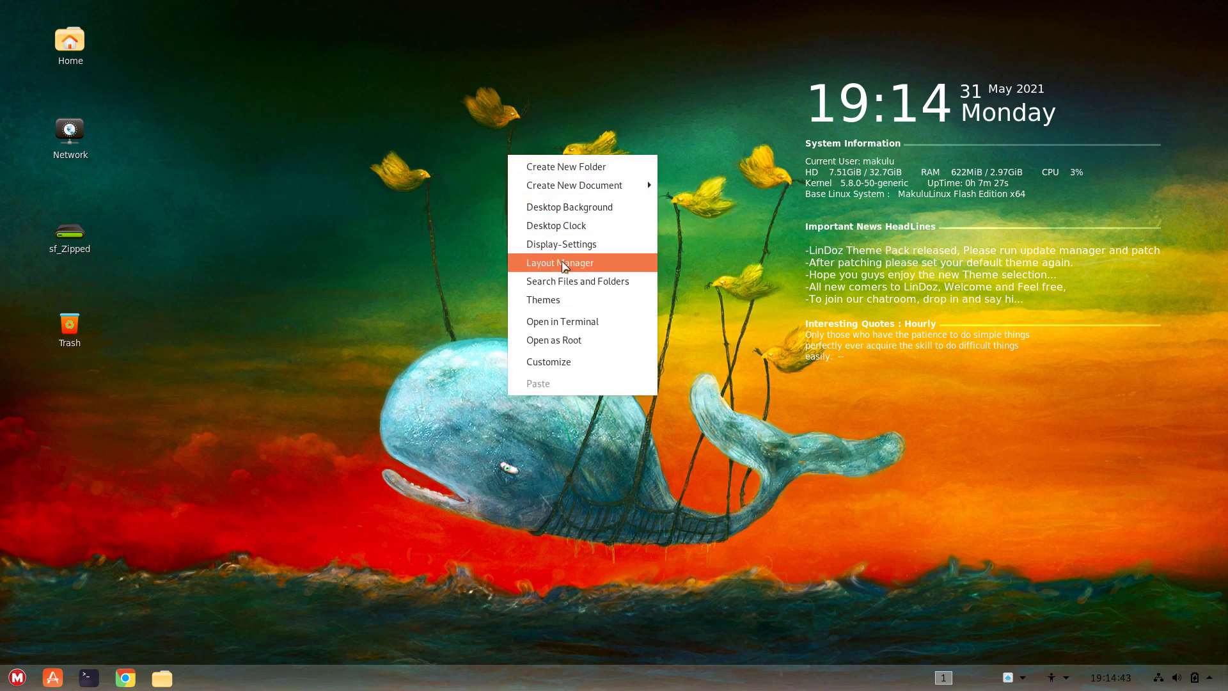
pyautogui.click(559, 262)
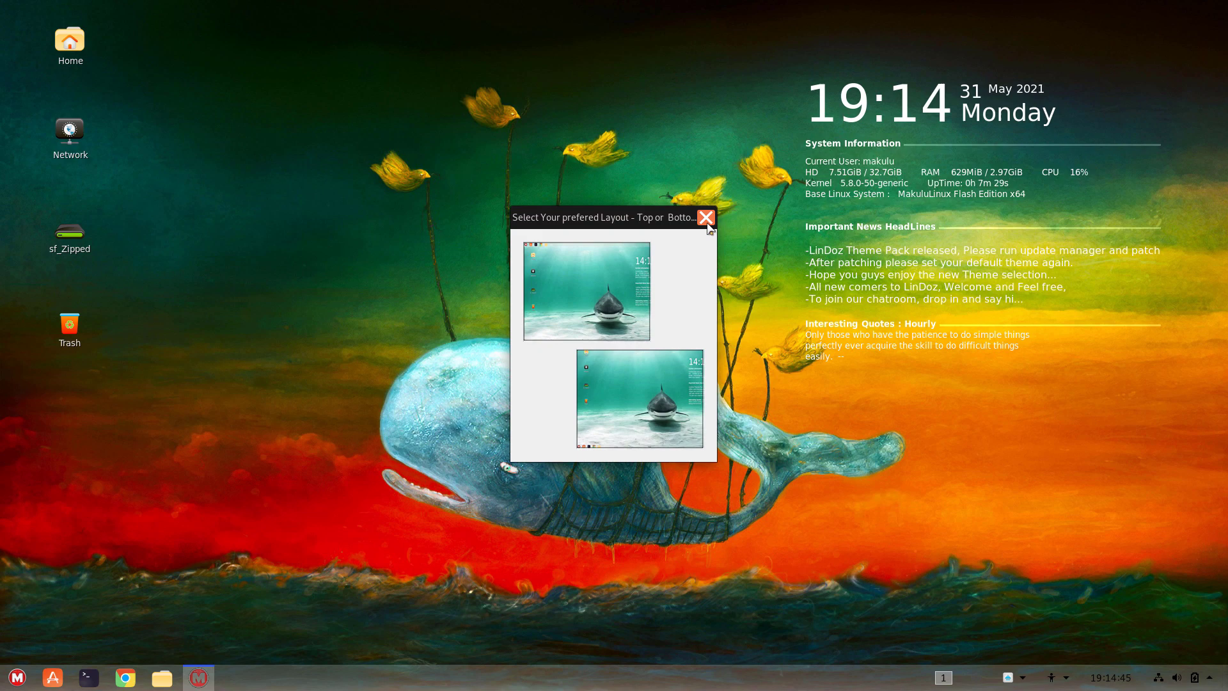
pyautogui.click(705, 216)
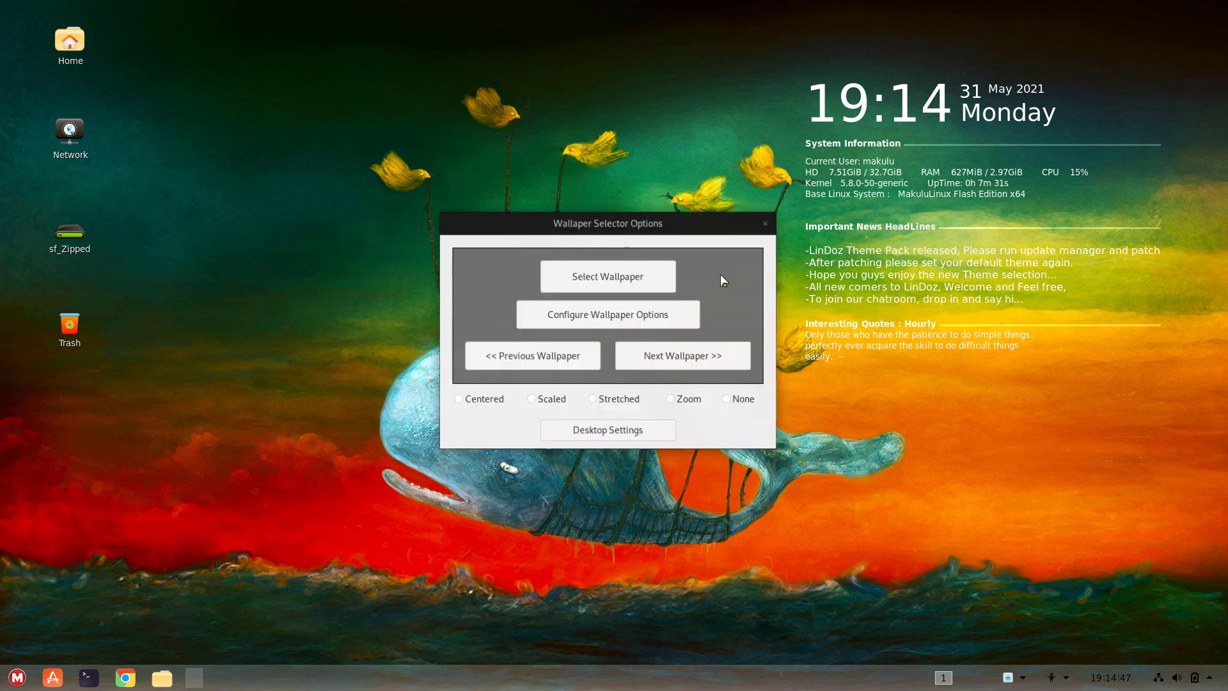
pyautogui.click(607, 276)
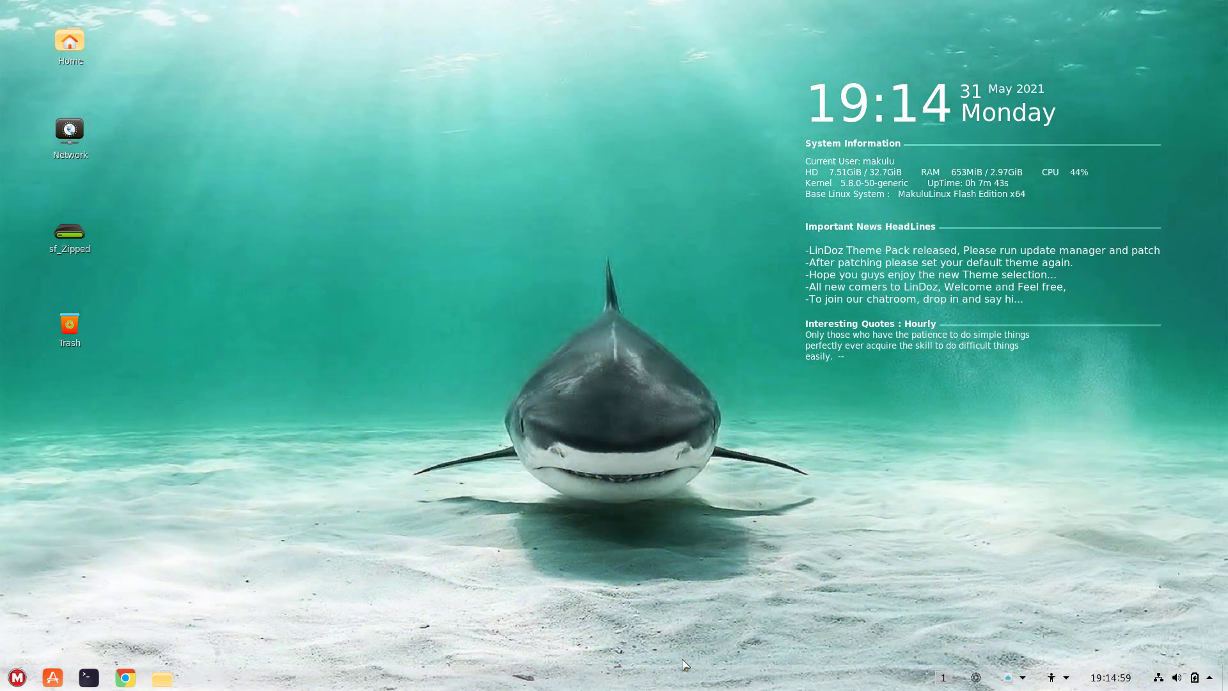
pyautogui.moveTo(442, 189)
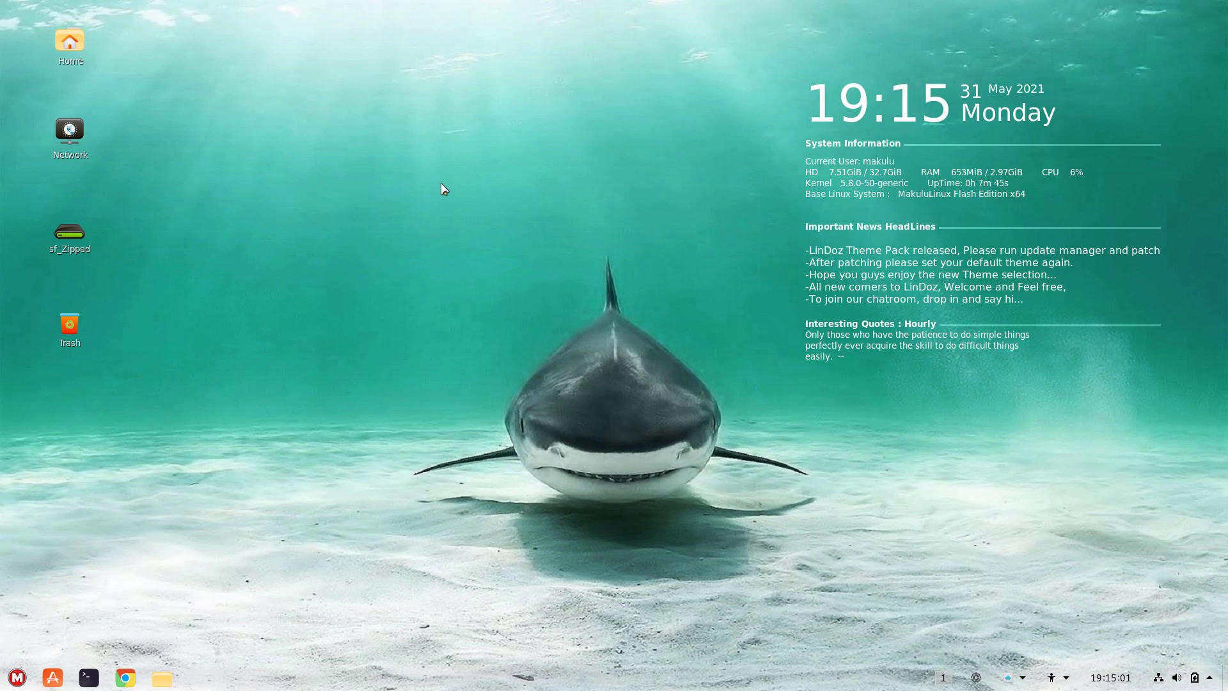
# Choose the top-panel layout in the Layout Manager from the desktop menu.
pyautogui.rightClick(444, 189)
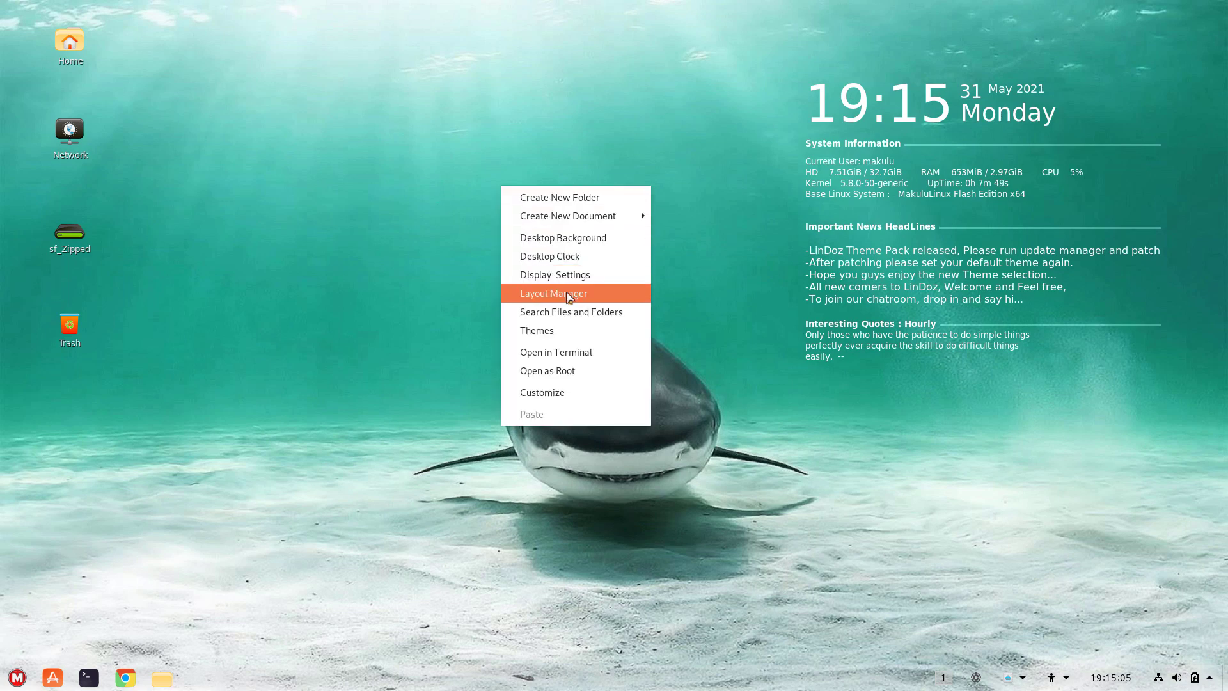
pyautogui.click(553, 293)
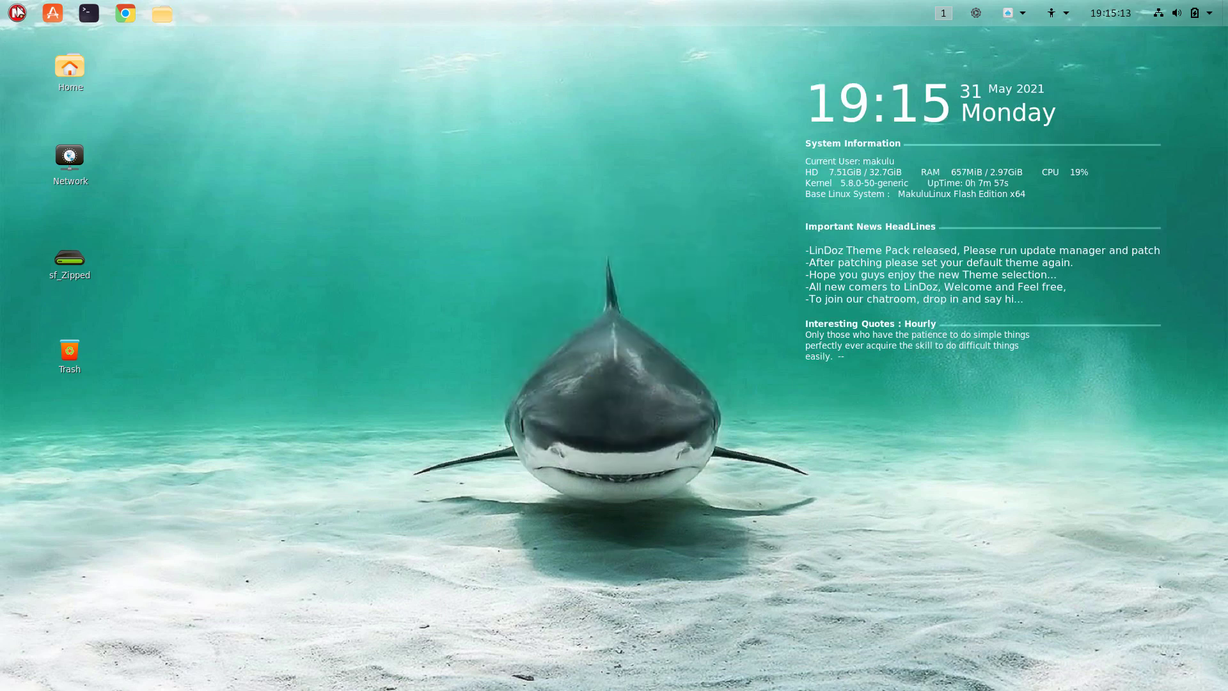
pyautogui.click(17, 13)
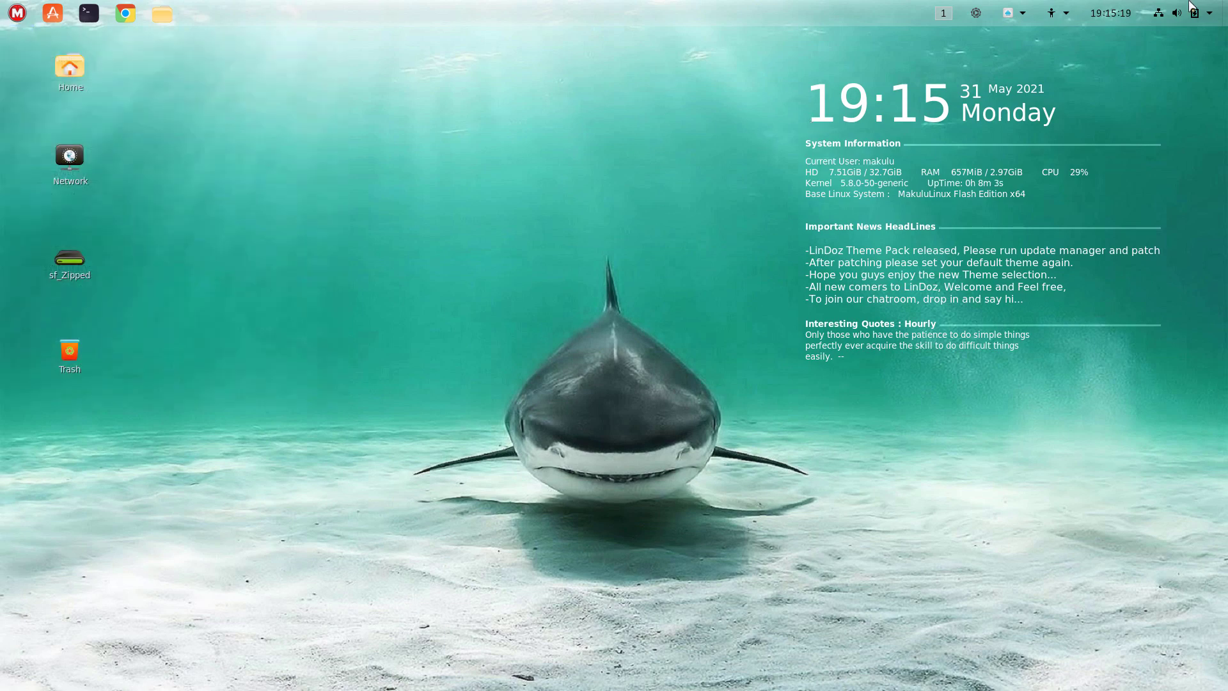
pyautogui.click(1209, 12)
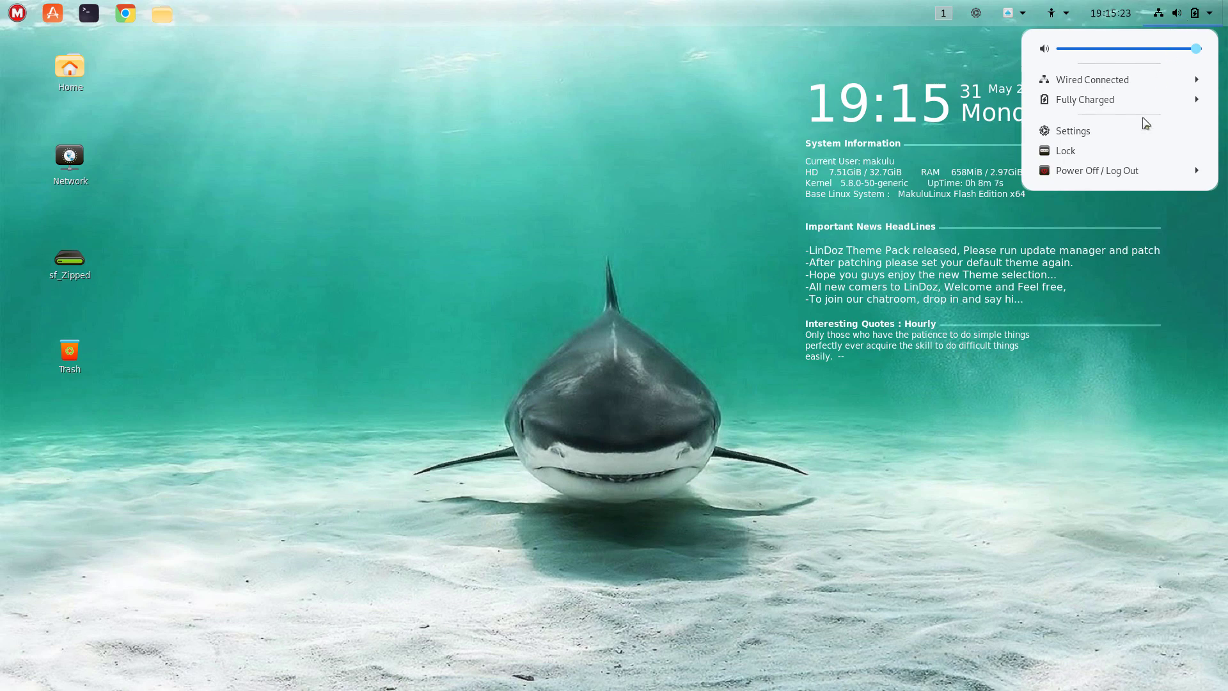
pyautogui.click(1098, 170)
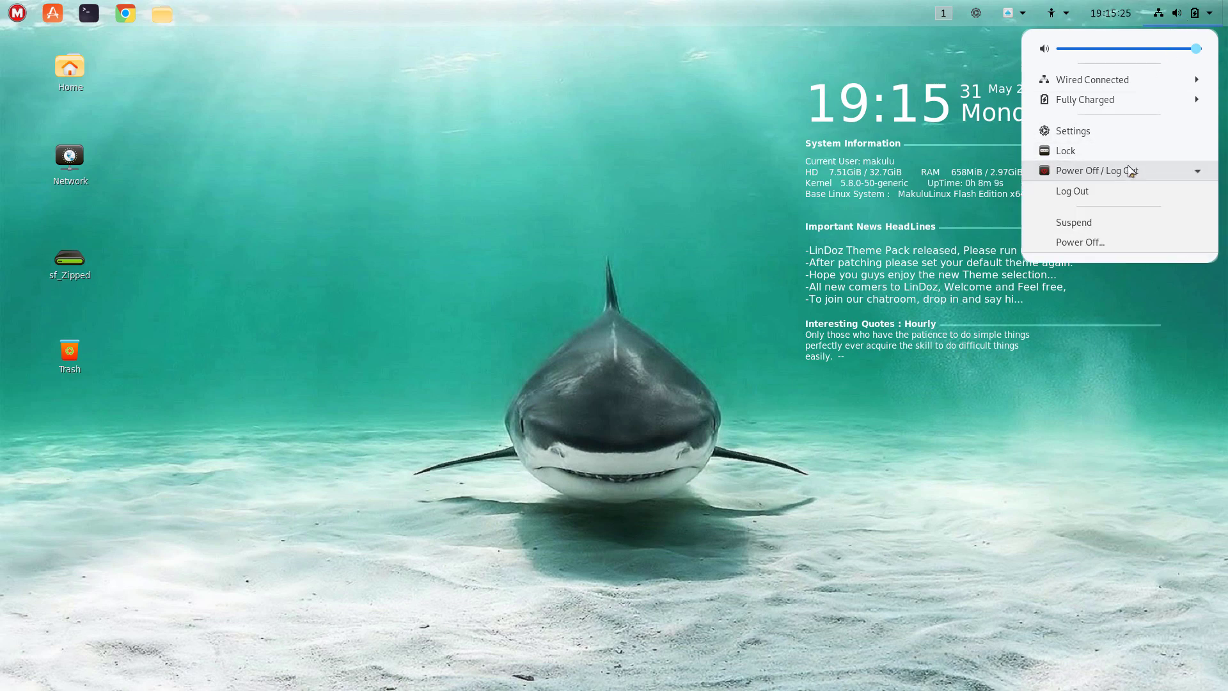
pyautogui.click(1097, 171)
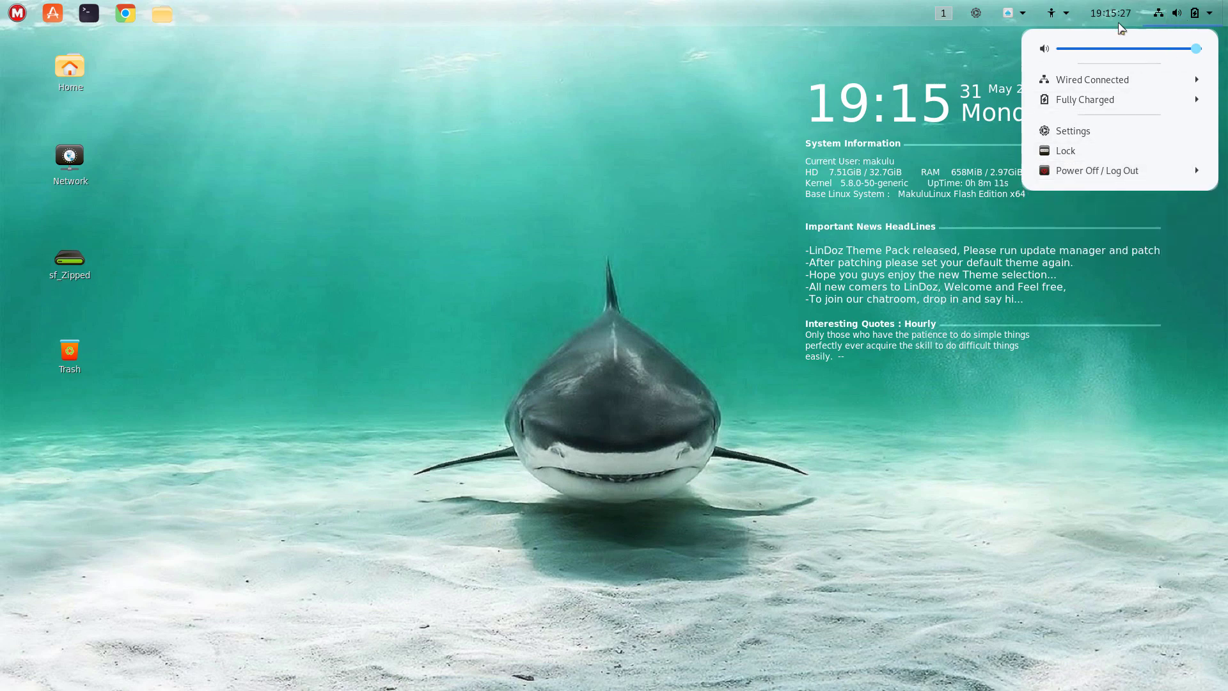
pyautogui.click(1008, 14)
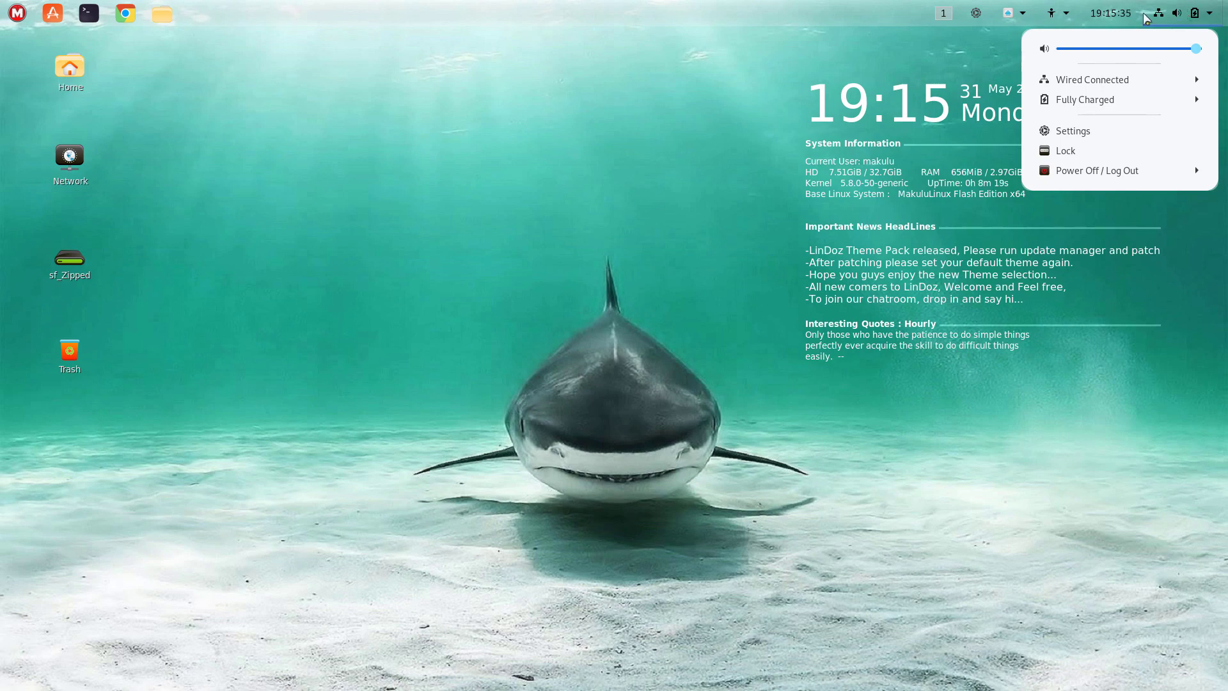
pyautogui.click(1062, 14)
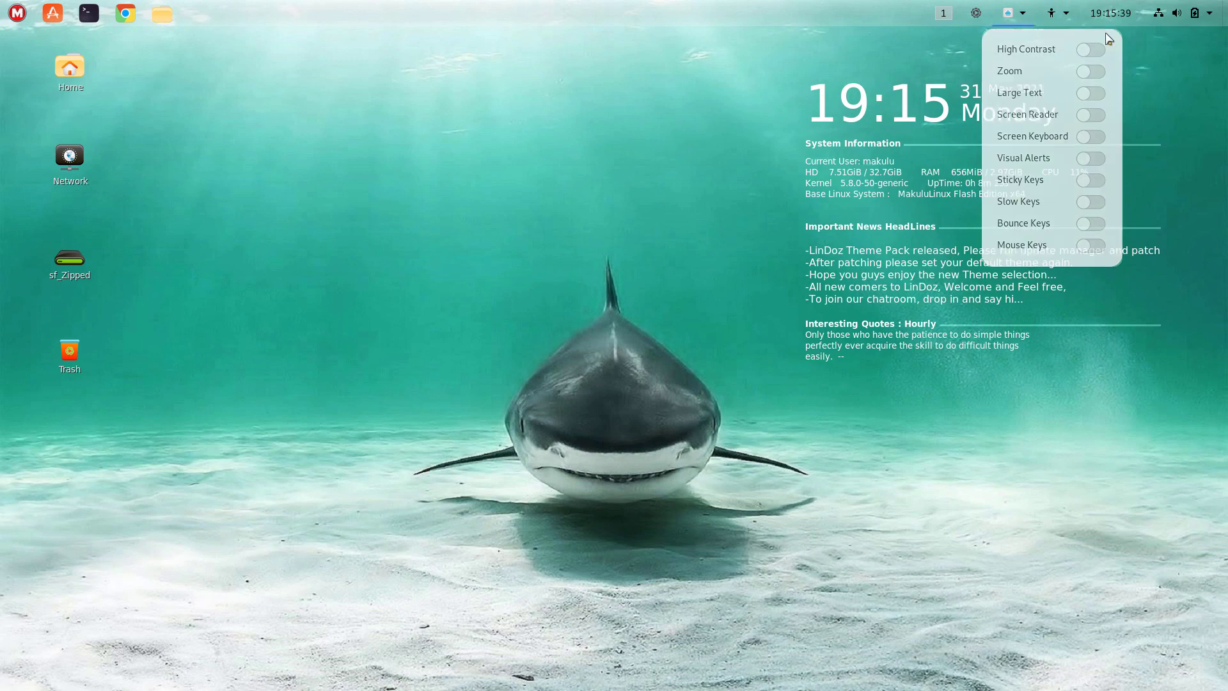
pyautogui.click(1110, 13)
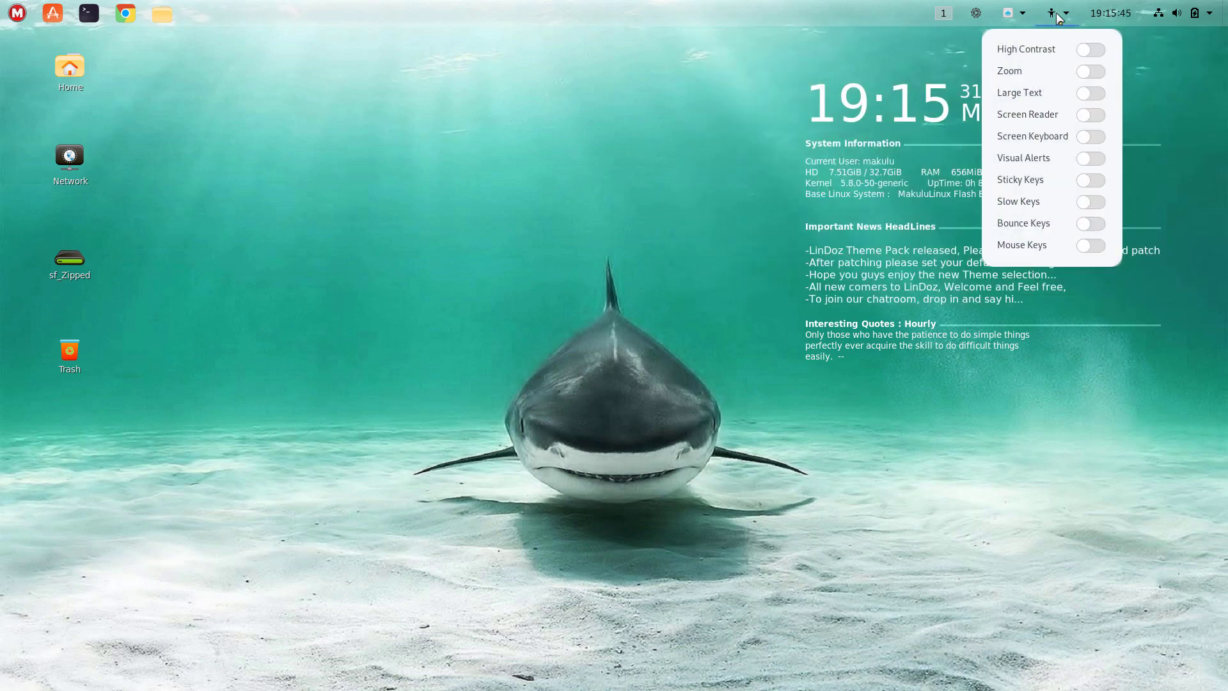
pyautogui.click(976, 13)
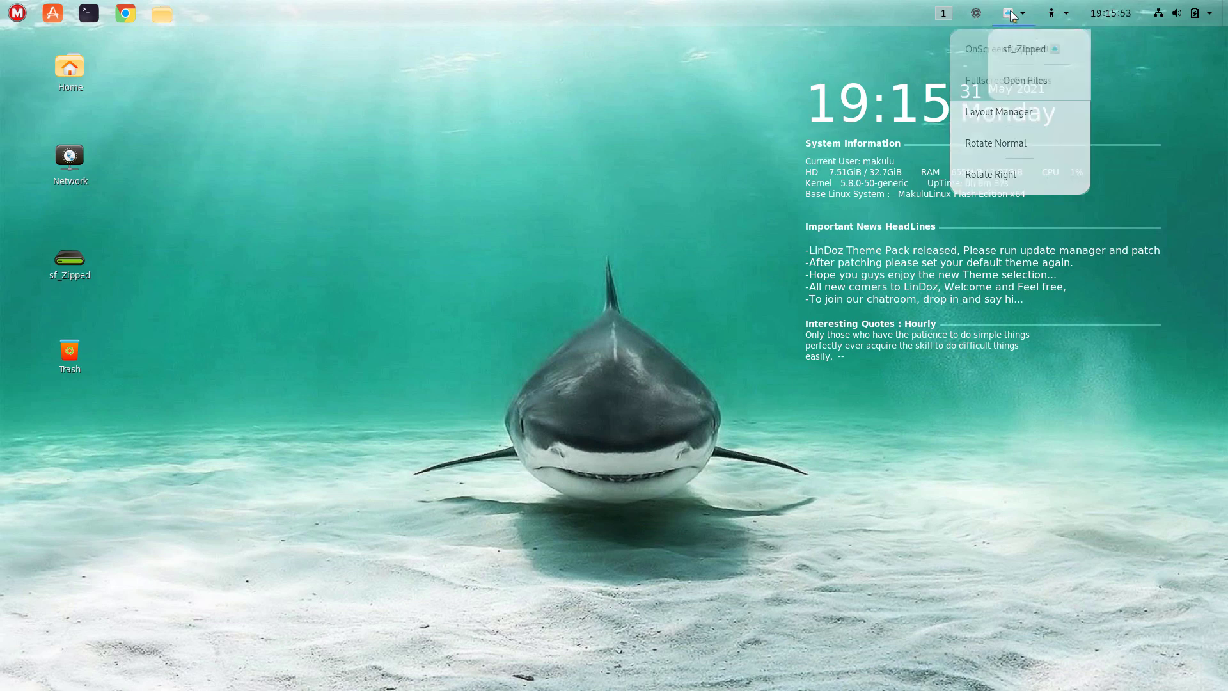
pyautogui.click(1052, 14)
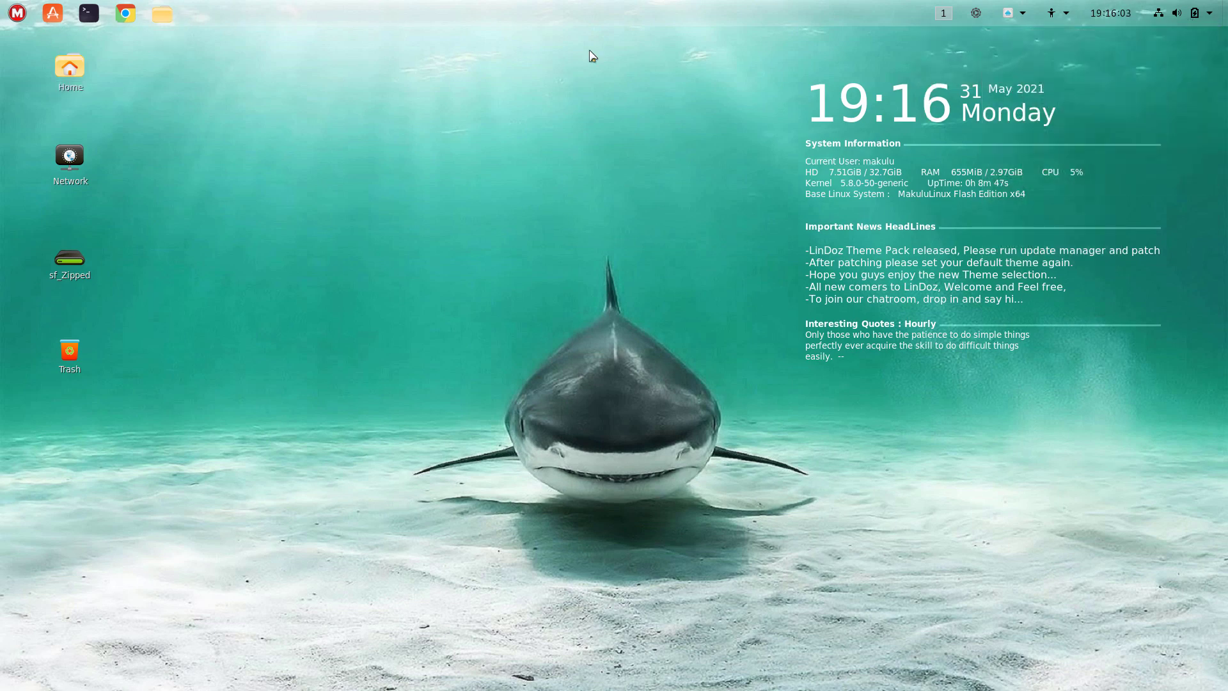
# Restore the bottom panel layout and apply Flash-Bear-in-field.jpg as the wallpaper.
pyautogui.rightClick(591, 56)
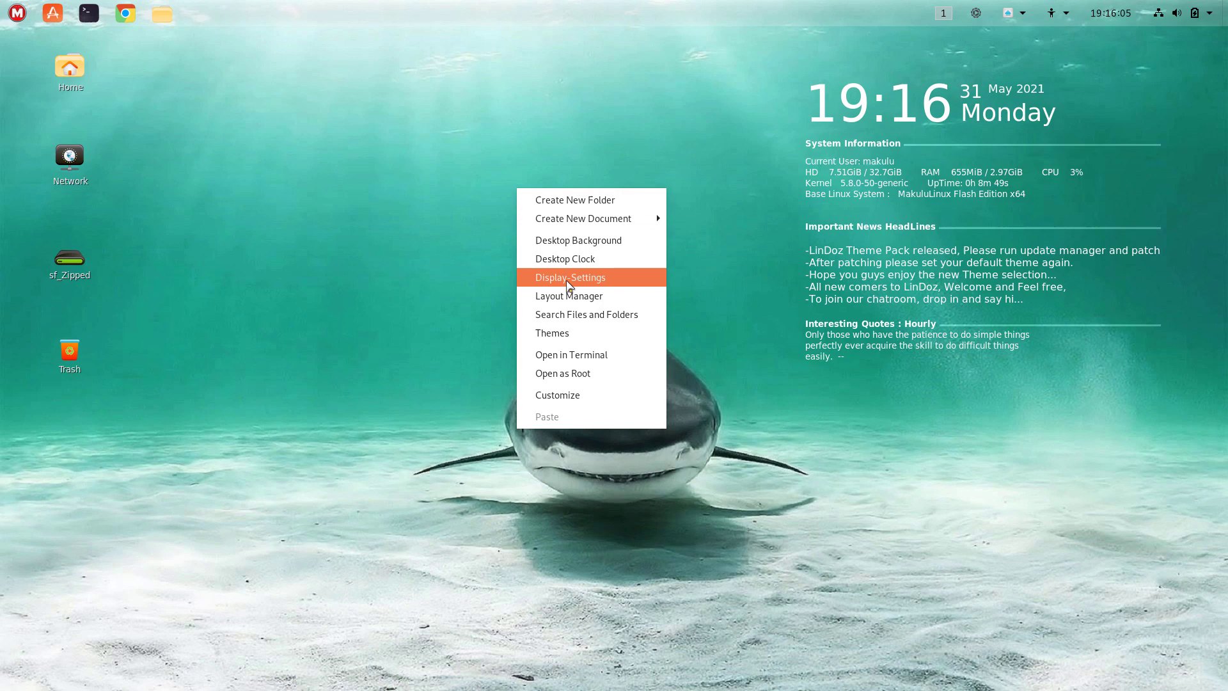
pyautogui.click(569, 296)
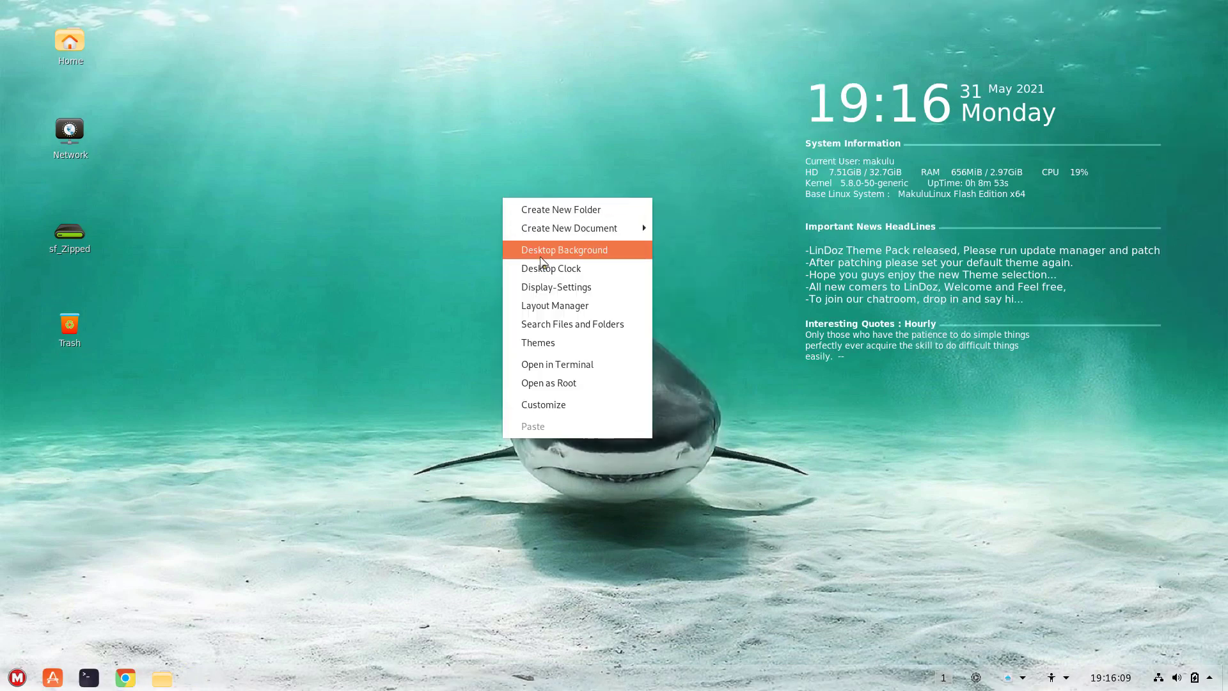
pyautogui.click(564, 249)
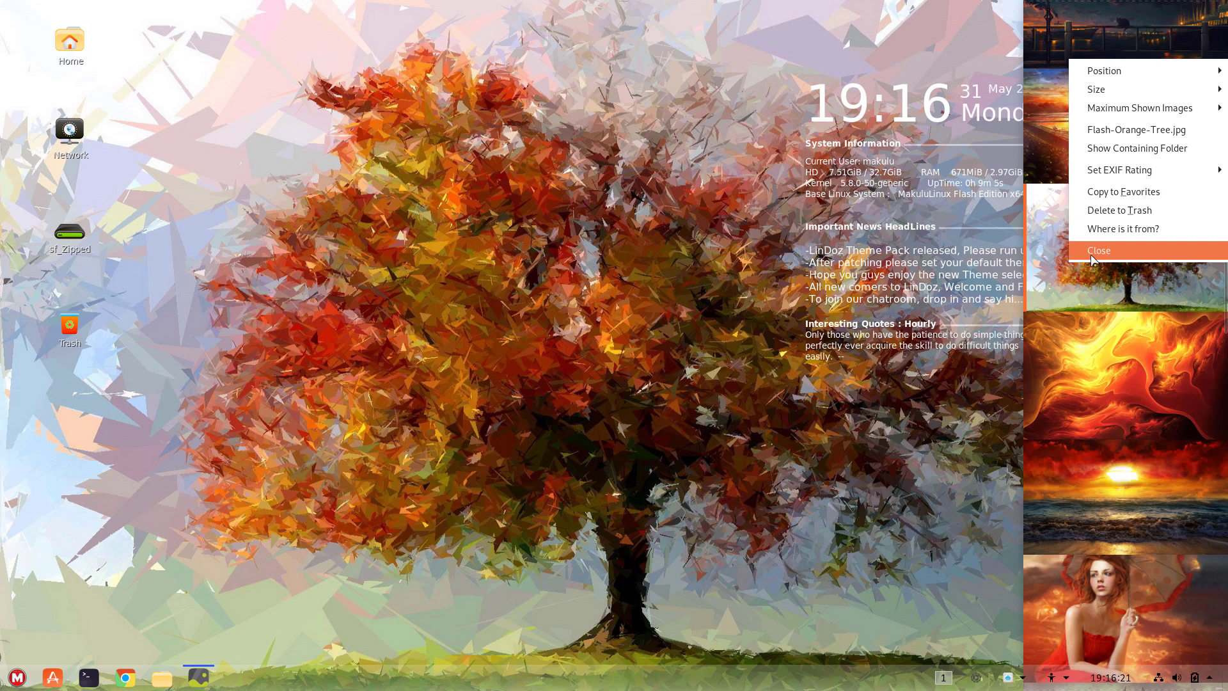
pyautogui.click(1099, 250)
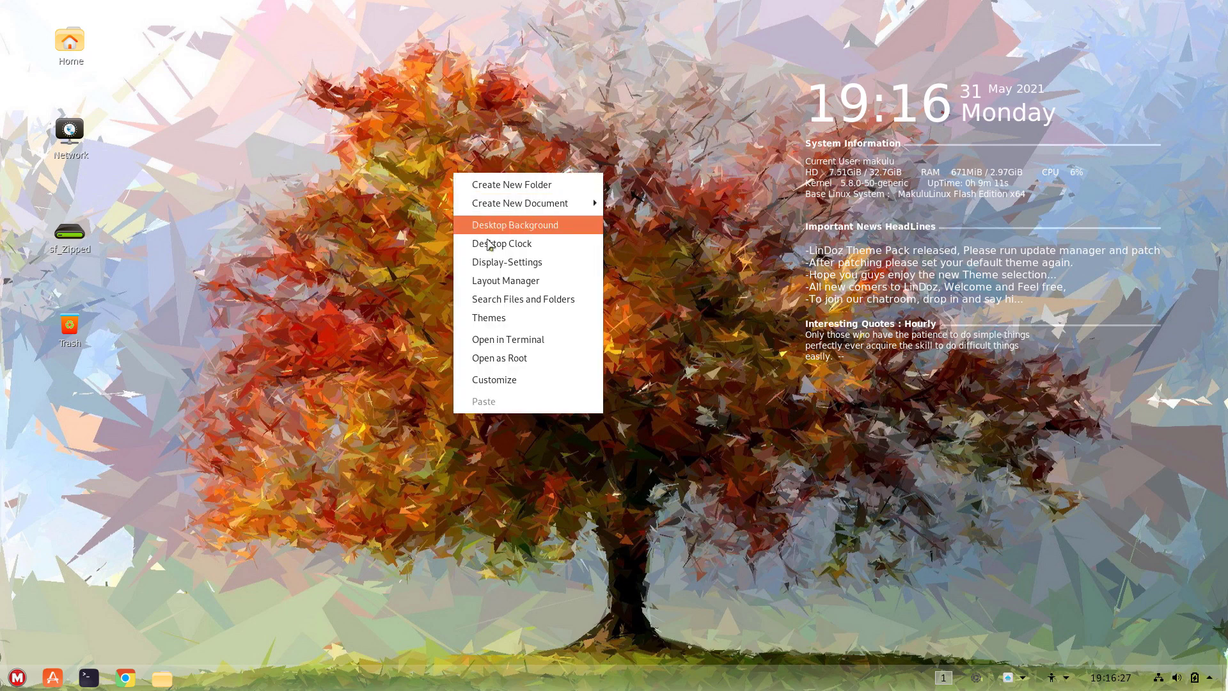
pyautogui.click(514, 224)
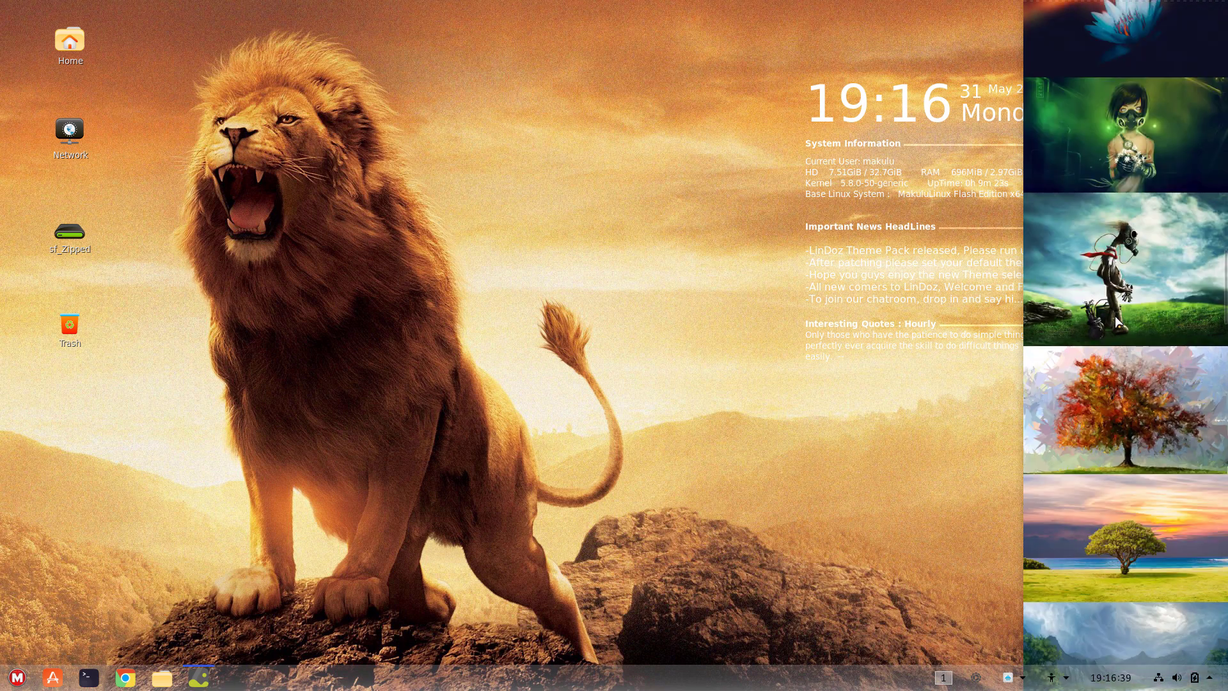
pyautogui.click(1124, 270)
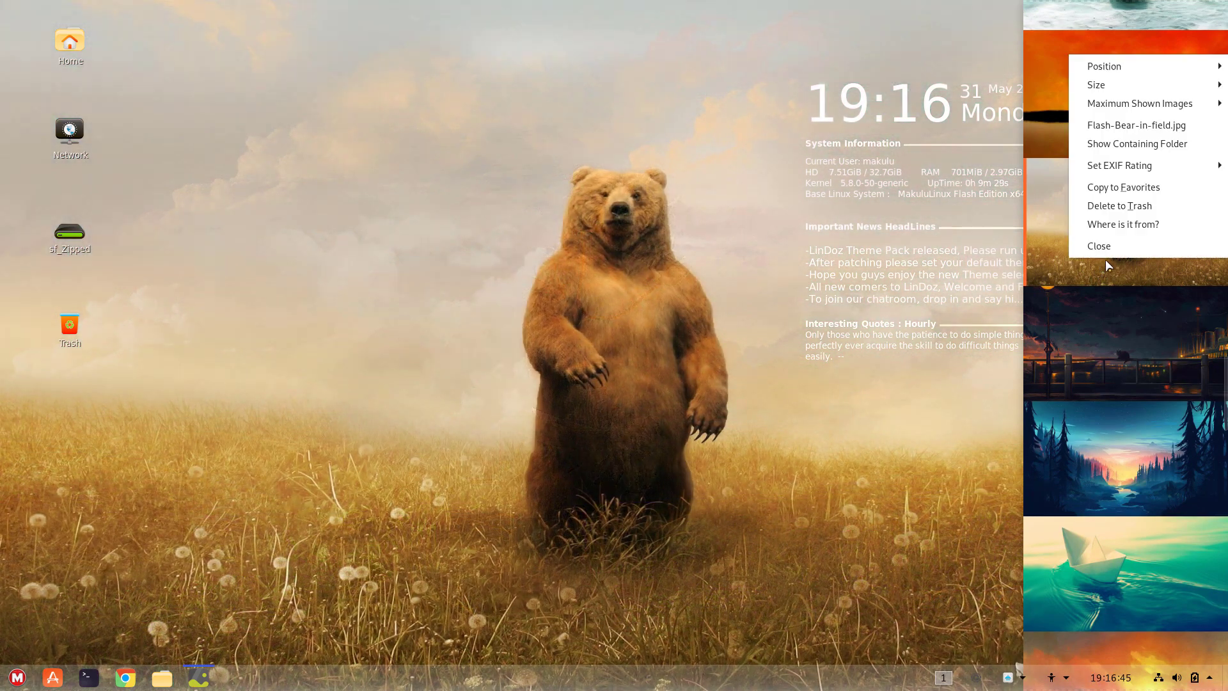
pyautogui.click(1099, 245)
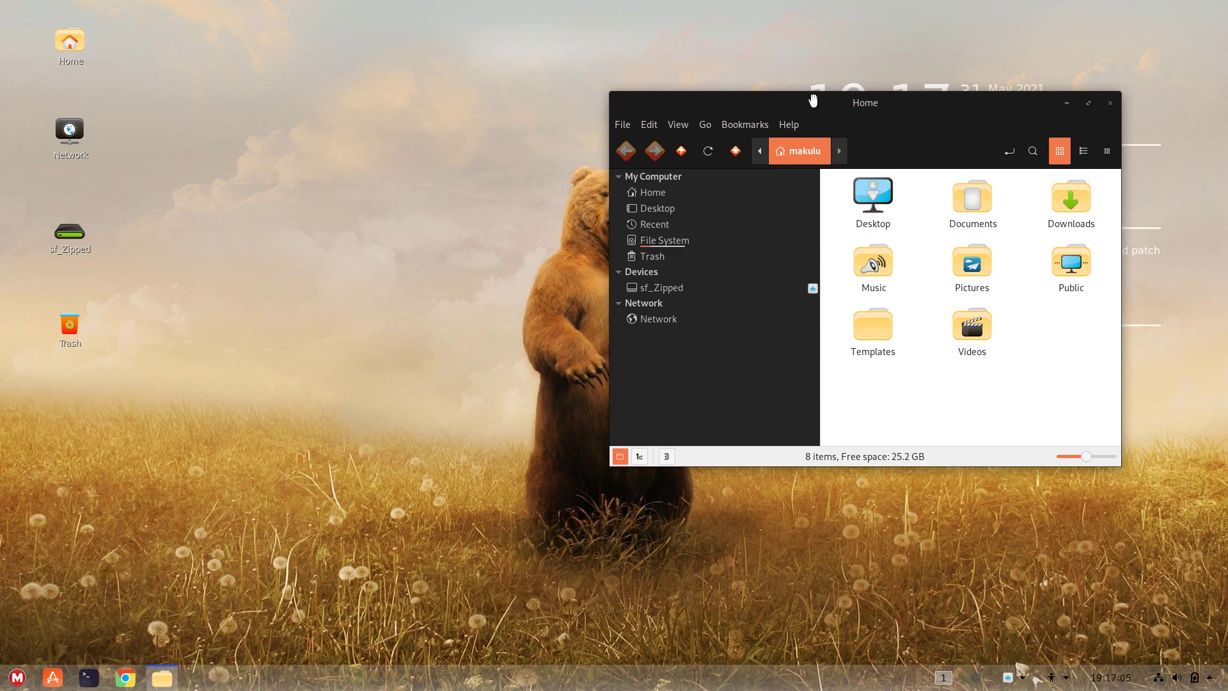
pyautogui.moveTo(323, 95)
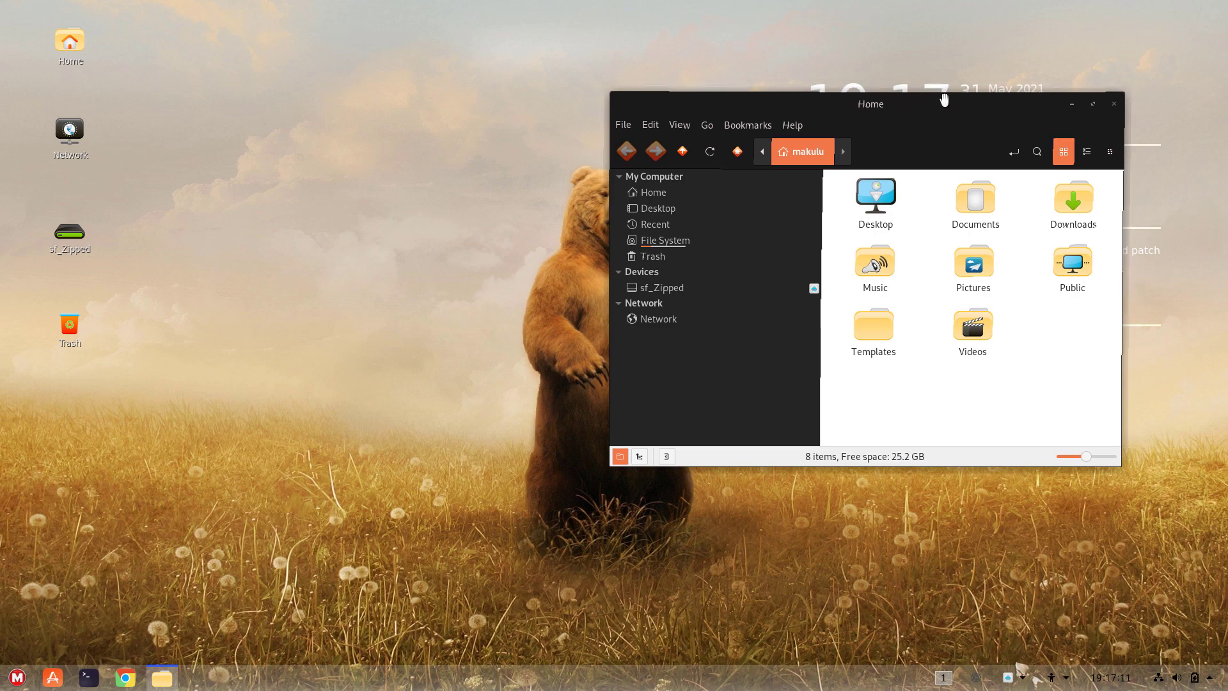
# Shift the Nemo Home window and launch a terminal from the taskbar.
pyautogui.moveTo(869, 102); pyautogui.dragTo(907, 73)
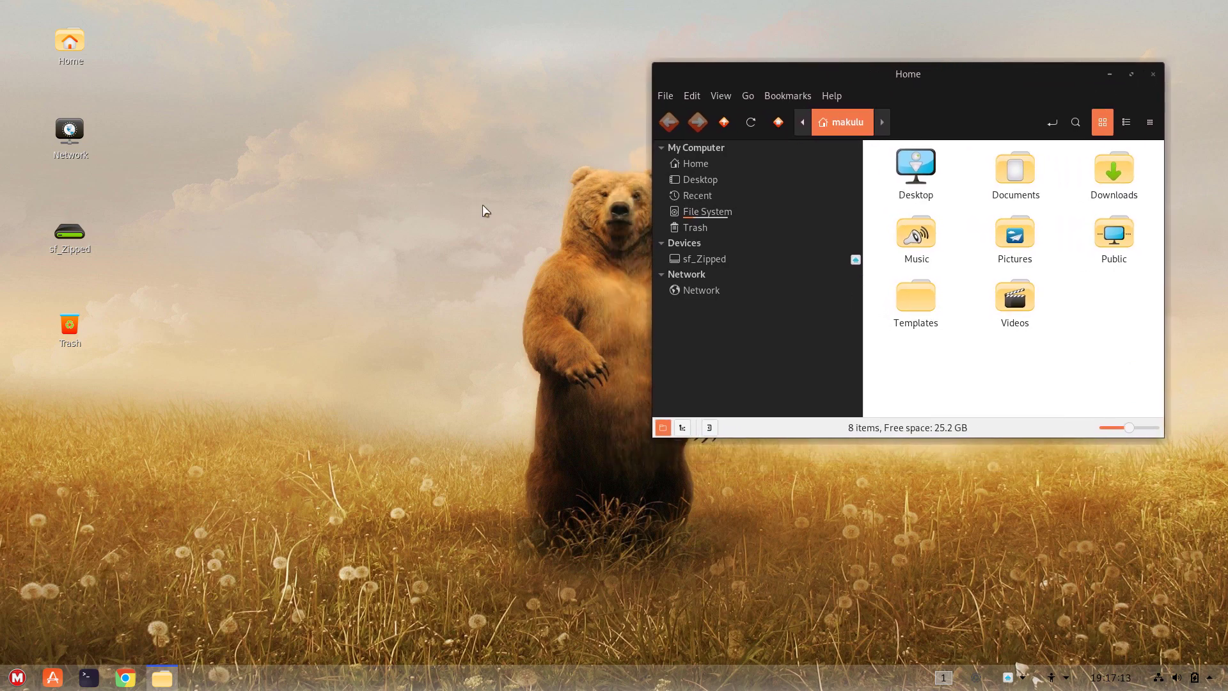
pyautogui.moveTo(831, 267)
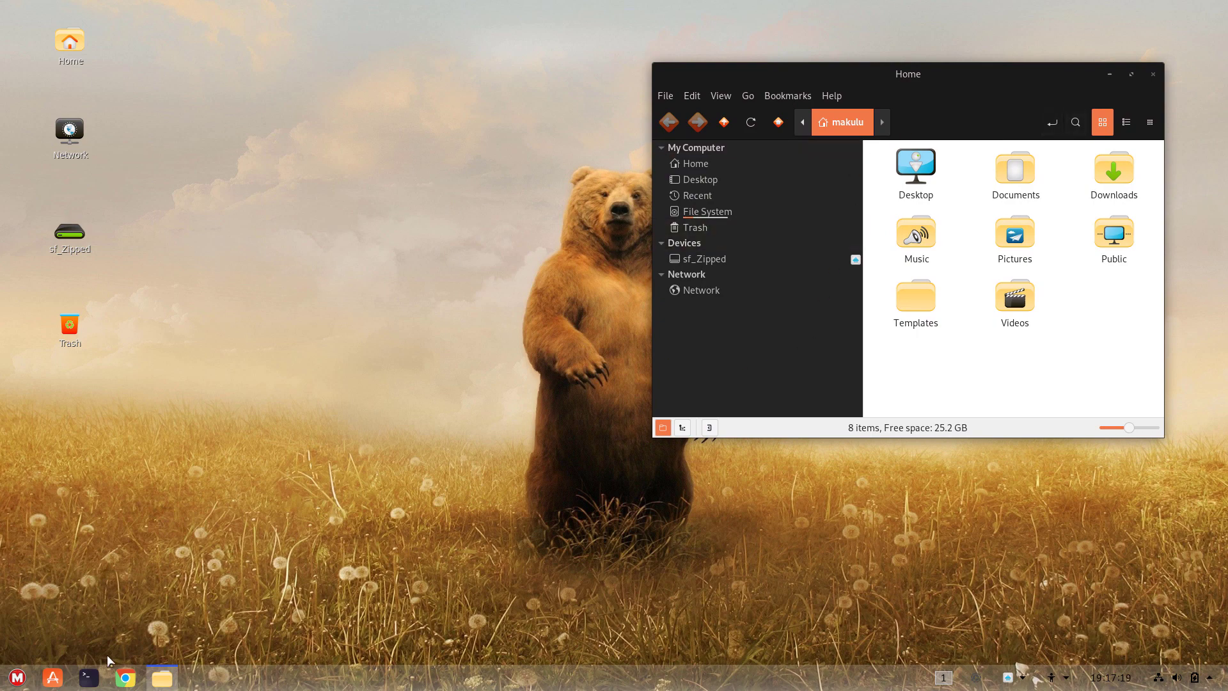
pyautogui.click(88, 677)
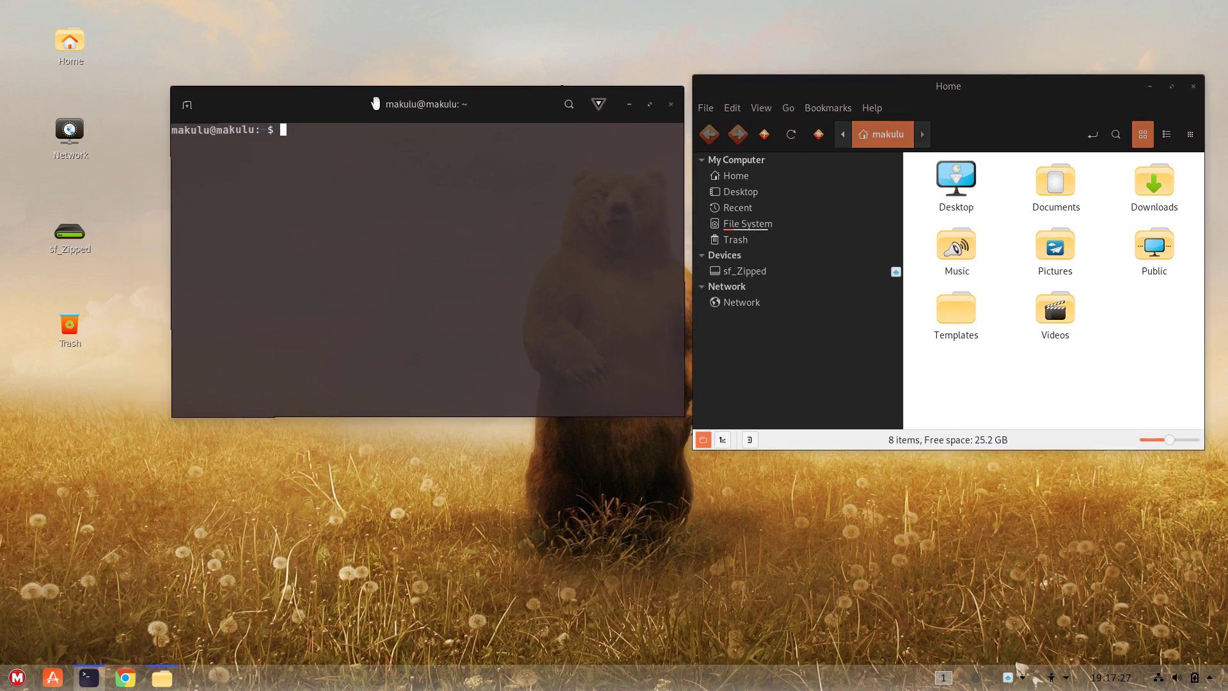
# Nudge the terminal window left, then open and dismiss its options menu.
pyautogui.moveTo(419, 104); pyautogui.dragTo(396, 105)
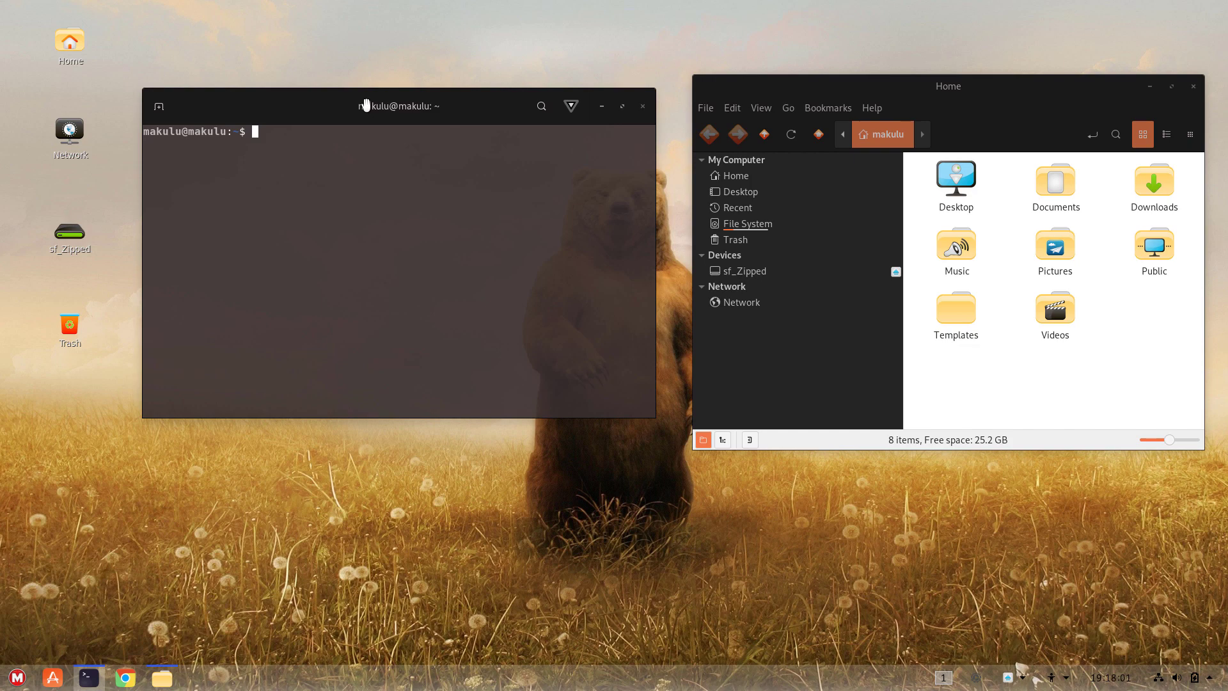
pyautogui.click(570, 105)
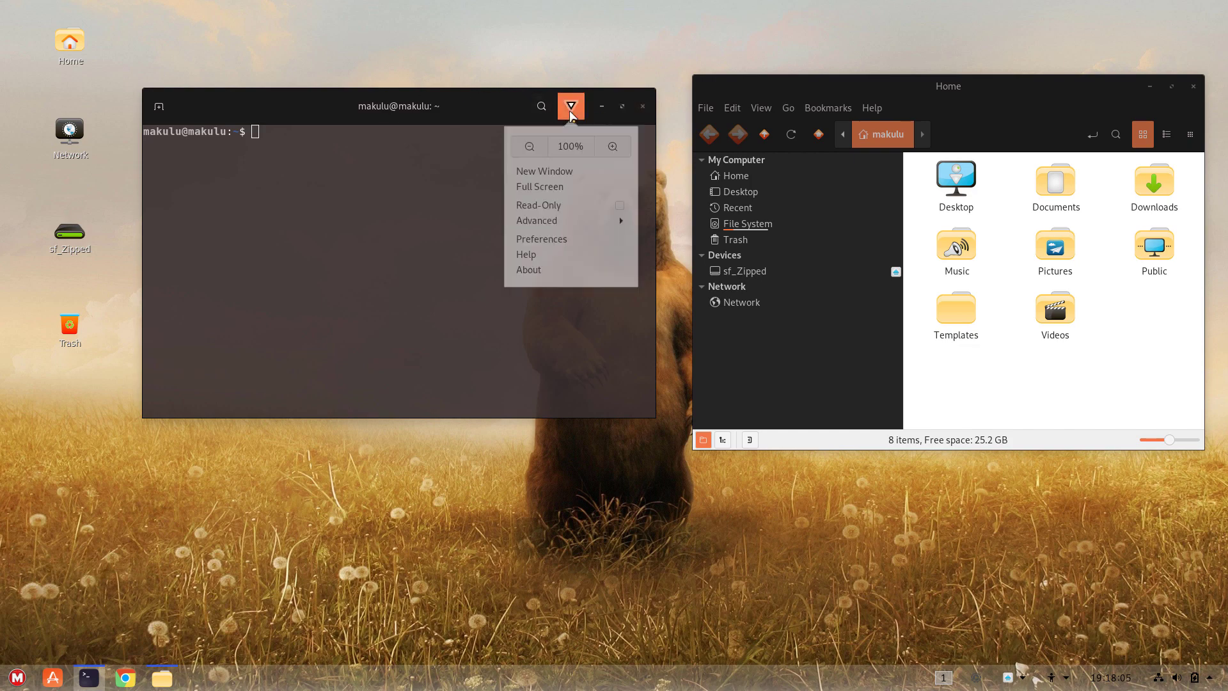
pyautogui.click(570, 105)
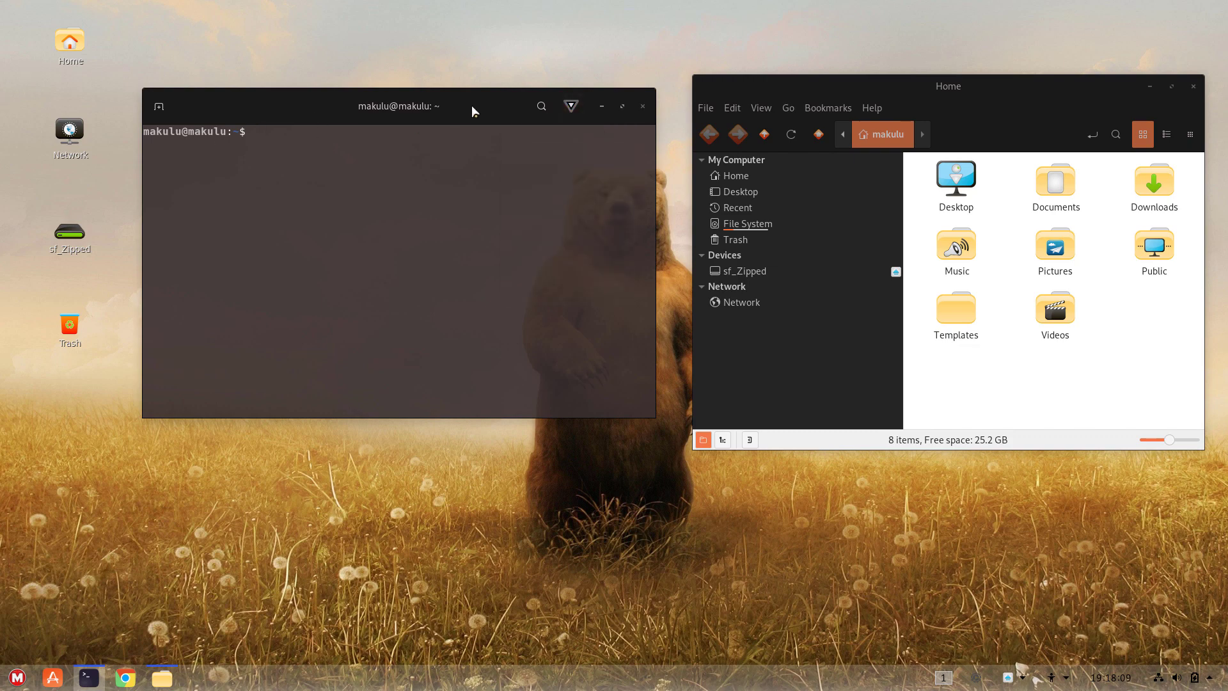
pyautogui.moveTo(643, 106)
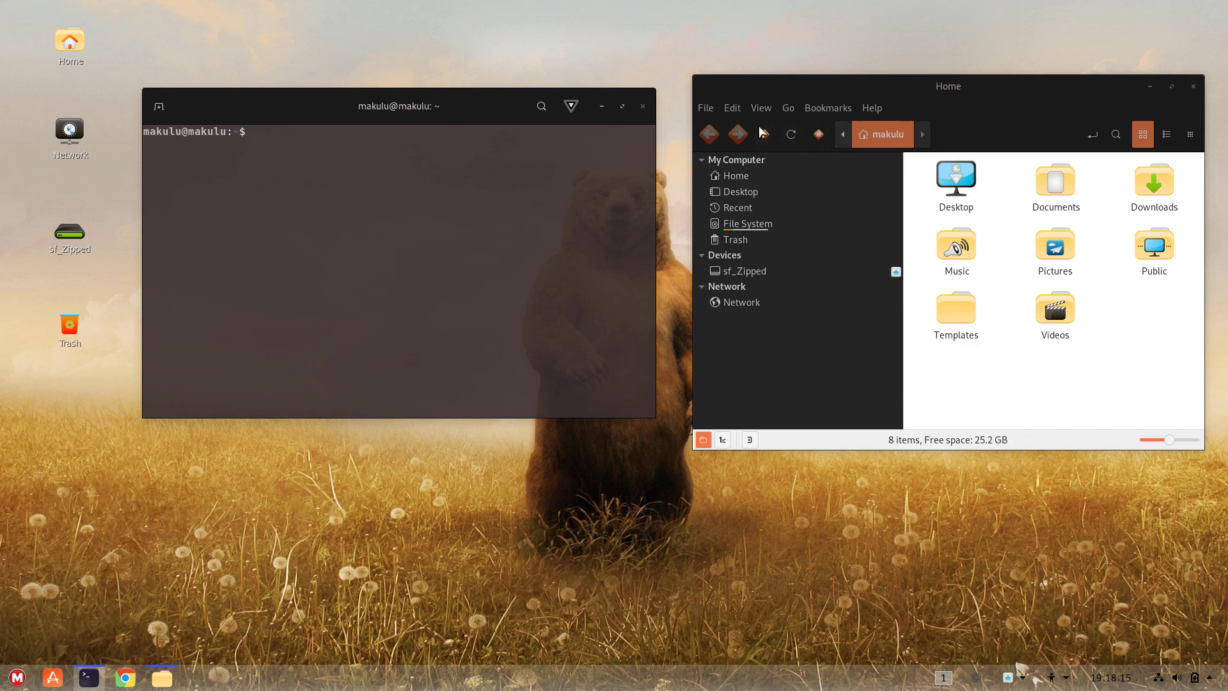
pyautogui.moveTo(761, 134)
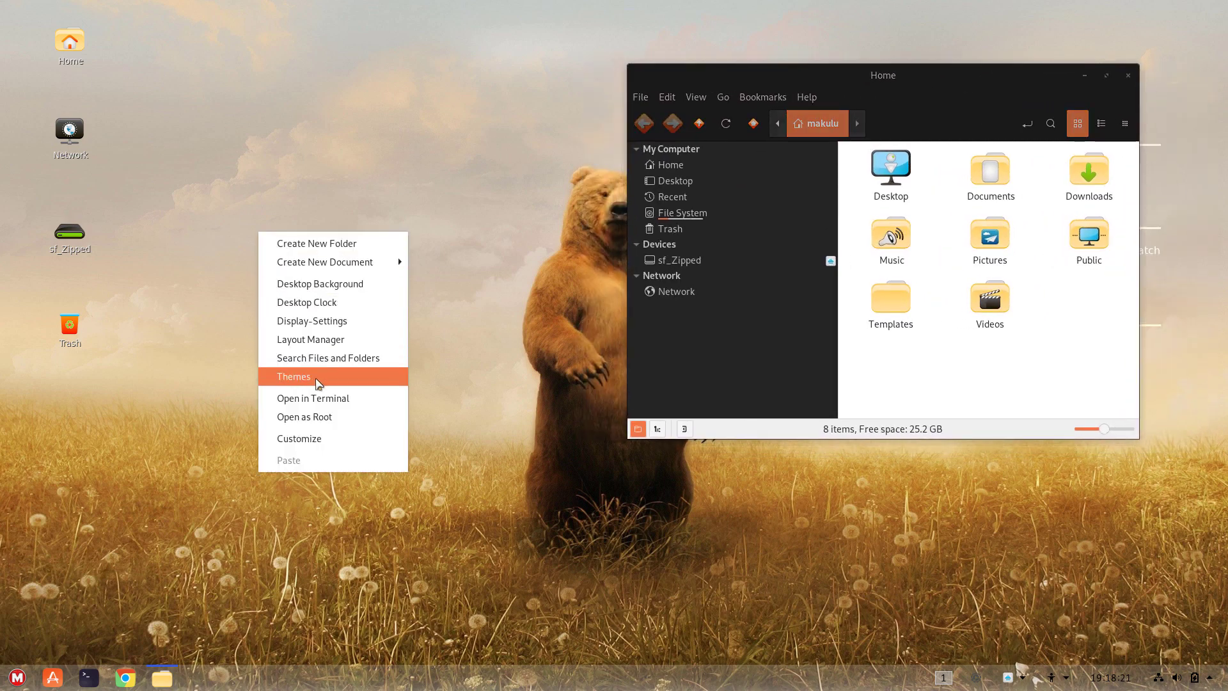
# Switch the colour theme to green and browse File System and Home in Nemo.
pyautogui.click(294, 377)
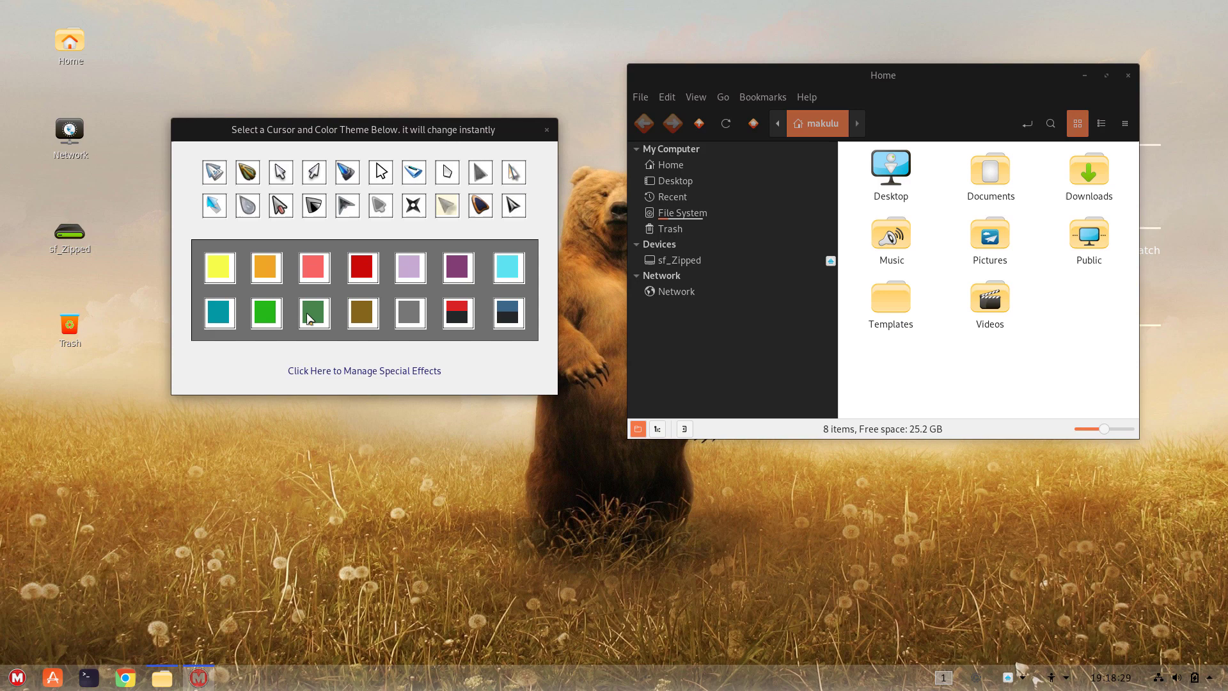
pyautogui.click(265, 311)
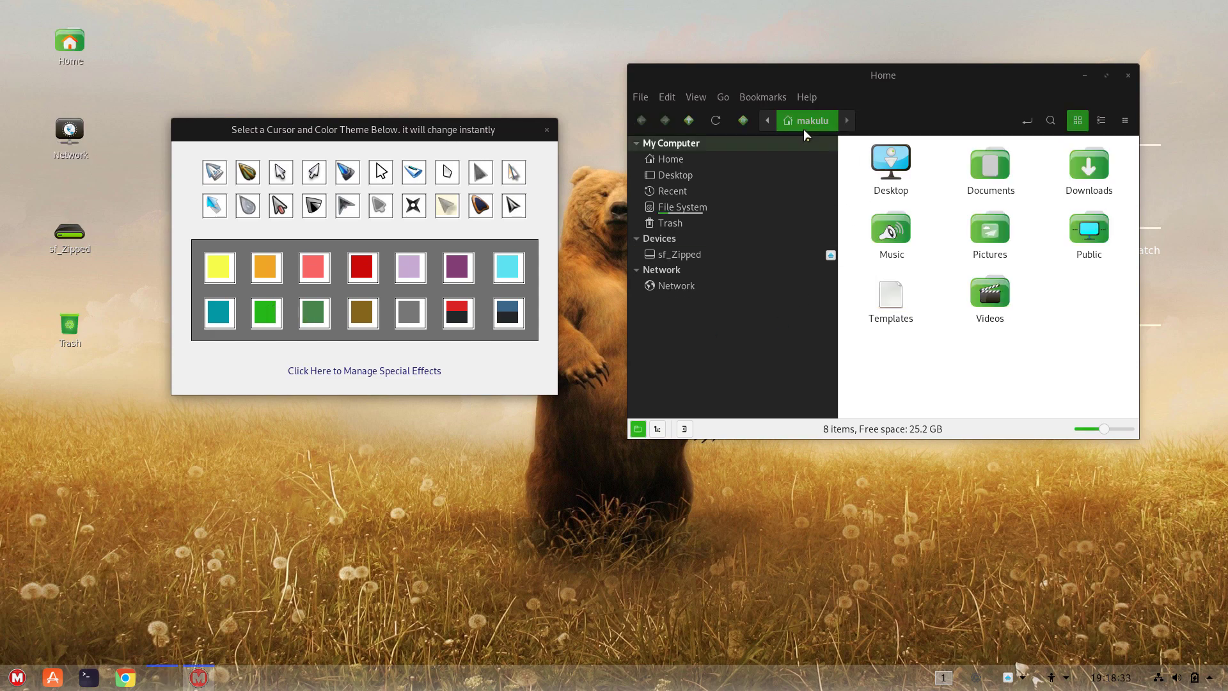
pyautogui.click(681, 206)
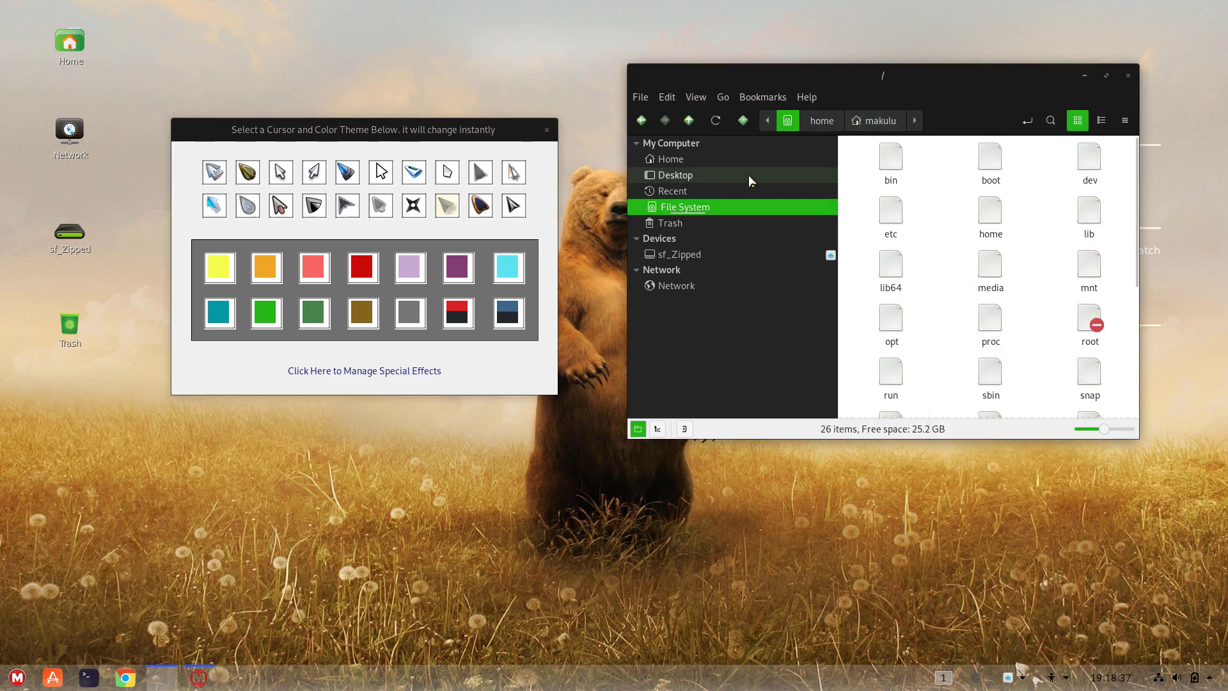
pyautogui.click(668, 158)
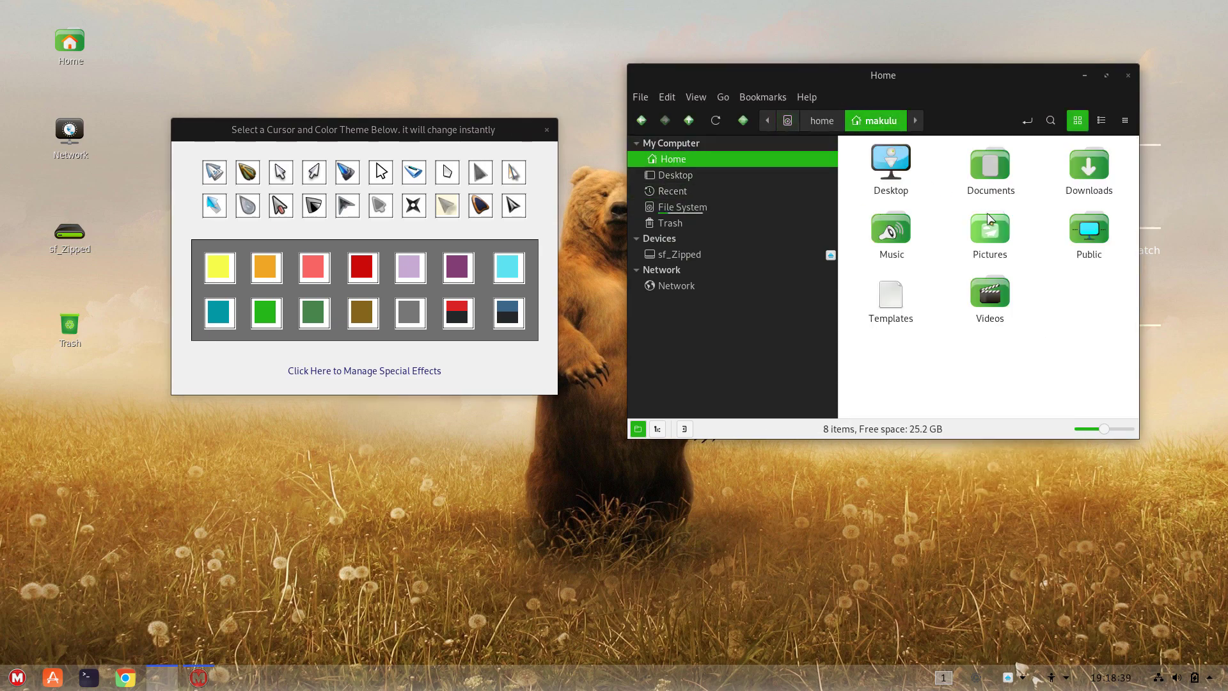
pyautogui.click(683, 206)
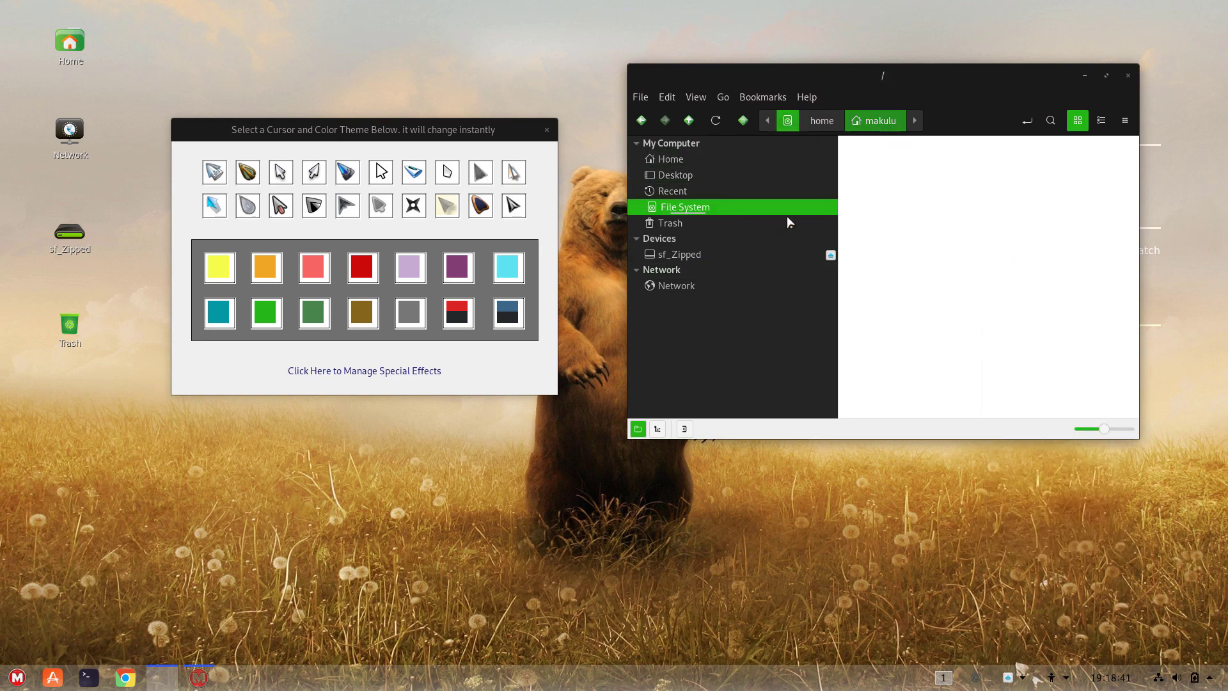
pyautogui.click(683, 207)
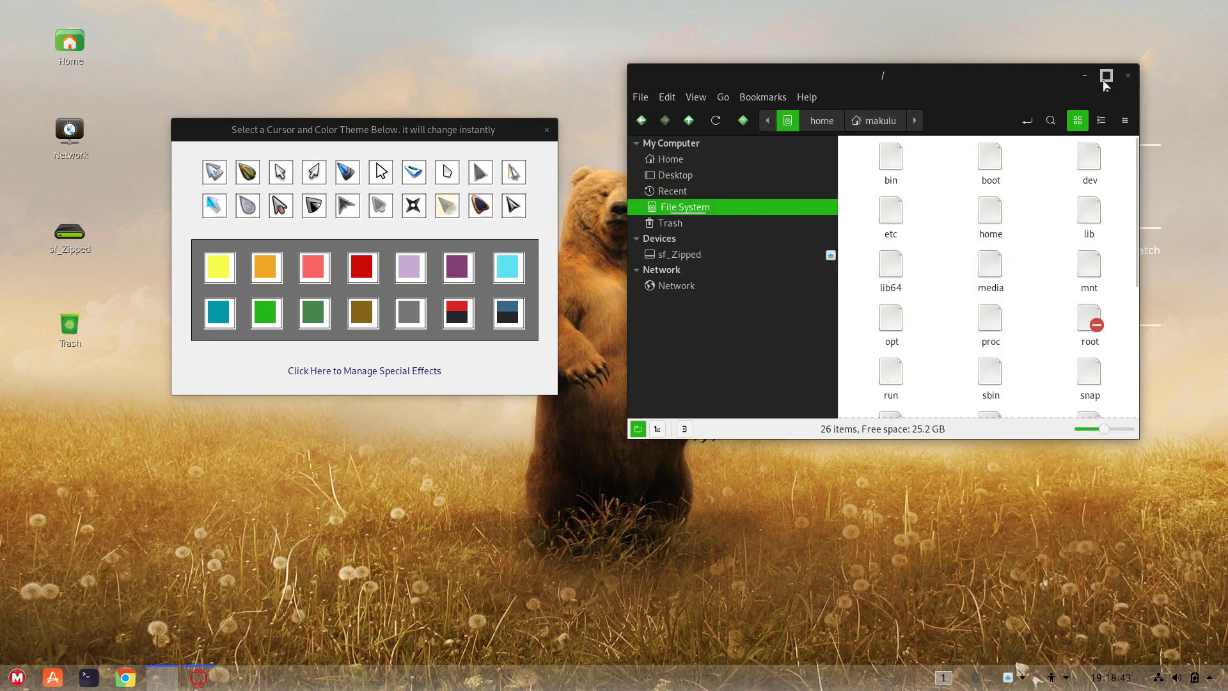
# Maximize Nemo, return to Home, and view the Nemo credits under Help.
pyautogui.click(1106, 76)
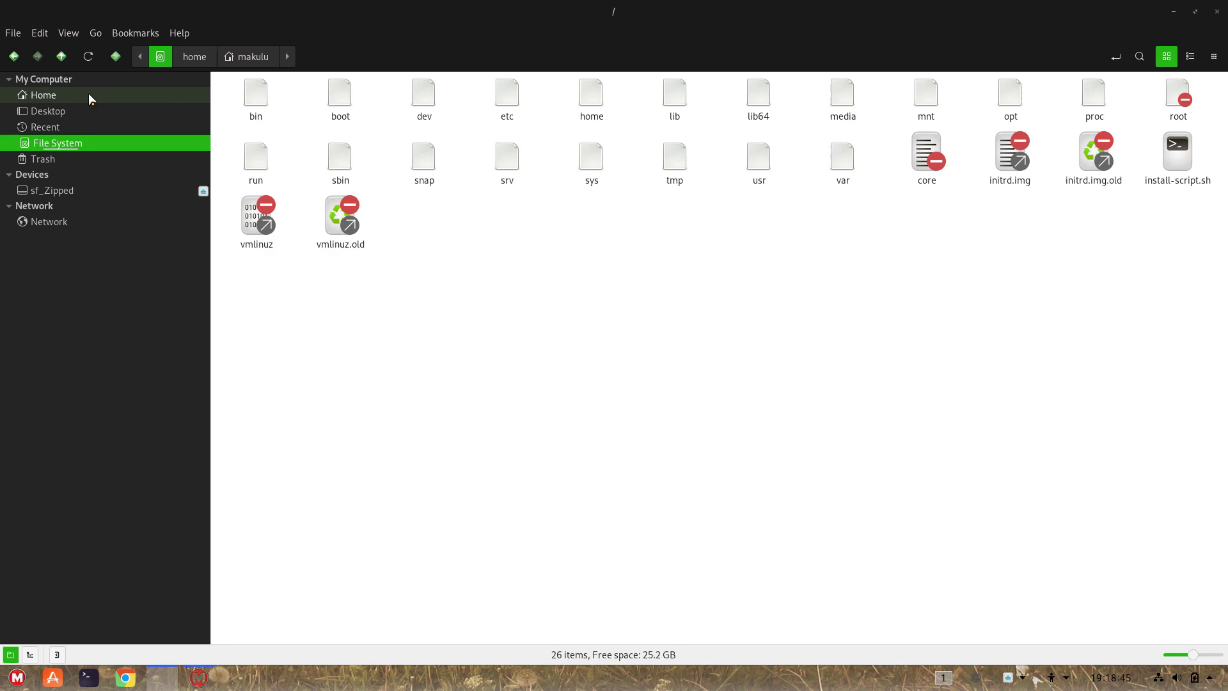
pyautogui.click(45, 94)
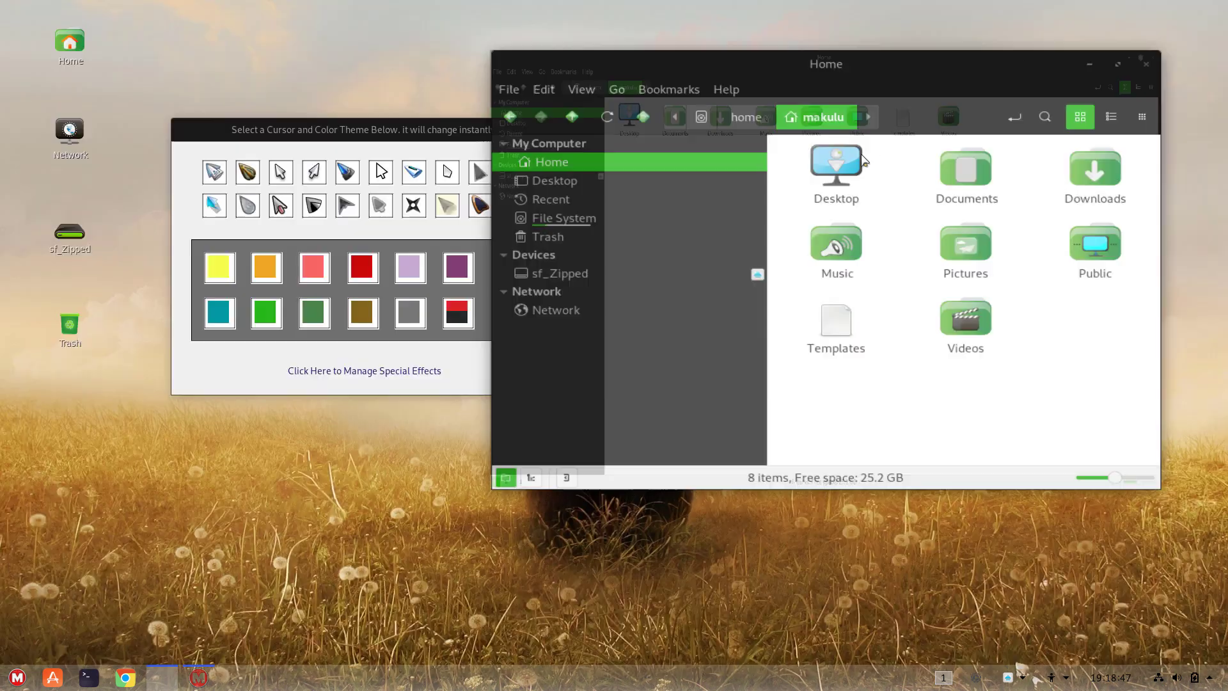
pyautogui.click(805, 97)
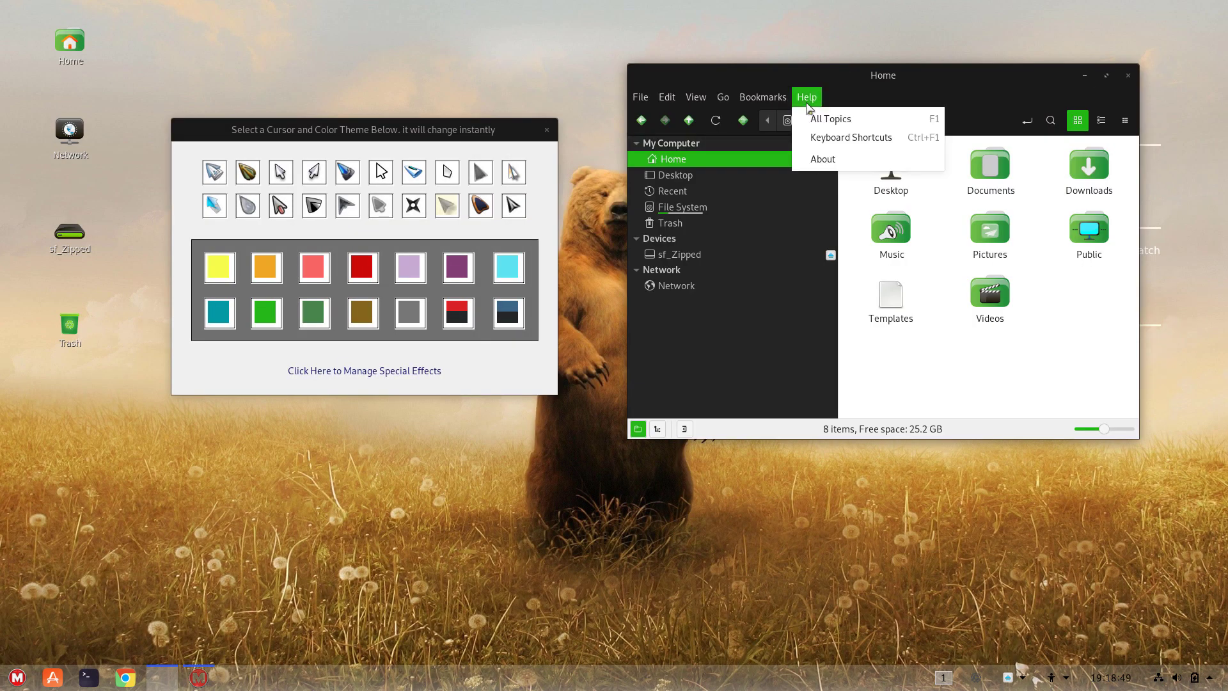
pyautogui.moveTo(823, 159)
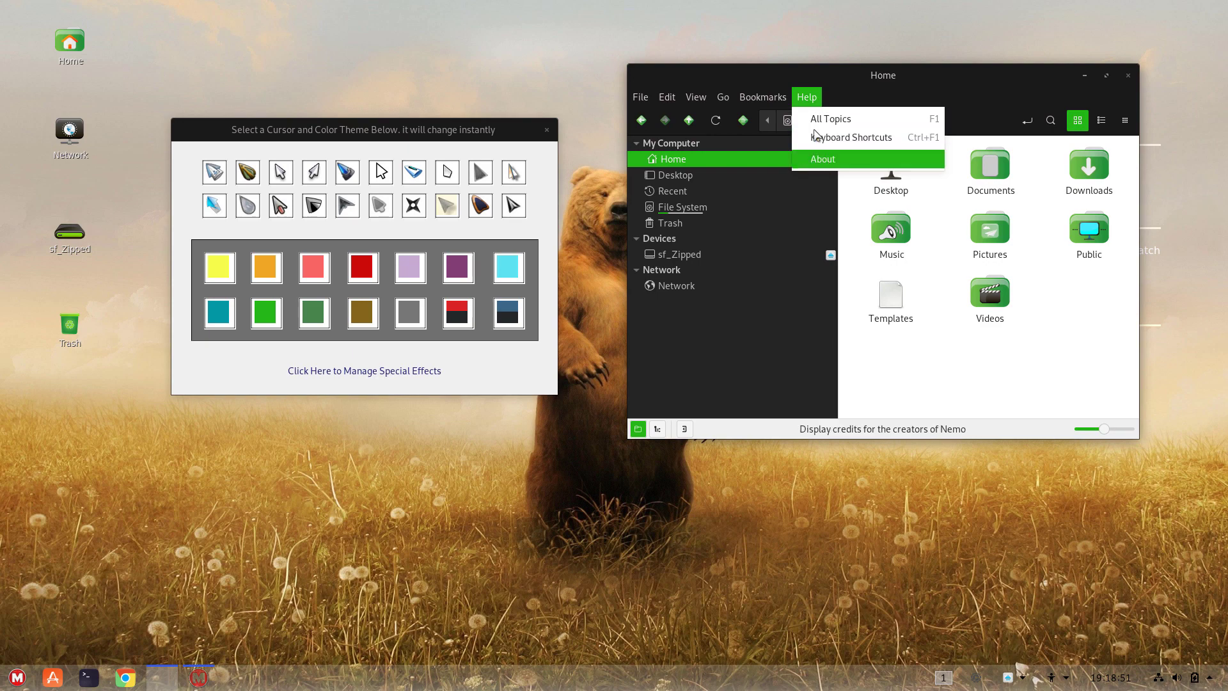
pyautogui.click(722, 96)
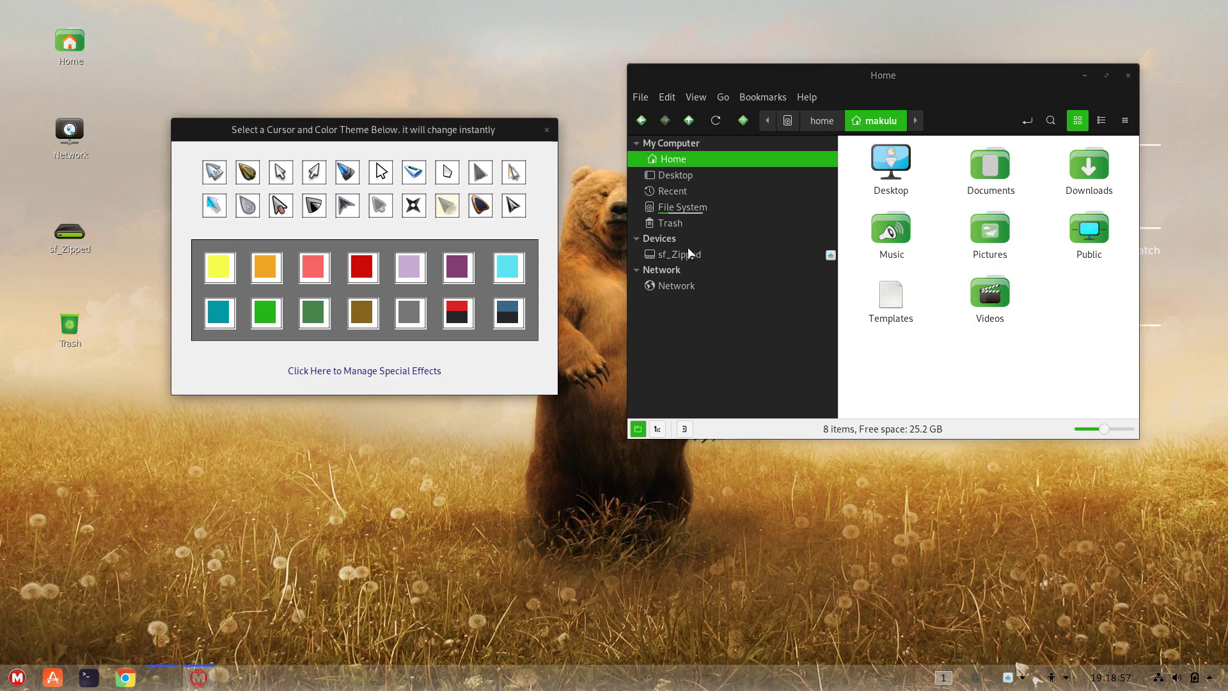
pyautogui.click(683, 207)
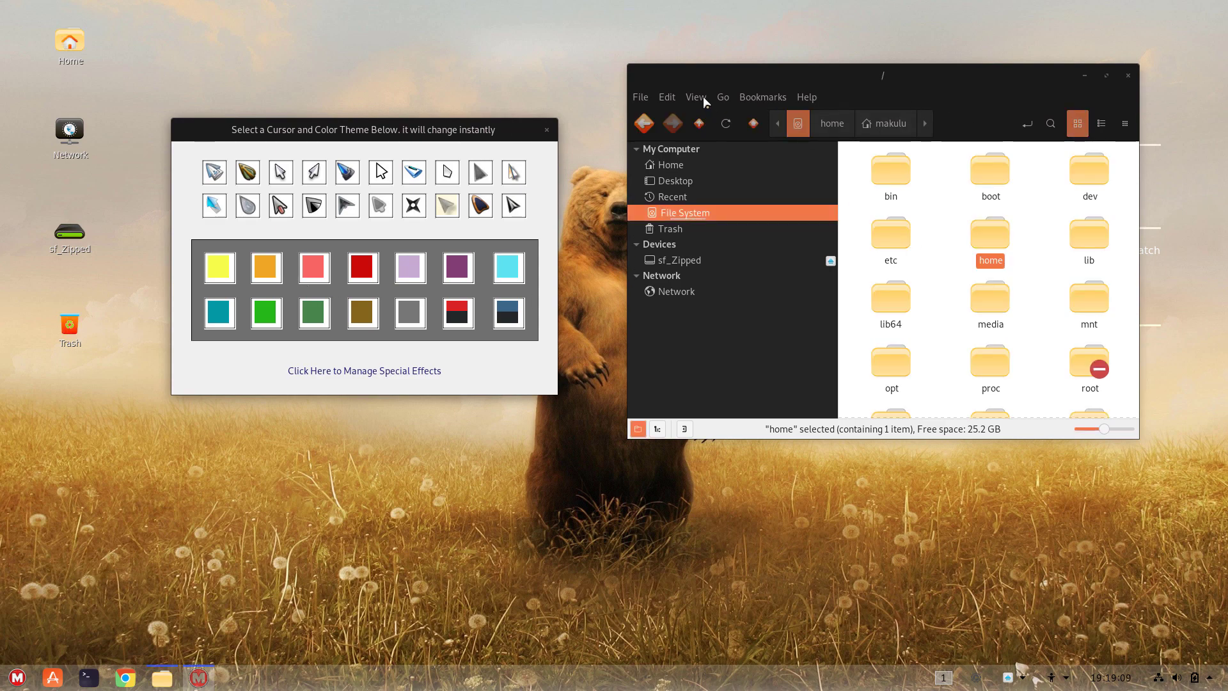
# Switch the theme back to orange, close the theme chooser, and show the desktop menu.
pyautogui.click(313, 267)
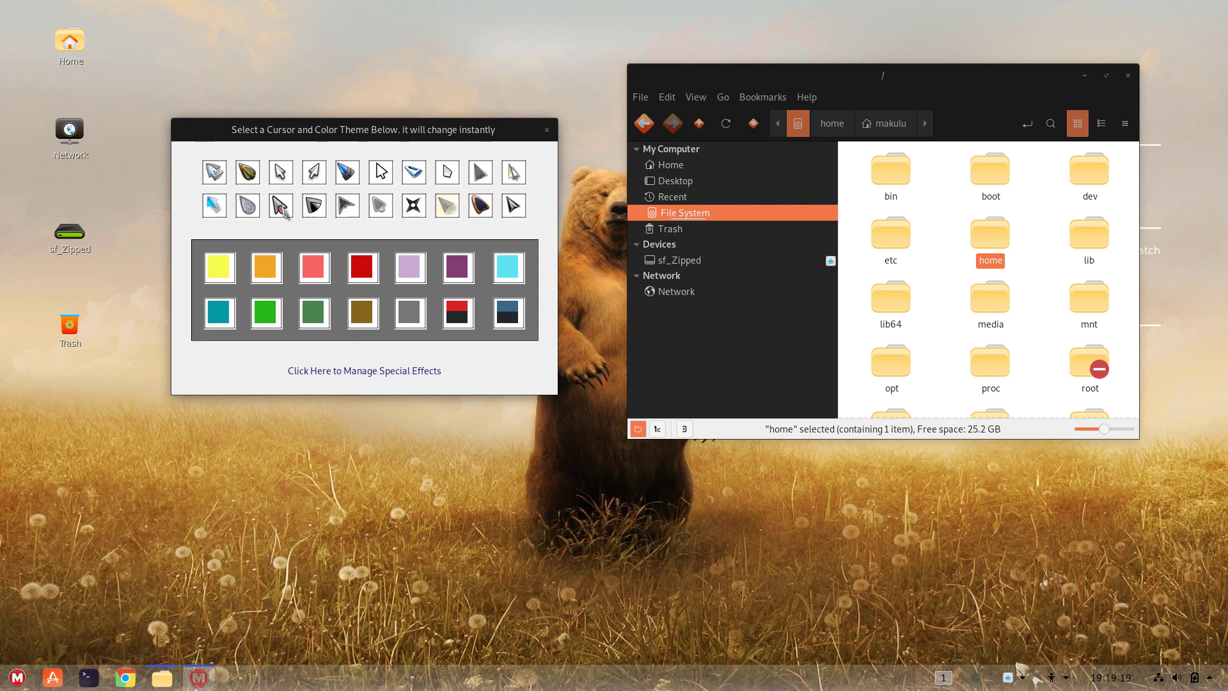
pyautogui.click(546, 129)
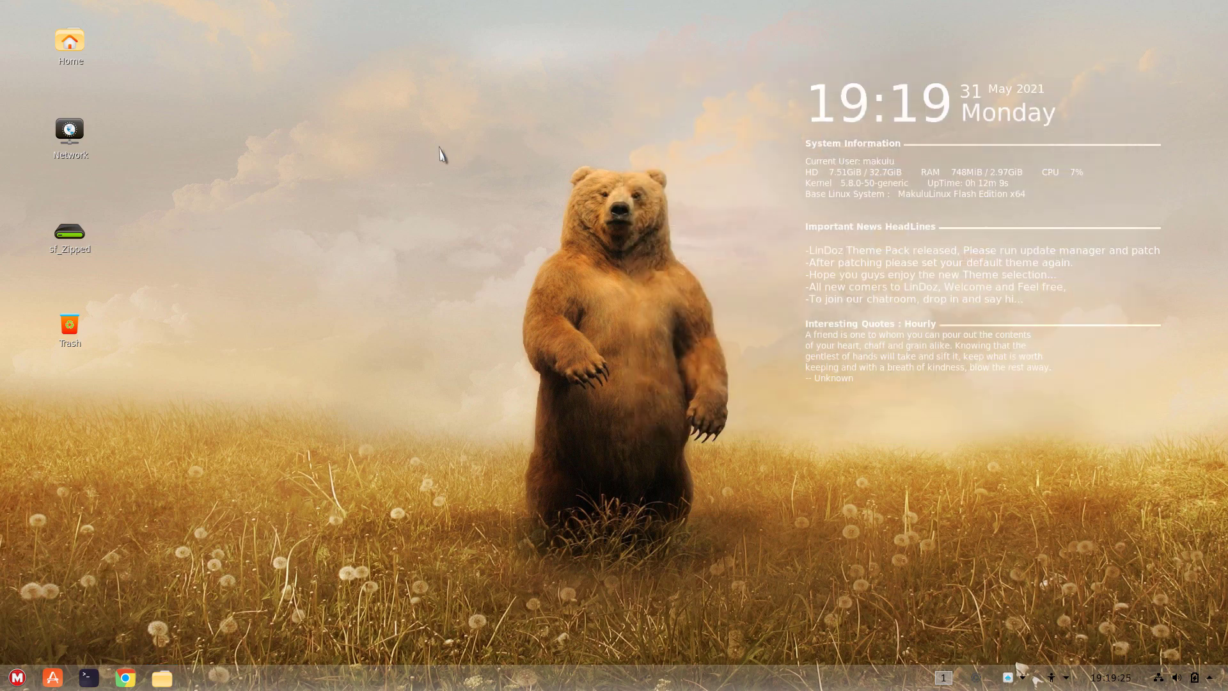
pyautogui.rightClick(440, 153)
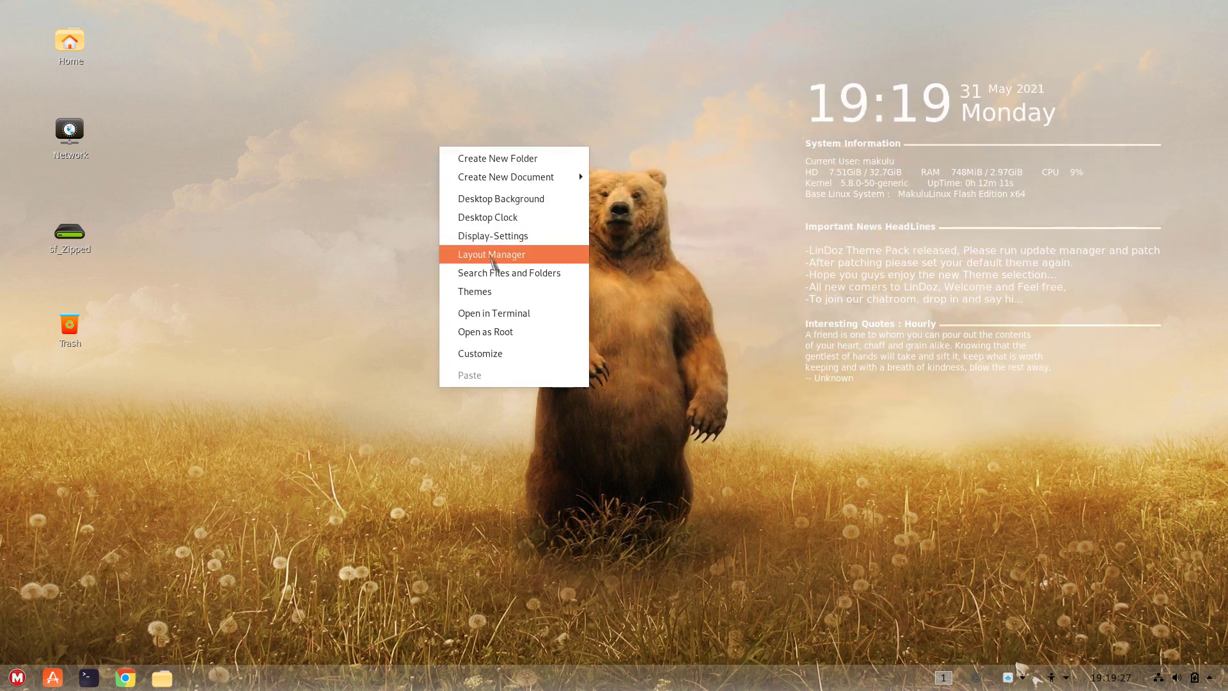
# Apply the underwater shark wallpaper, then open and close the theme chooser.
pyautogui.click(491, 254)
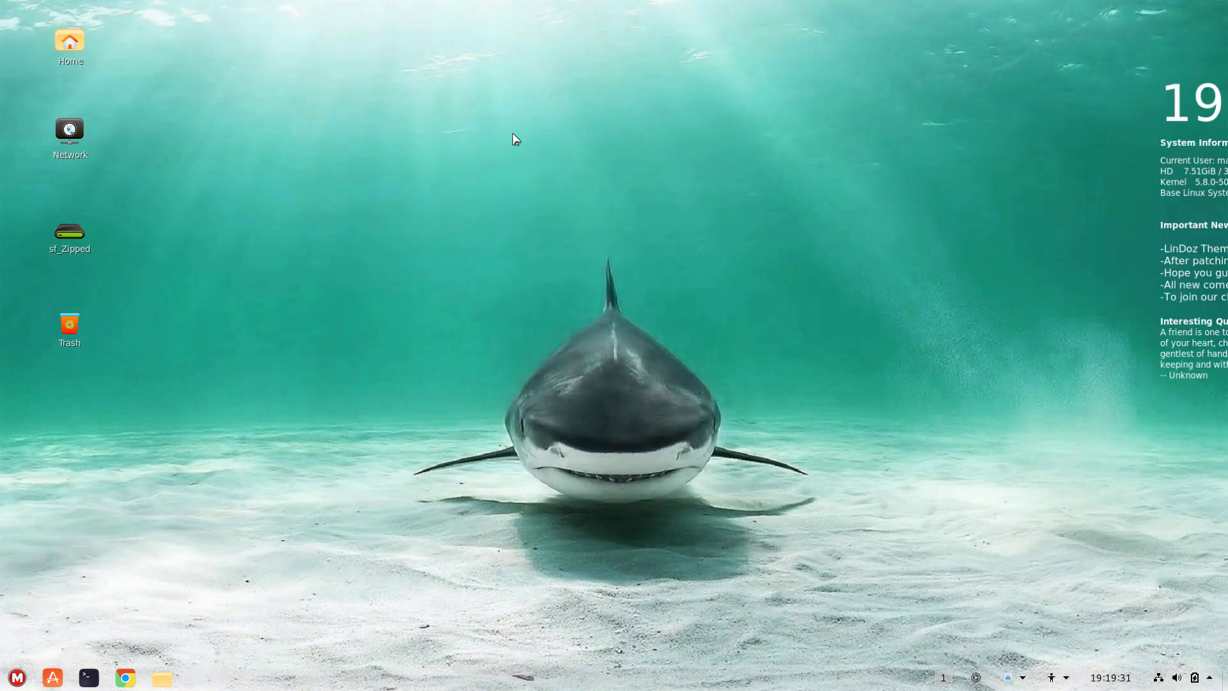
pyautogui.rightClick(515, 139)
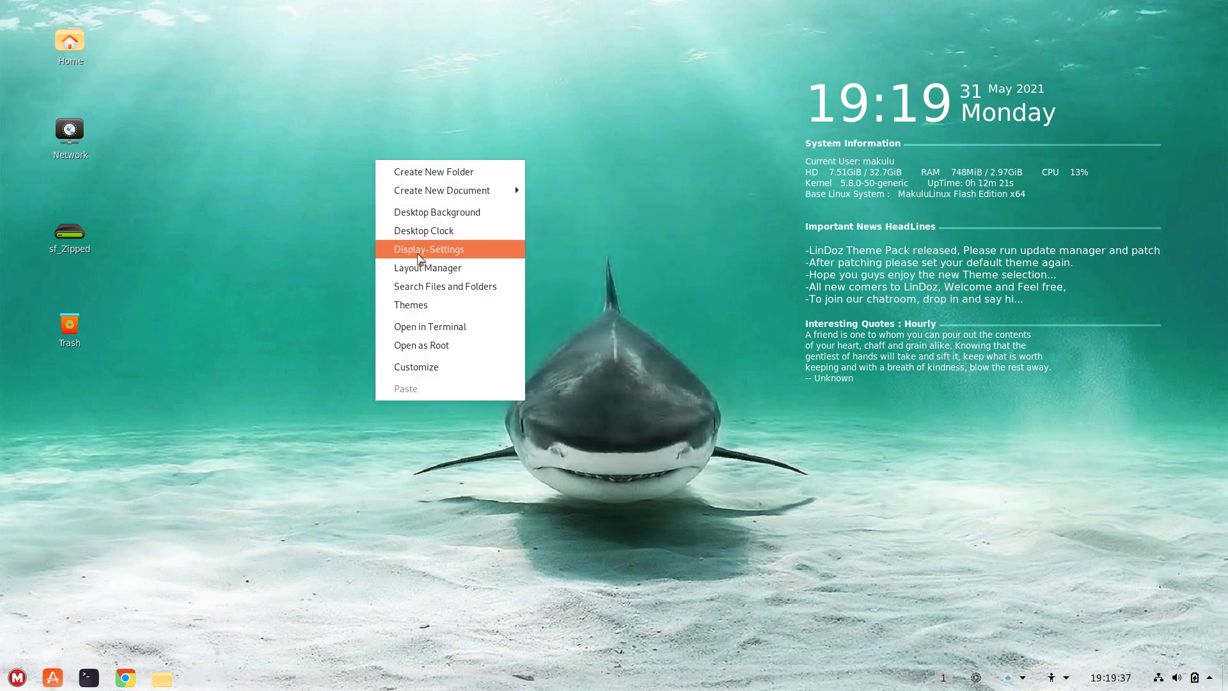
pyautogui.moveTo(411, 304)
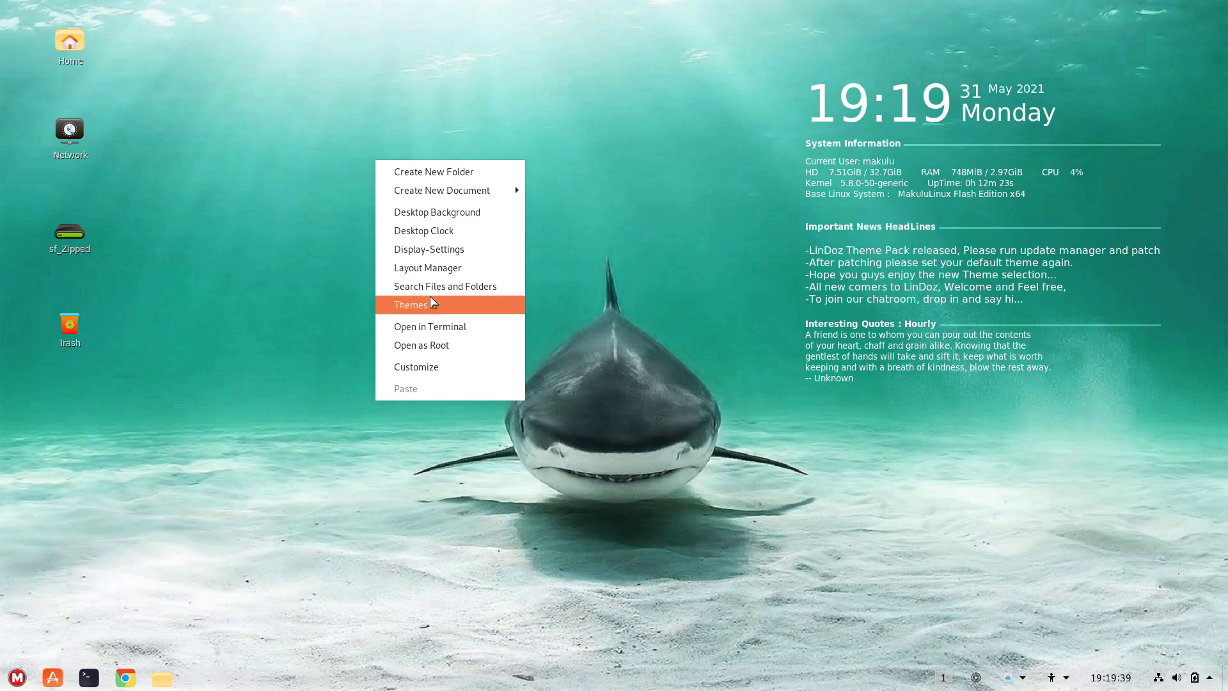
pyautogui.click(412, 304)
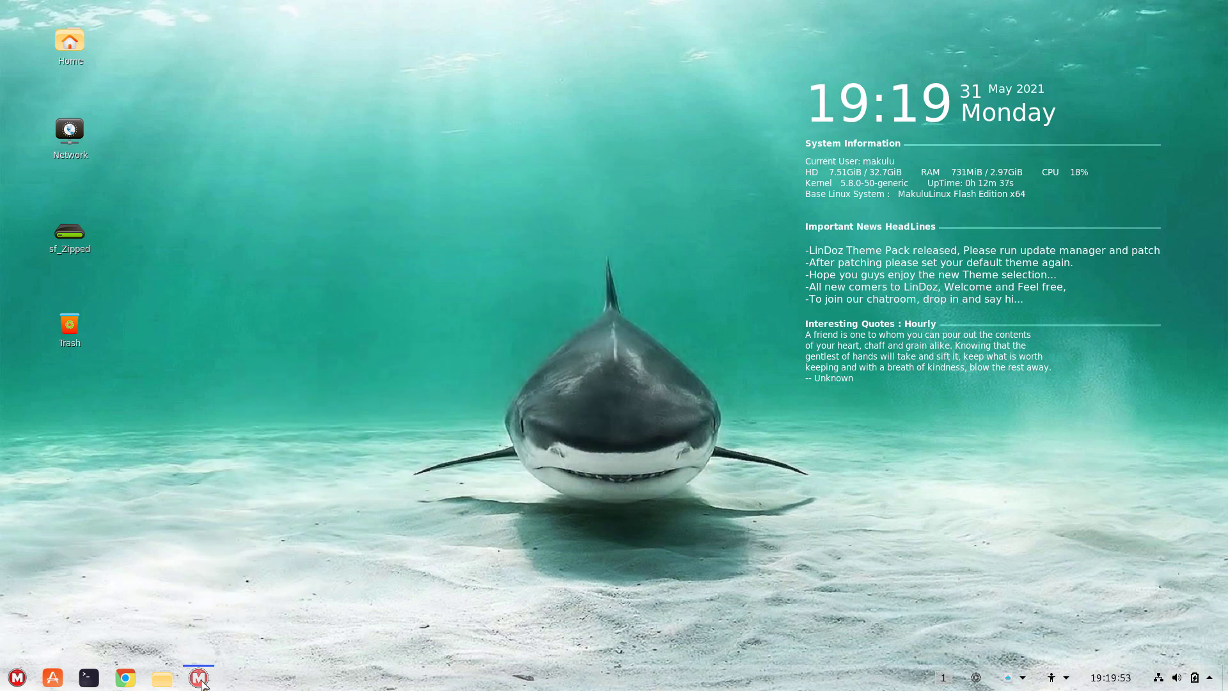
pyautogui.click(198, 677)
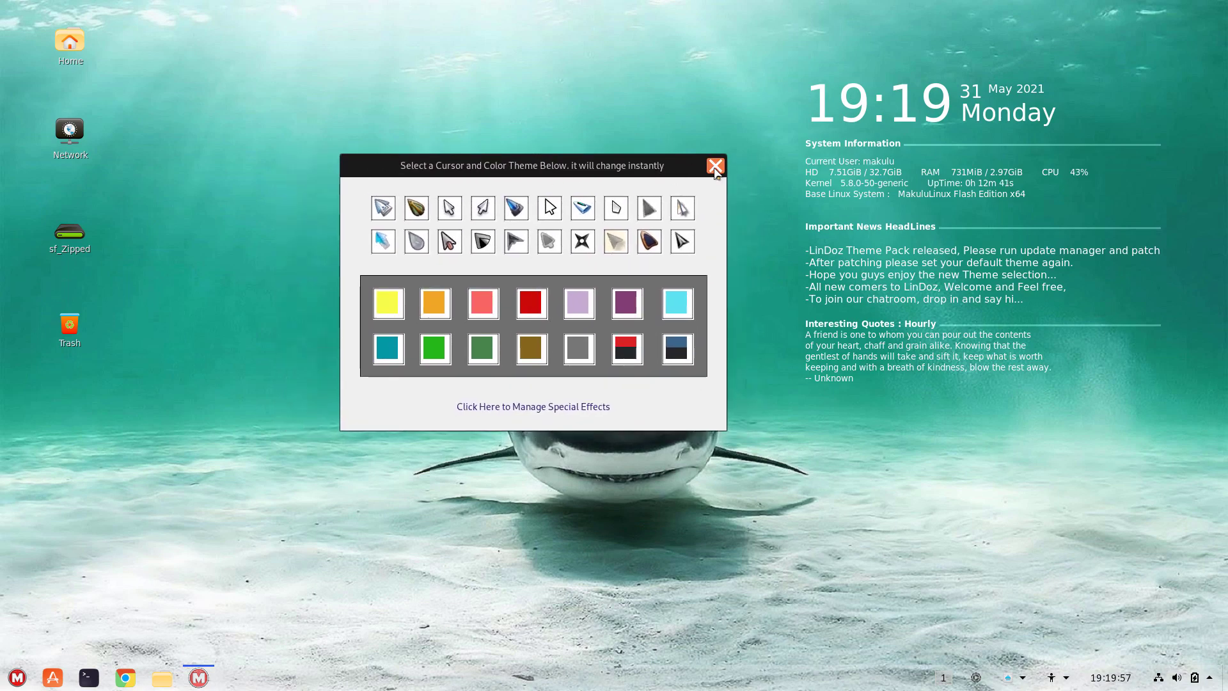
pyautogui.click(714, 166)
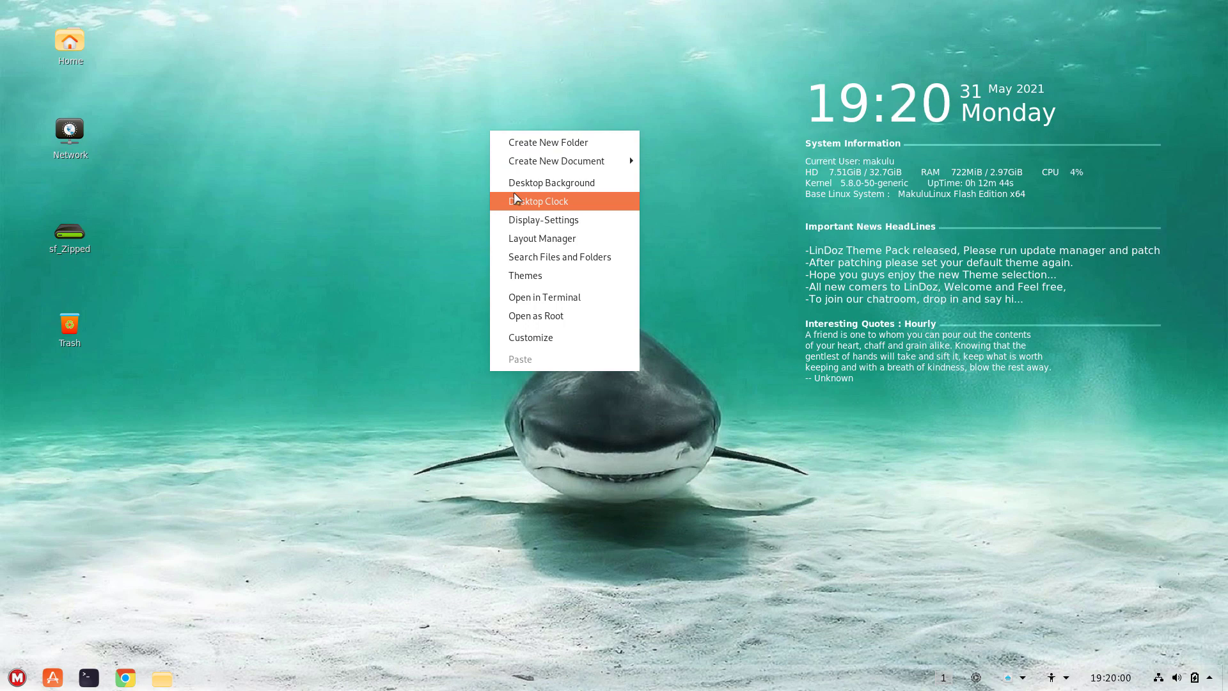
# Open, move, and close the desktop clock options, then show the desktop menu again.
pyautogui.click(539, 201)
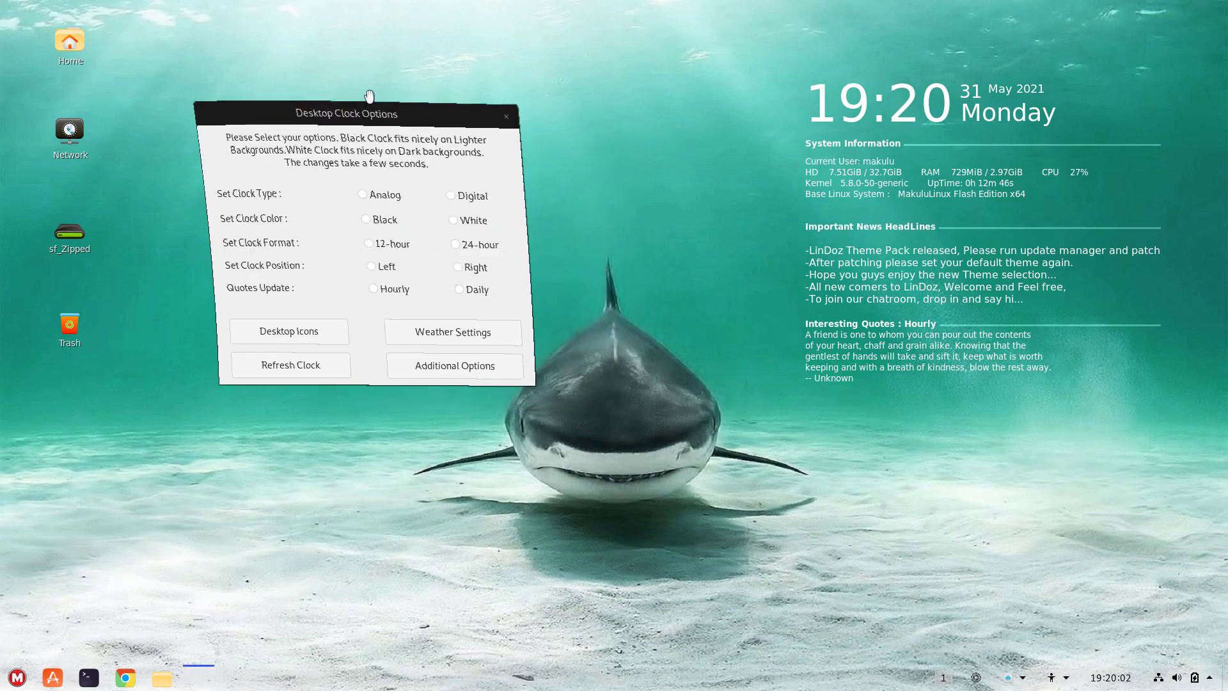
pyautogui.moveTo(368, 114); pyautogui.dragTo(327, 157)
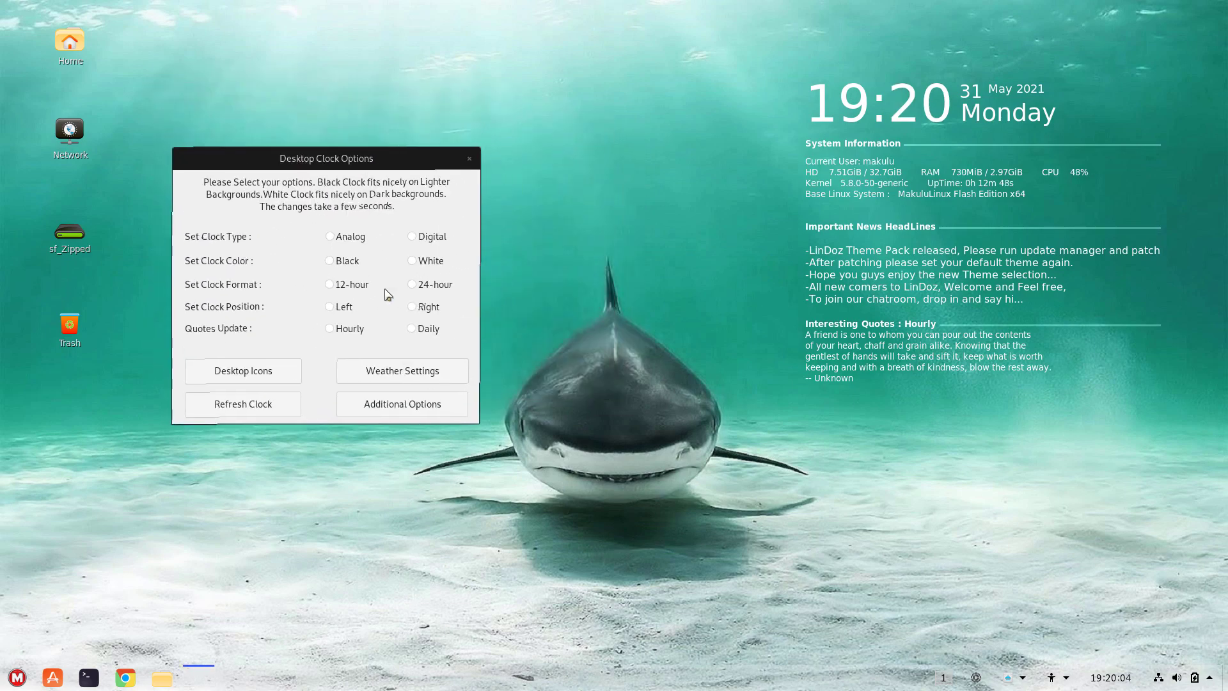
pyautogui.click(469, 158)
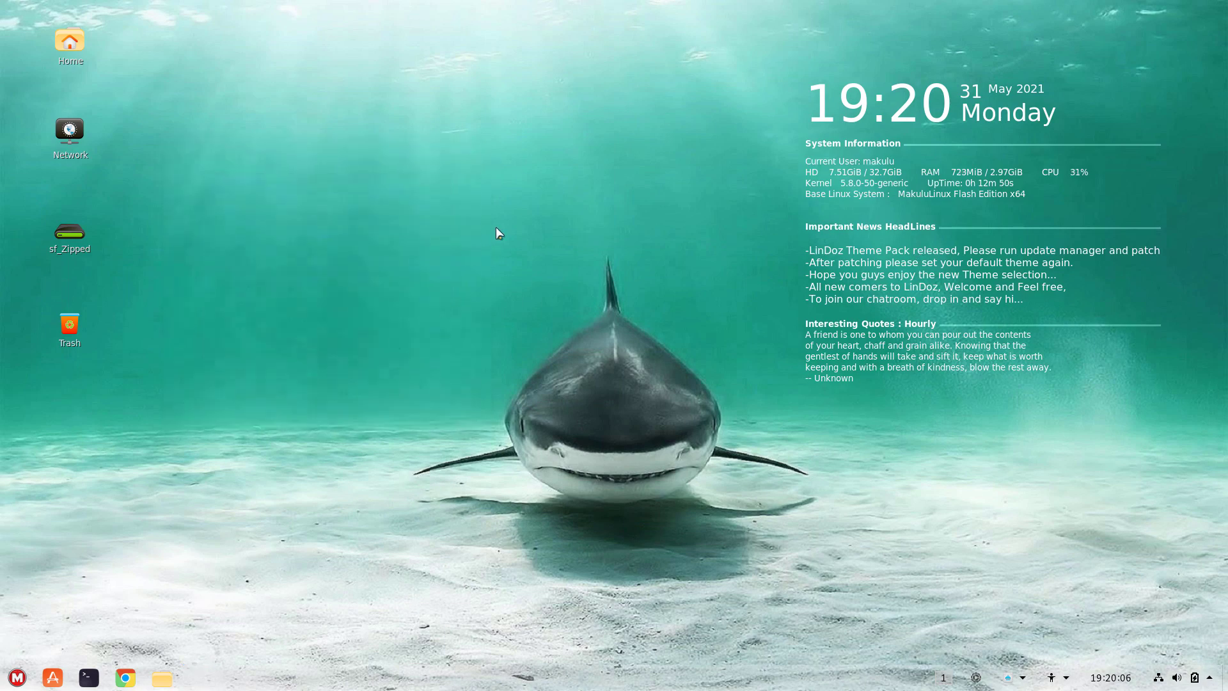
pyautogui.rightClick(499, 233)
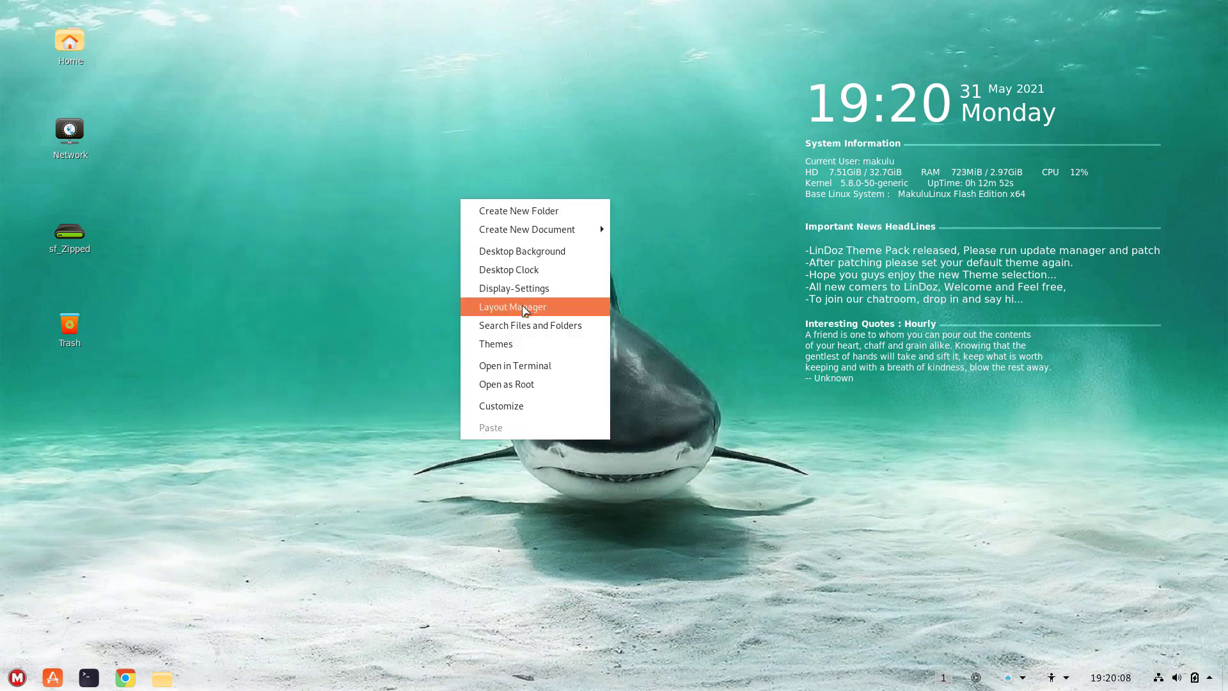
pyautogui.moveTo(515, 289)
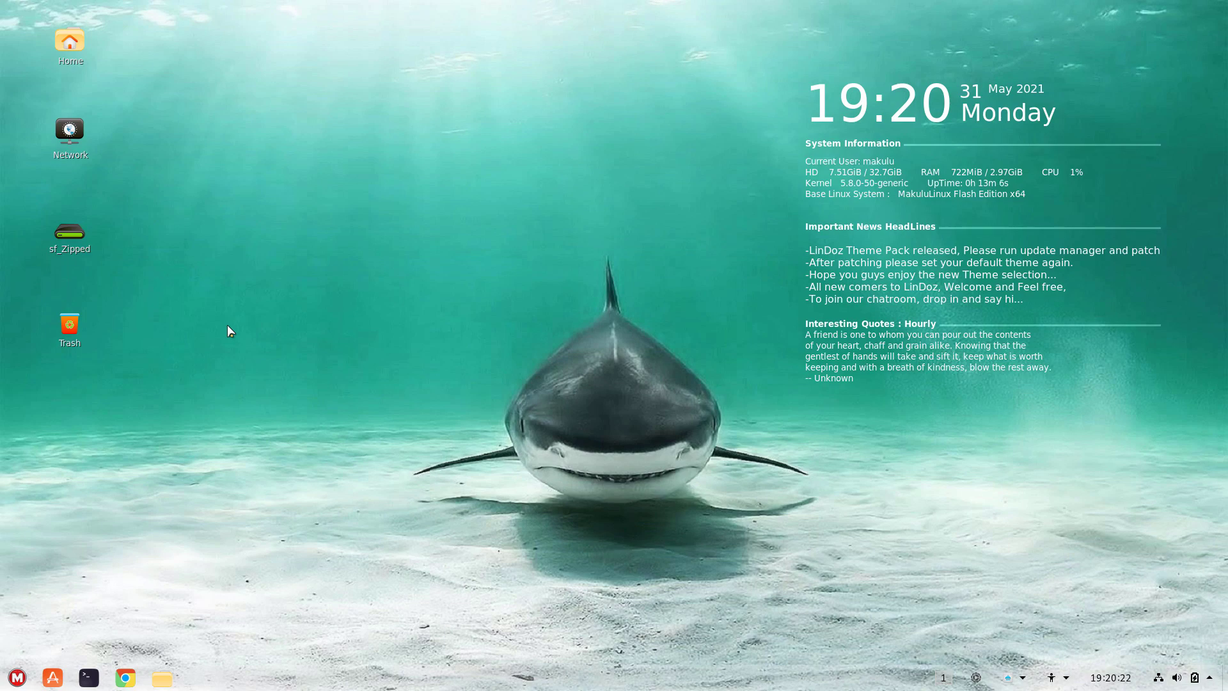
pyautogui.moveTo(164, 621)
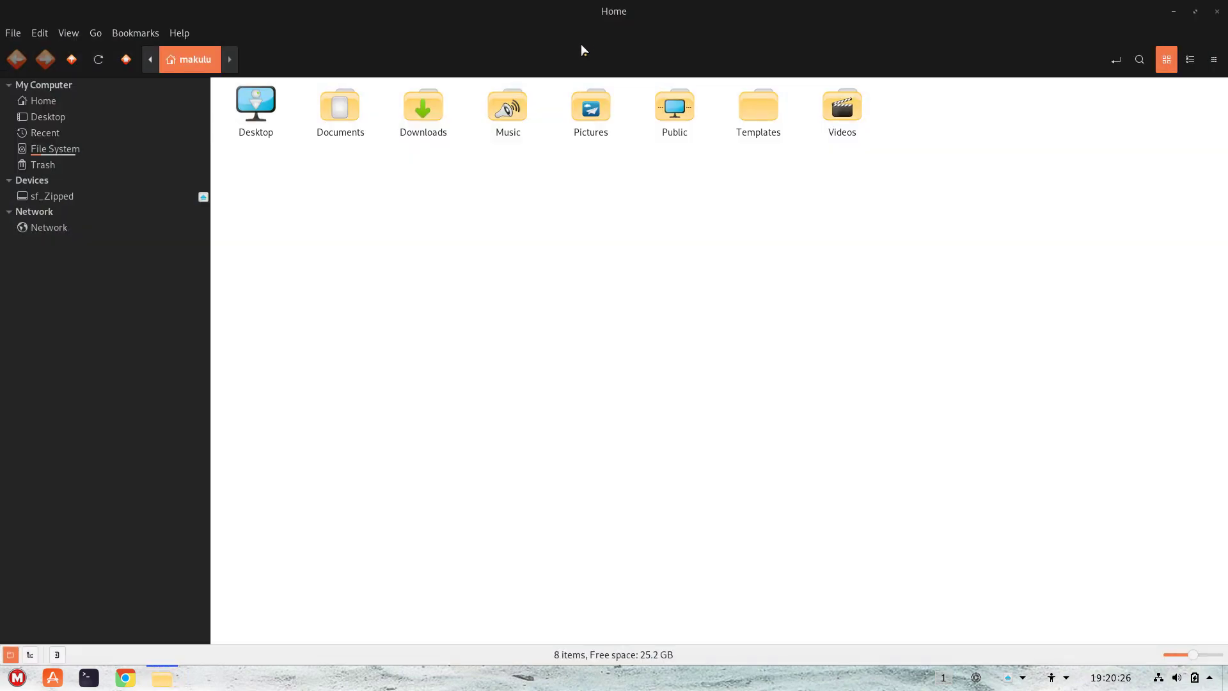
# View the root file system in Nemo, maximize and restore the window, then close it.
pyautogui.click(55, 149)
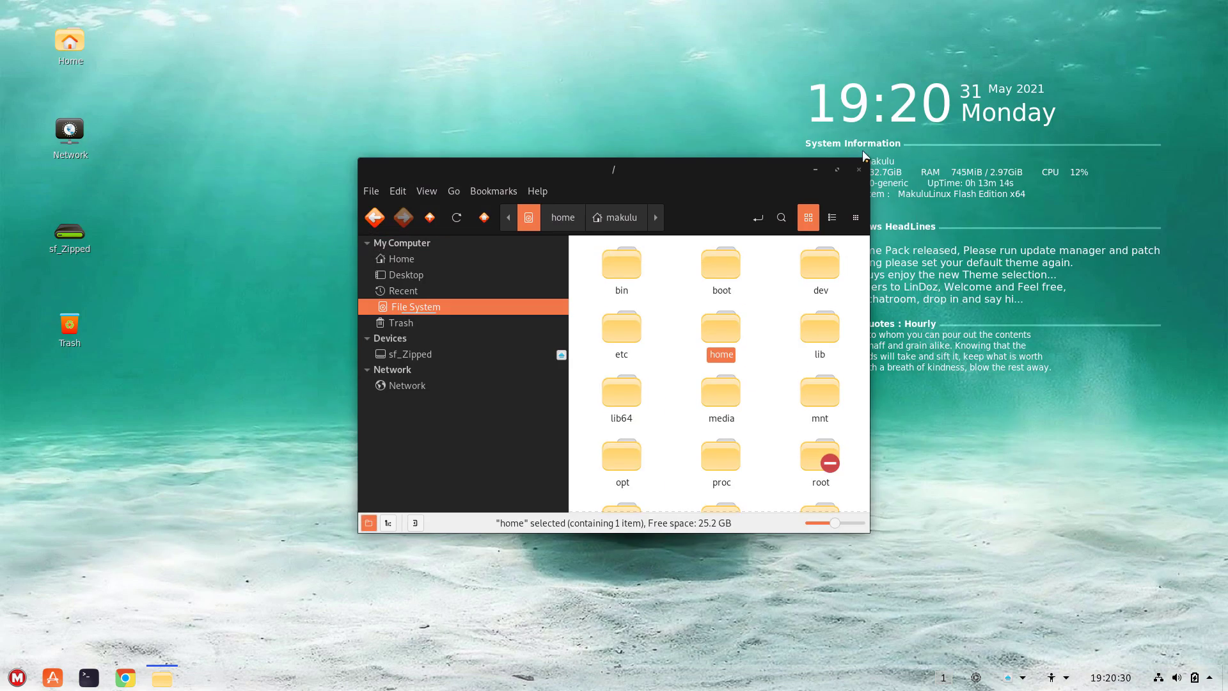
pyautogui.click(835, 171)
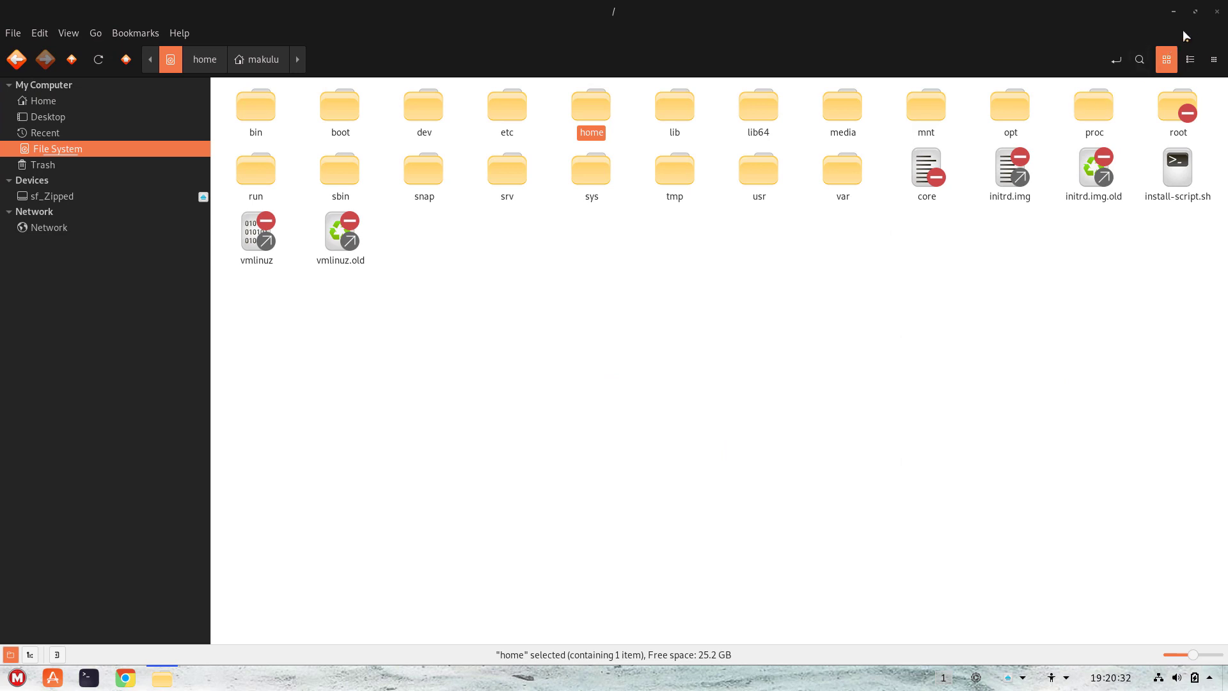
pyautogui.click(1194, 11)
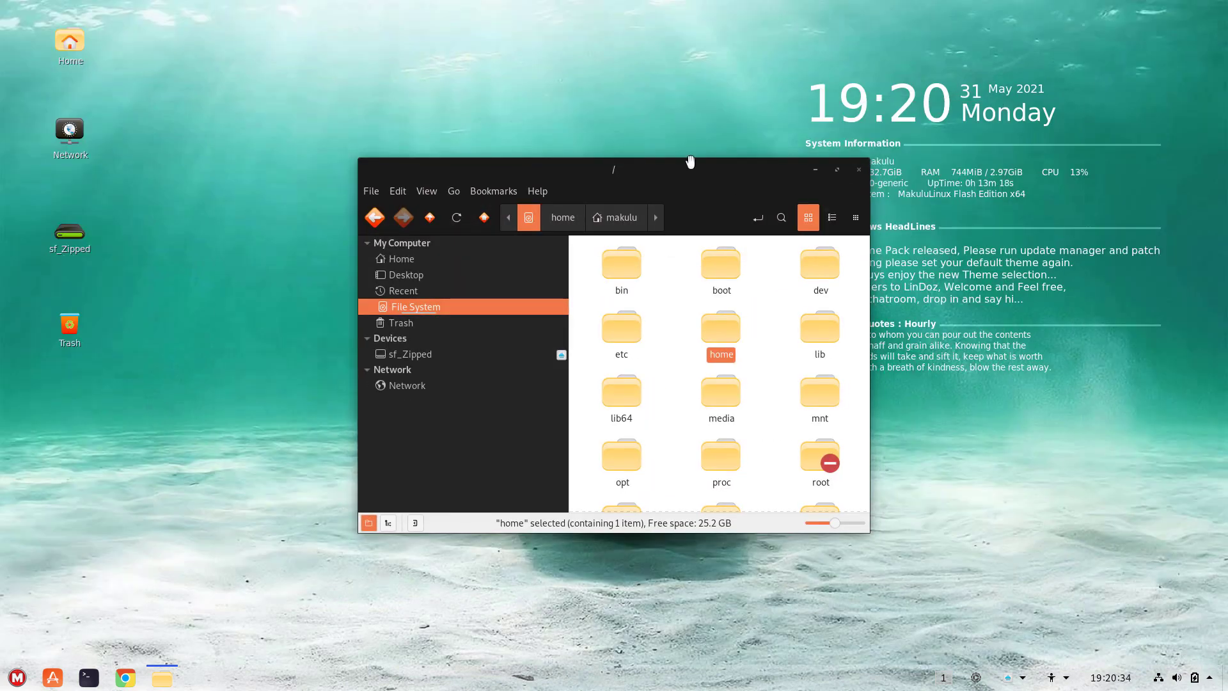
pyautogui.moveTo(689, 161); pyautogui.dragTo(635, 170)
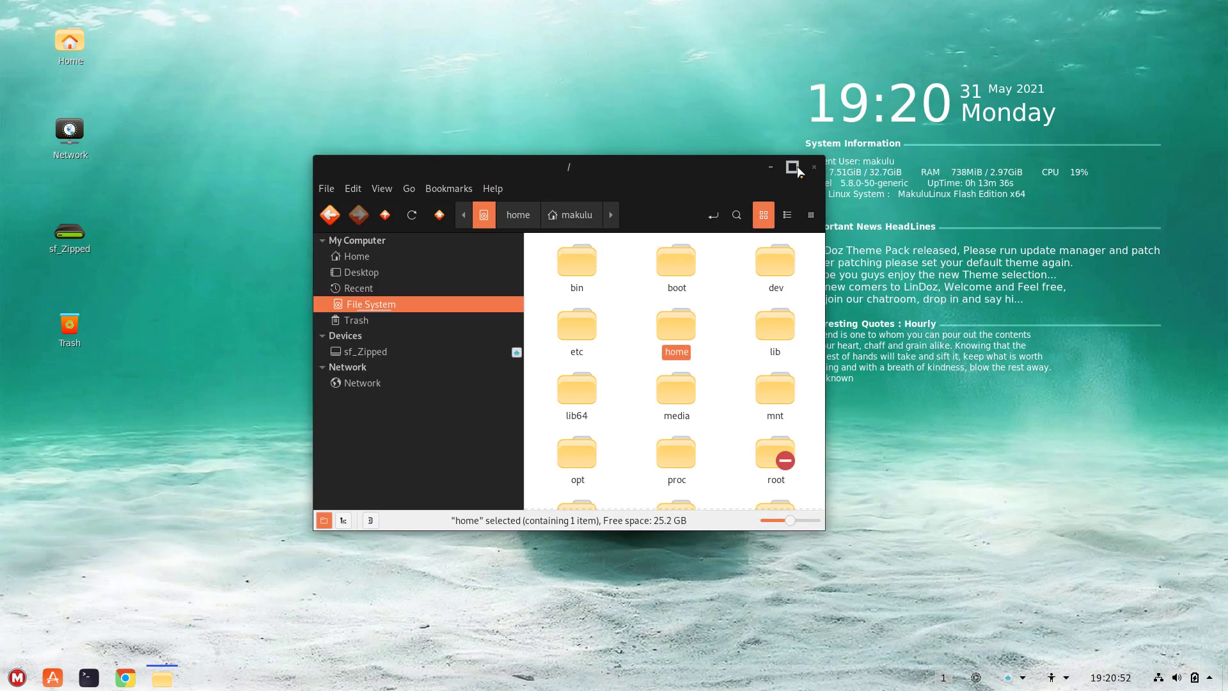
pyautogui.click(813, 168)
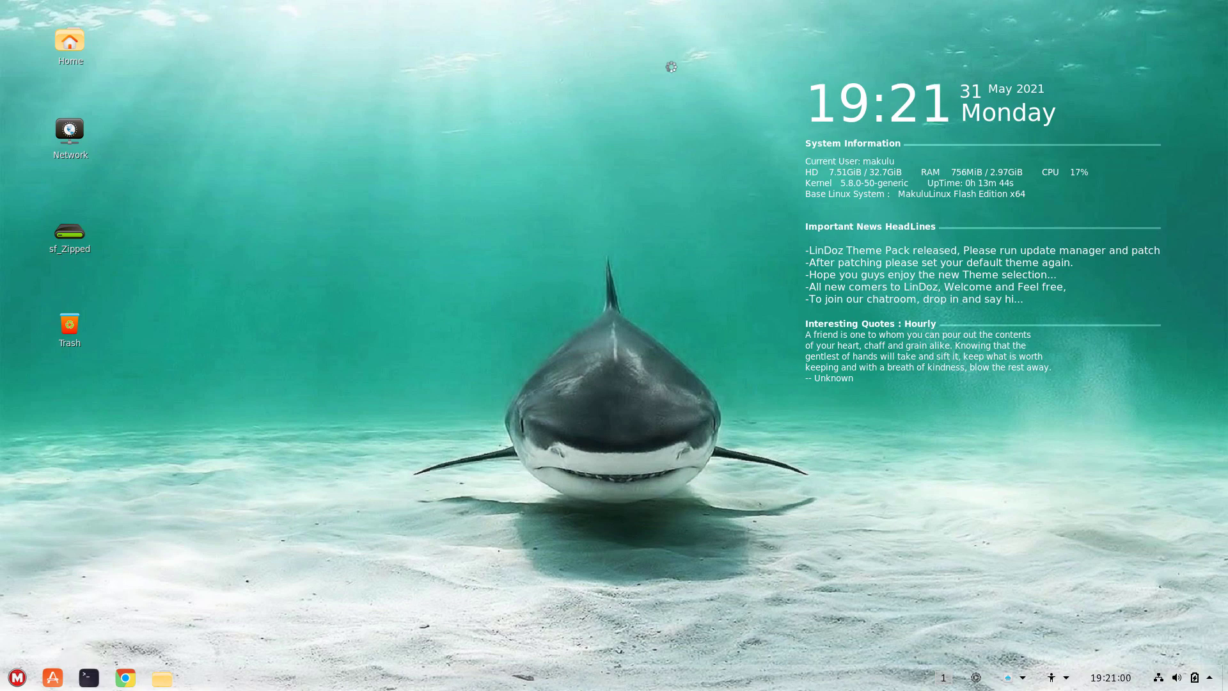
pyautogui.click(89, 678)
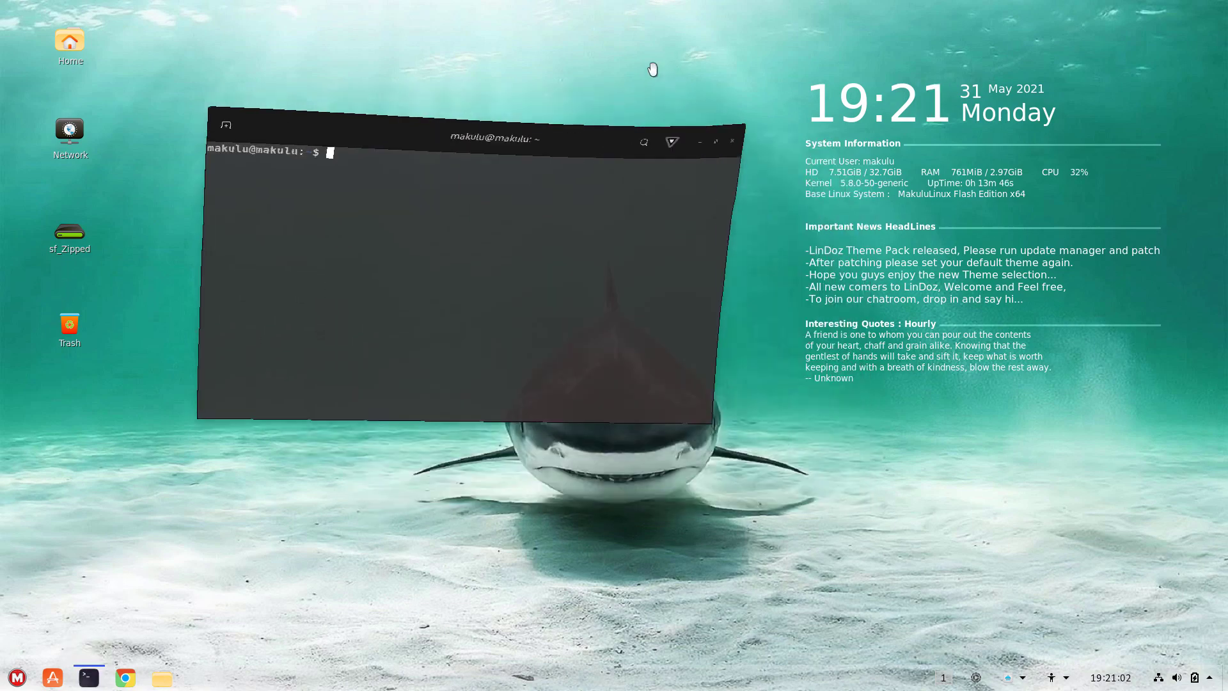
pyautogui.click(732, 141)
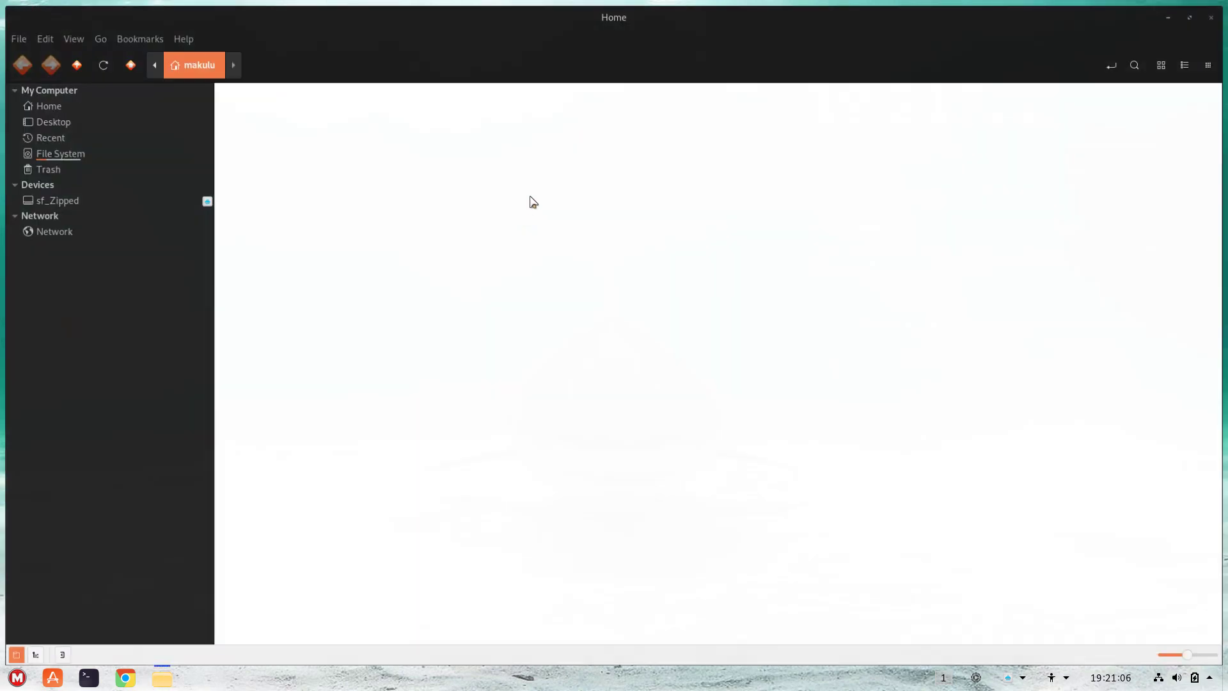
pyautogui.click(60, 154)
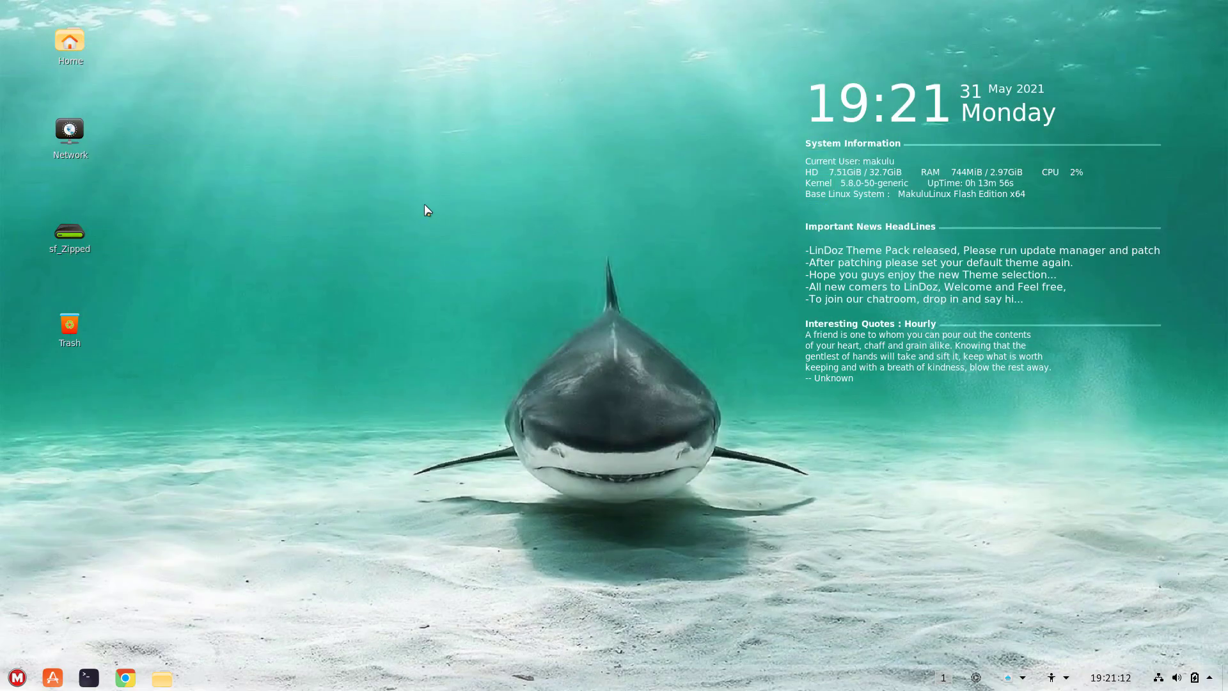
pyautogui.moveTo(194, 636)
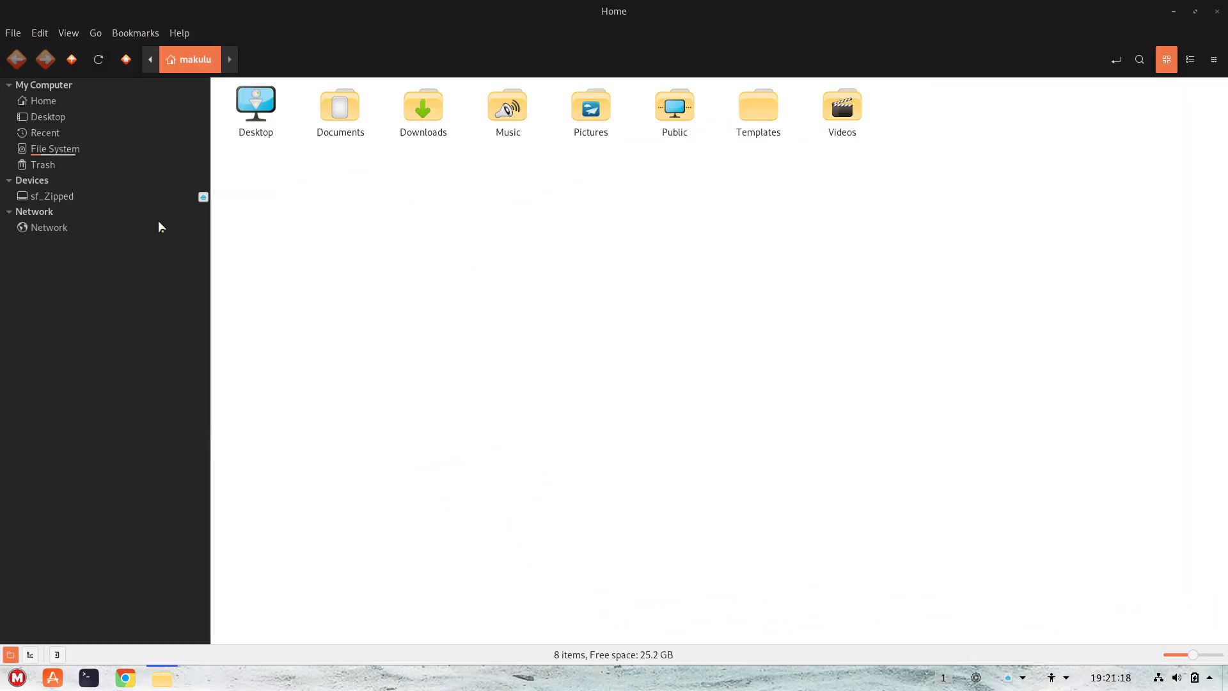
pyautogui.click(55, 149)
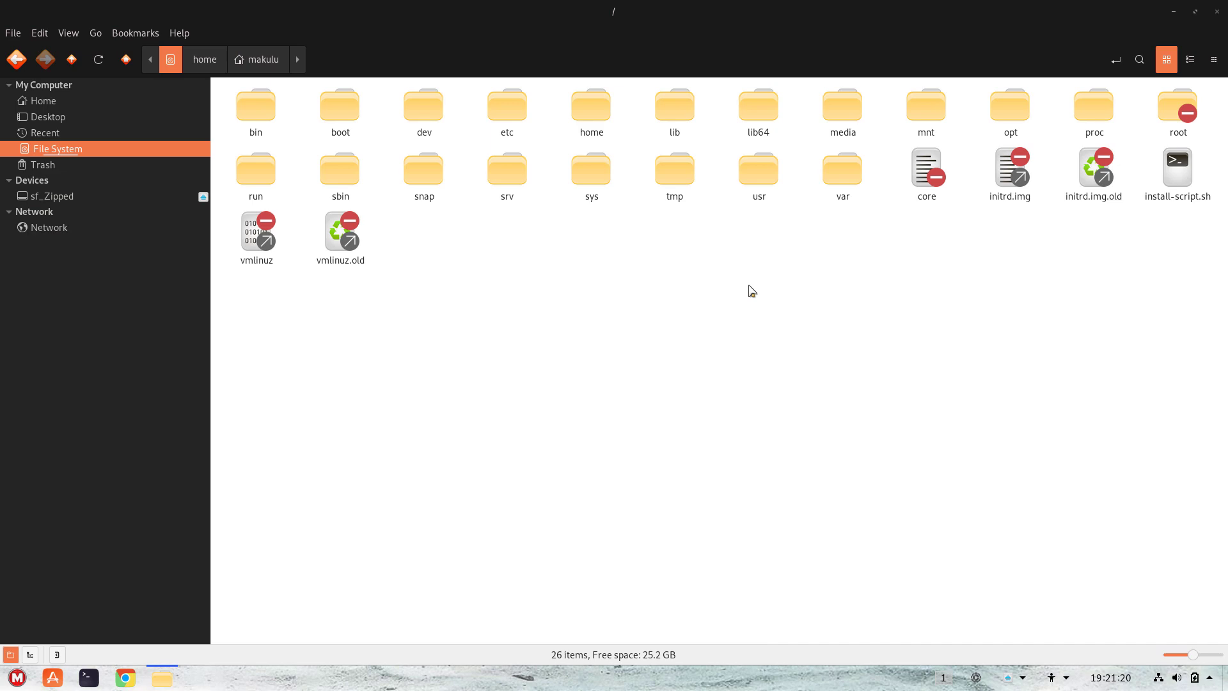
pyautogui.moveTo(1203, 39)
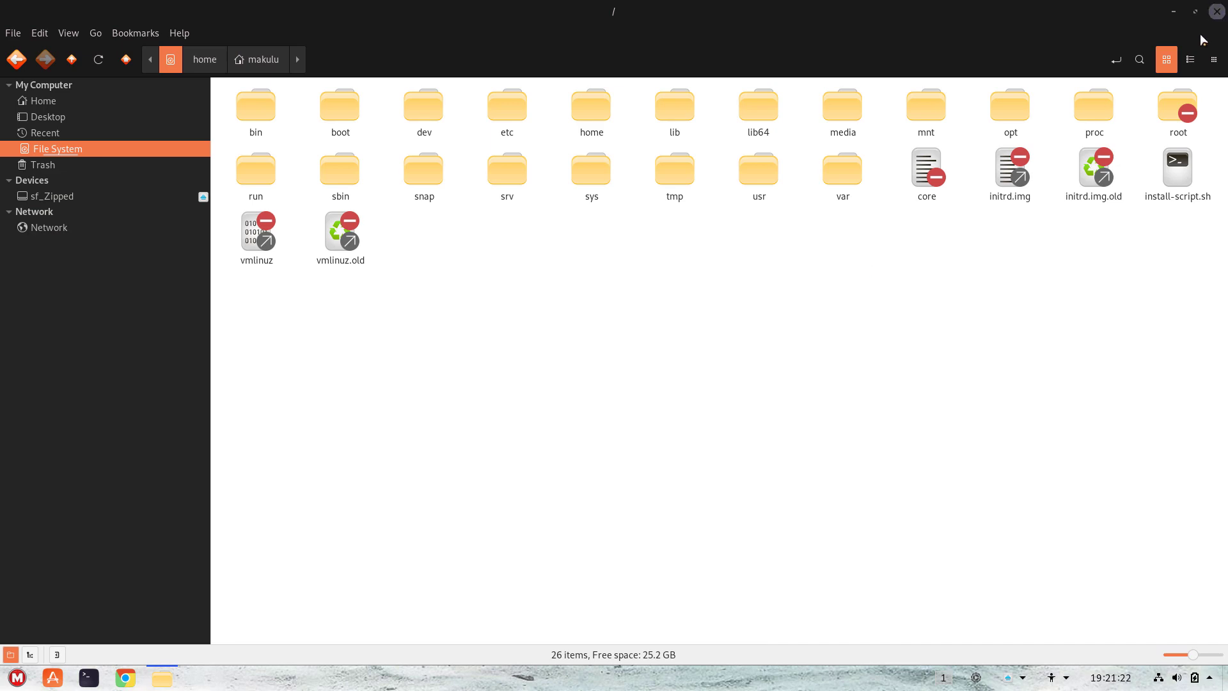
pyautogui.click(15, 678)
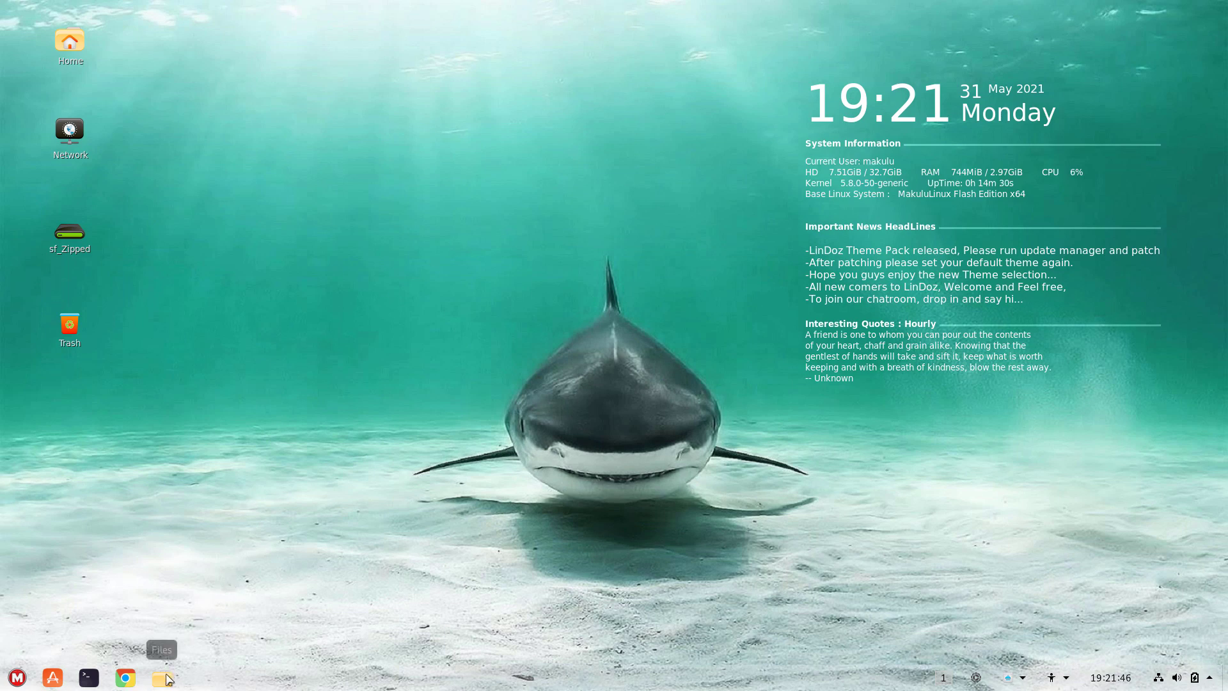
pyautogui.click(161, 677)
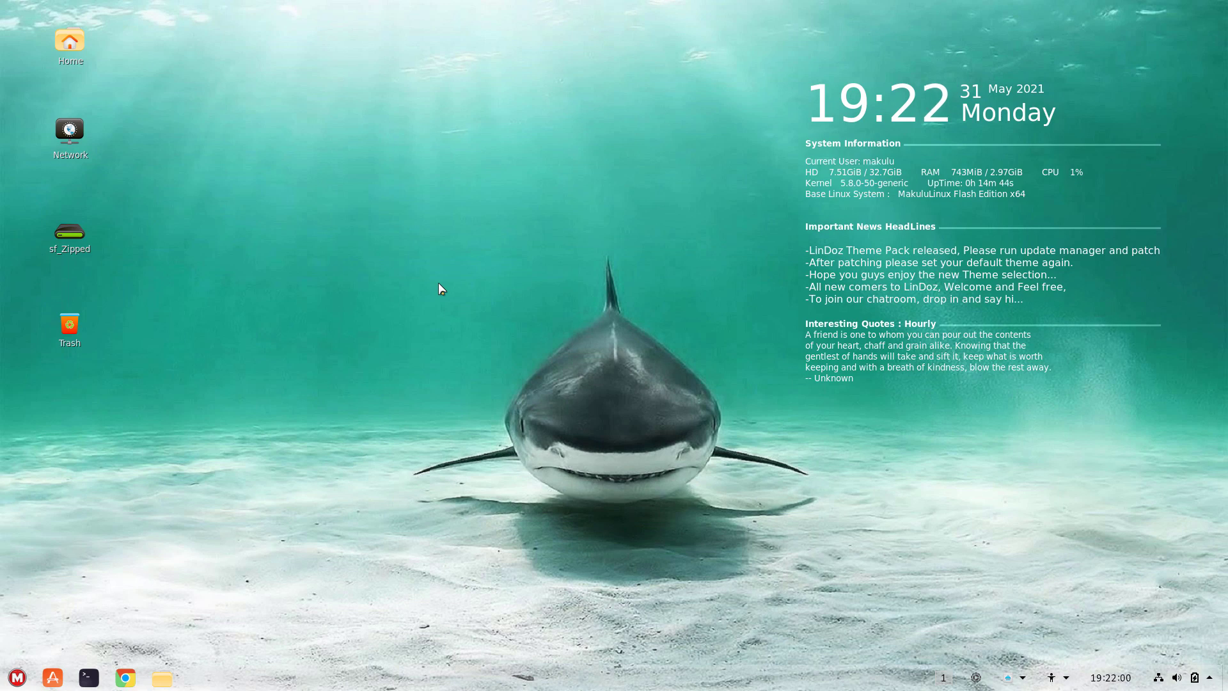
pyautogui.moveTo(408, 245)
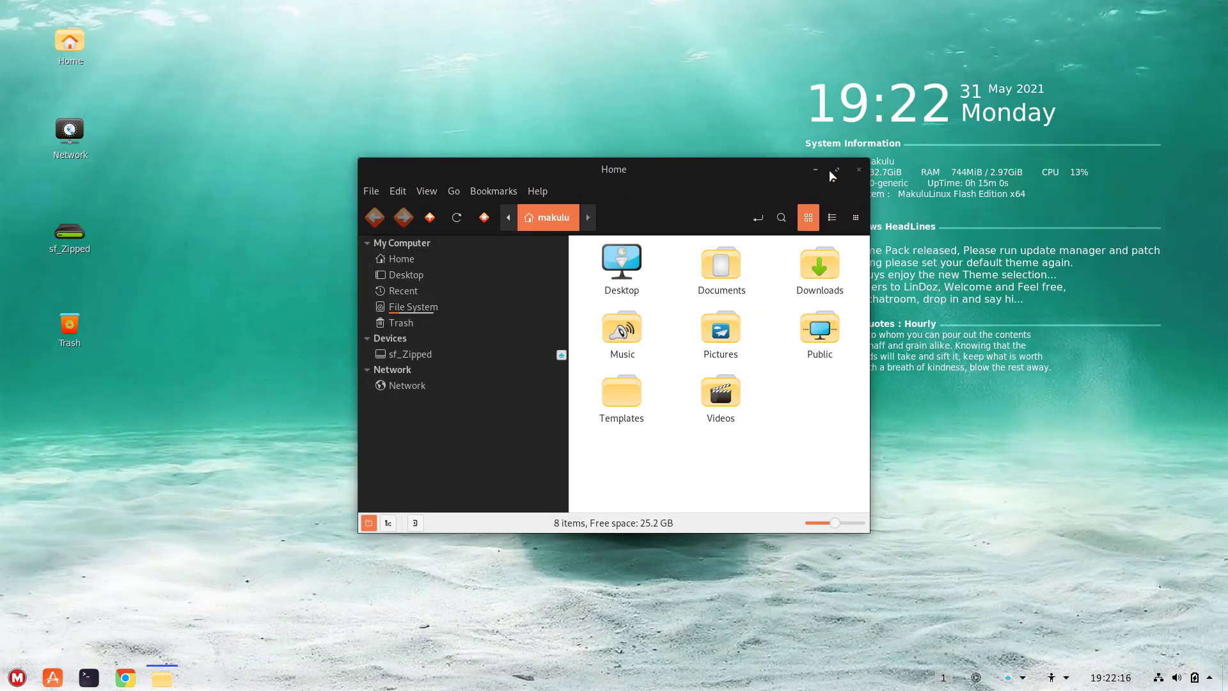
pyautogui.click(833, 171)
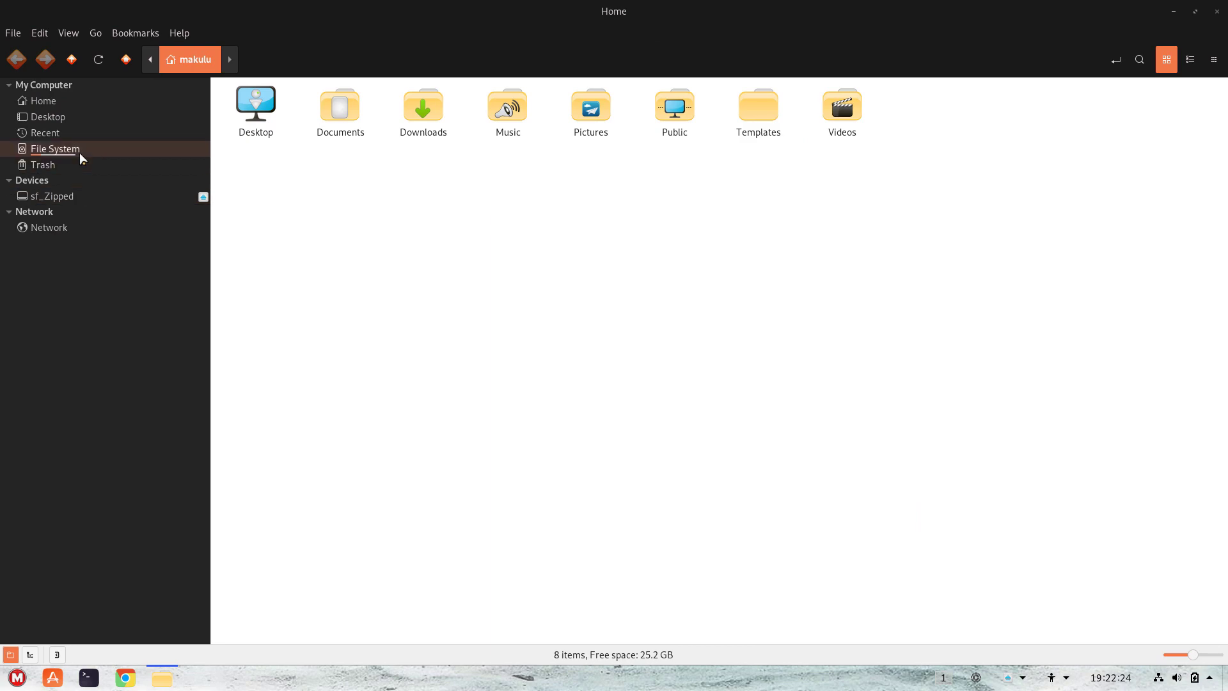
pyautogui.click(55, 149)
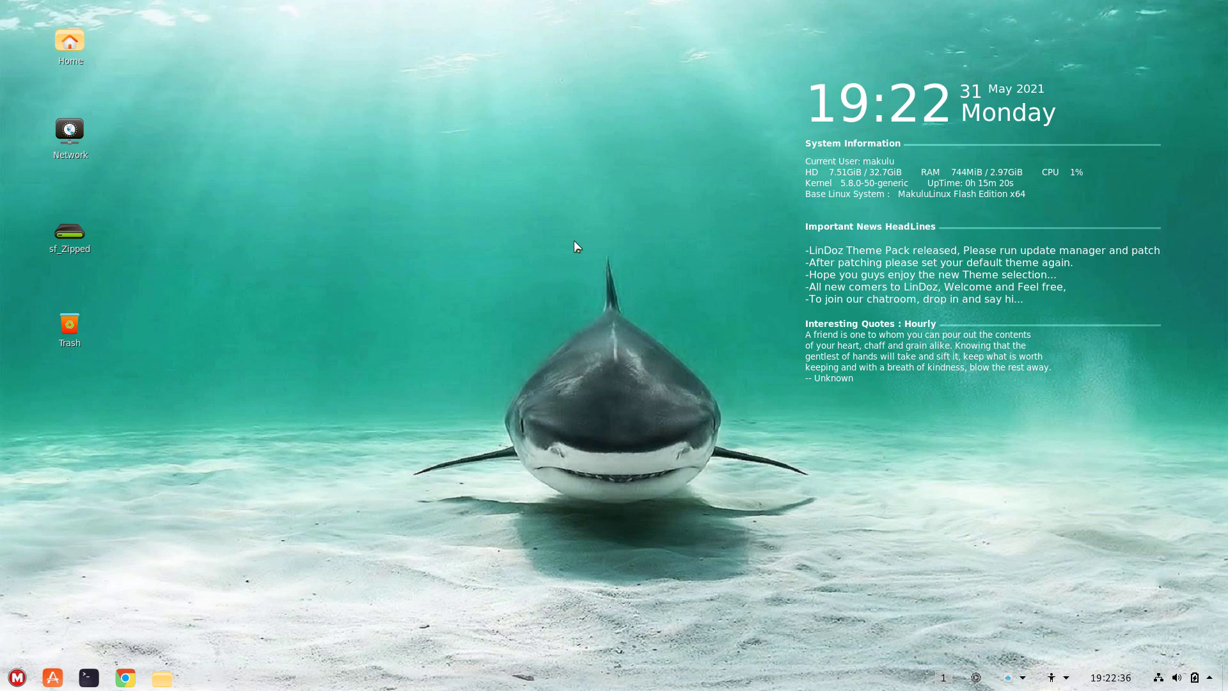
pyautogui.moveTo(376, 495)
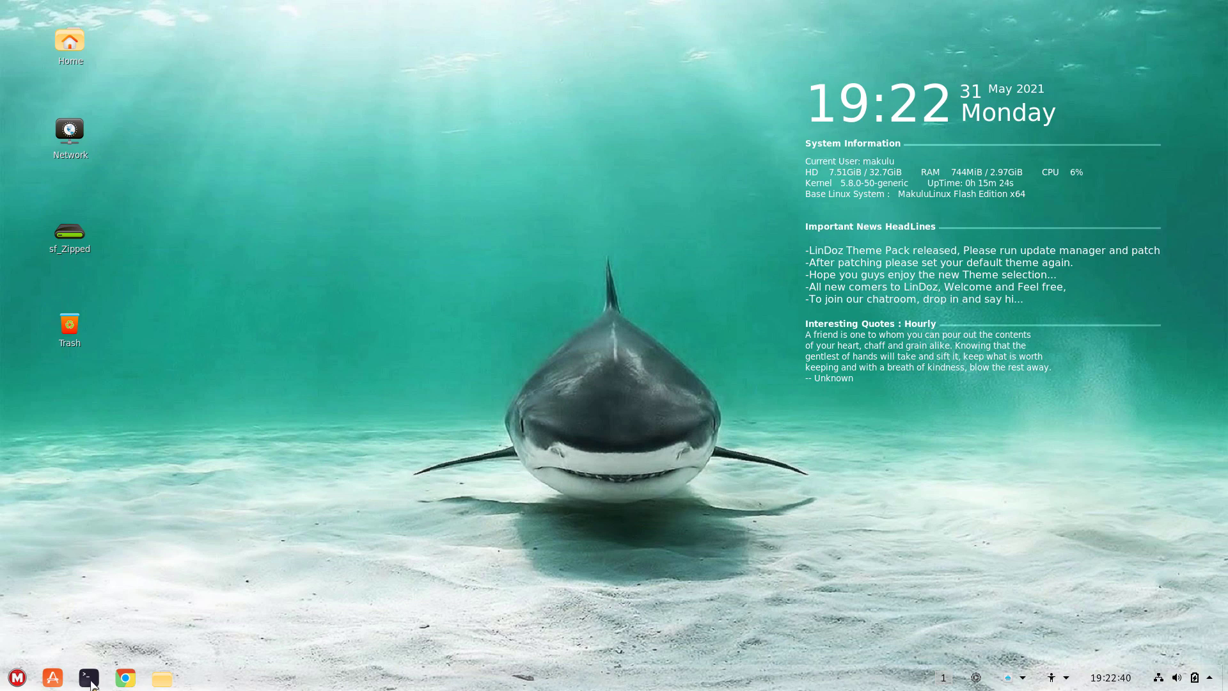
pyautogui.click(88, 678)
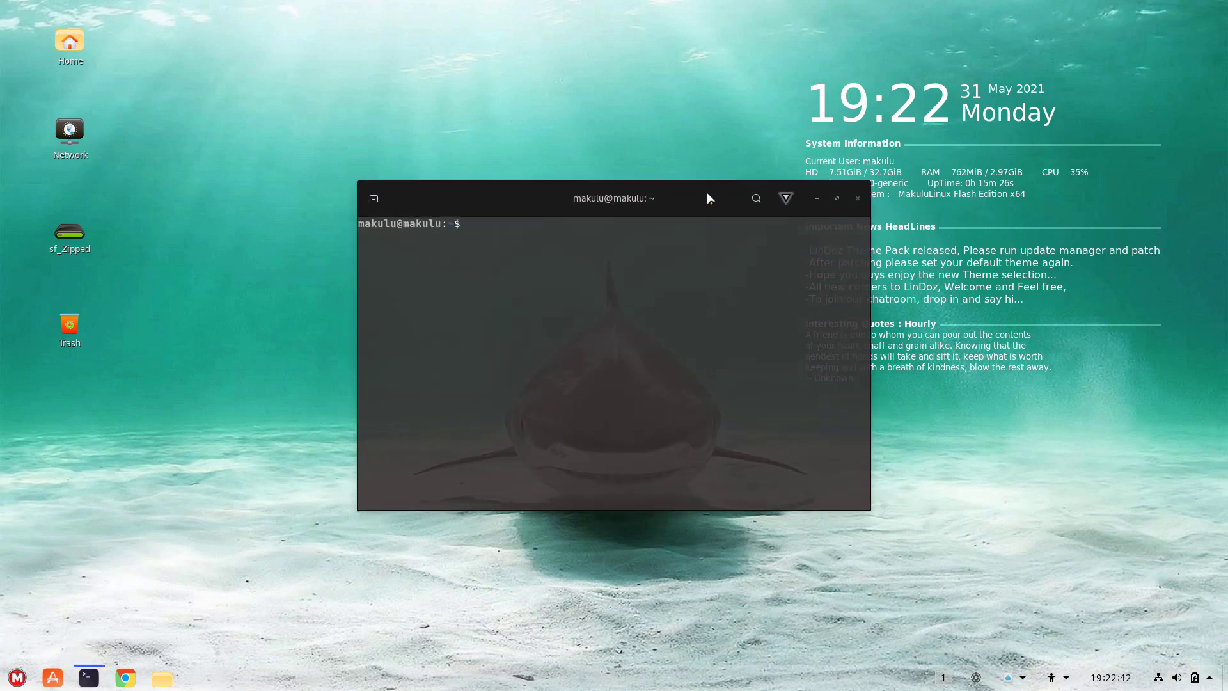
pyautogui.moveTo(614, 198); pyautogui.dragTo(476, 177)
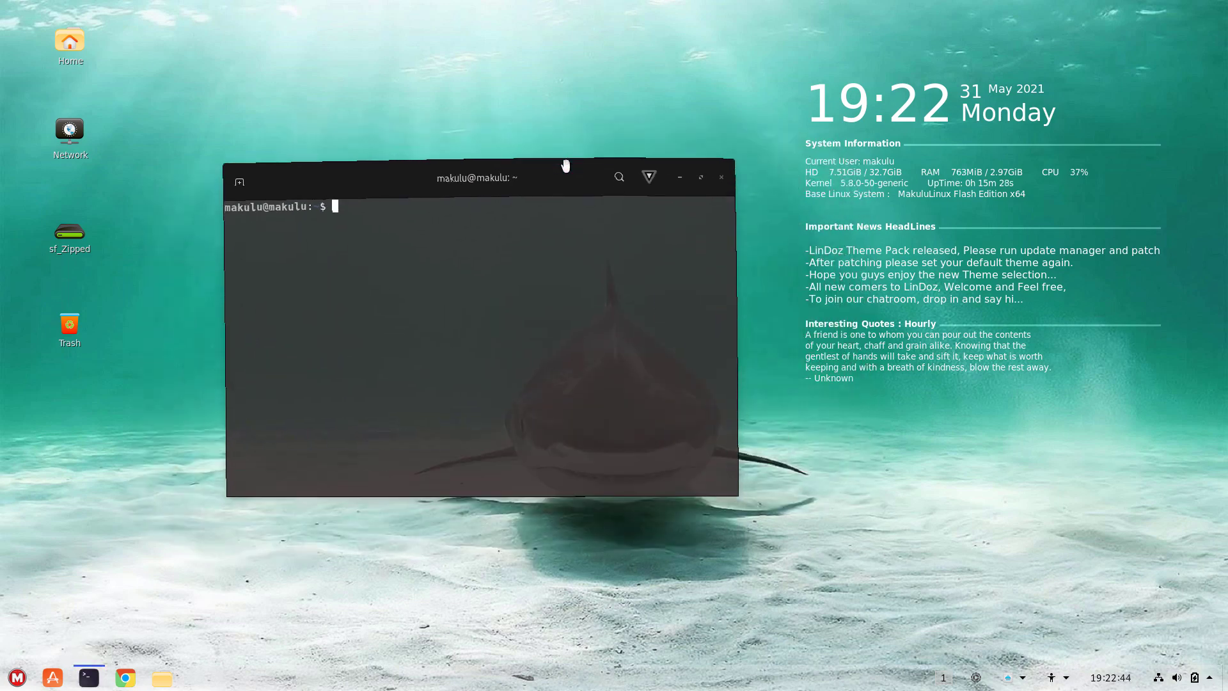
pyautogui.click(720, 177)
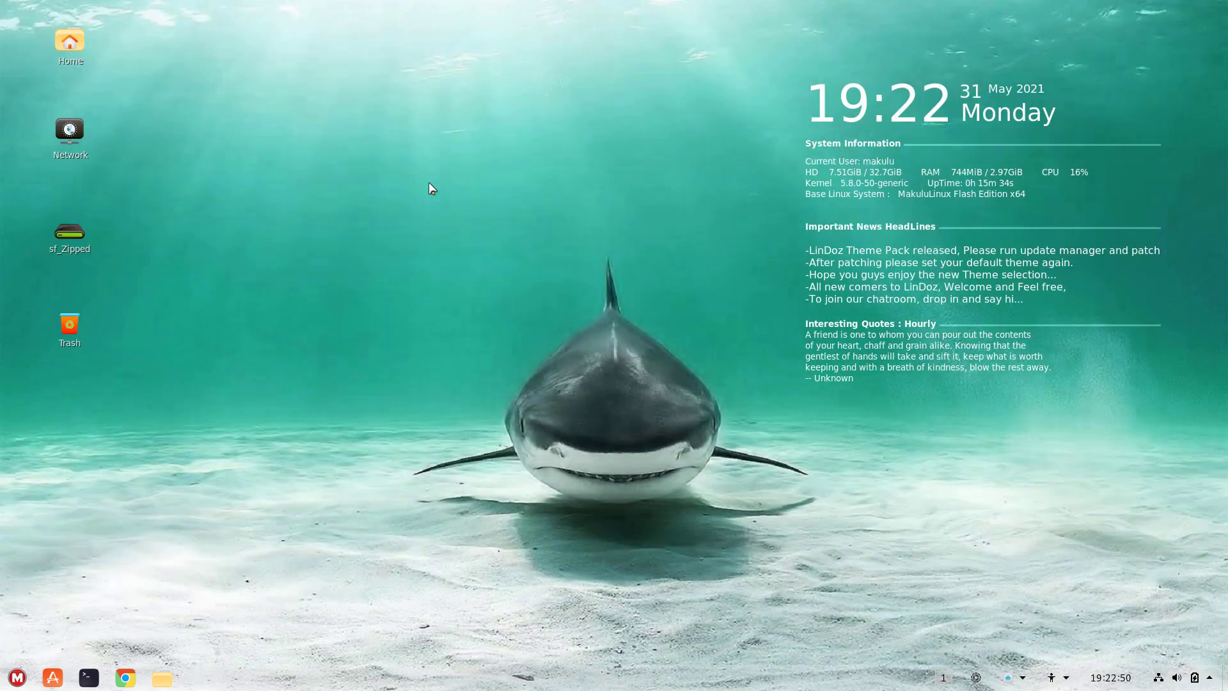
pyautogui.rightClick(430, 188)
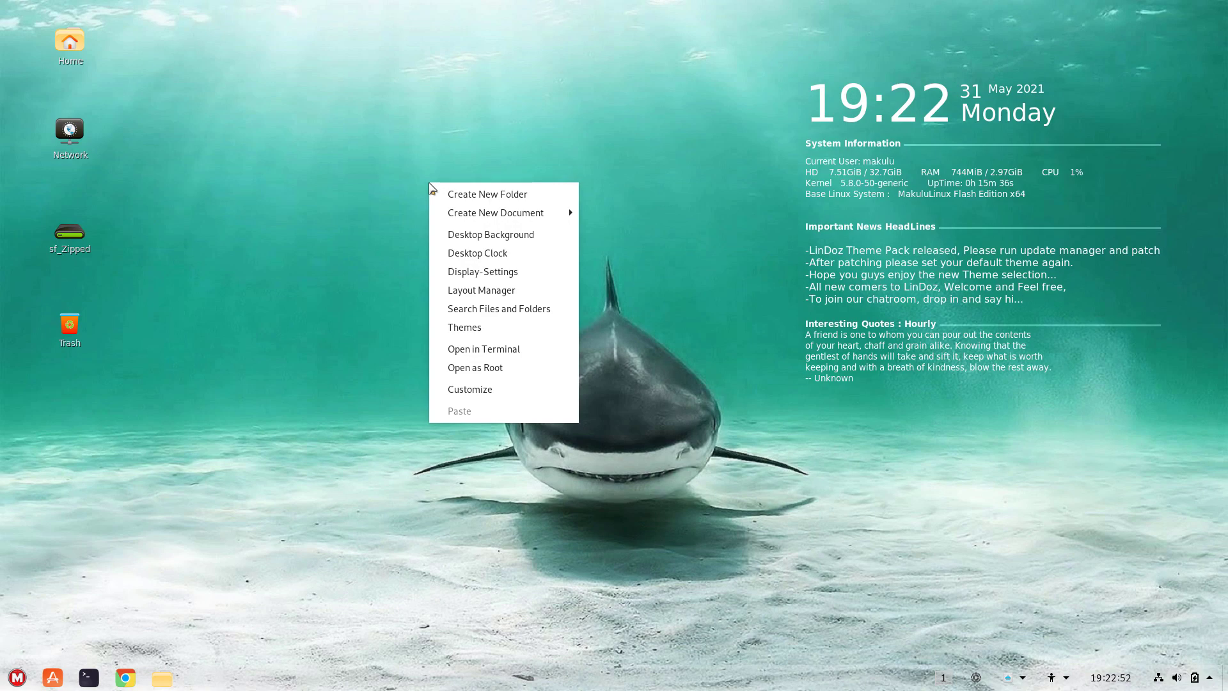
pyautogui.click(491, 234)
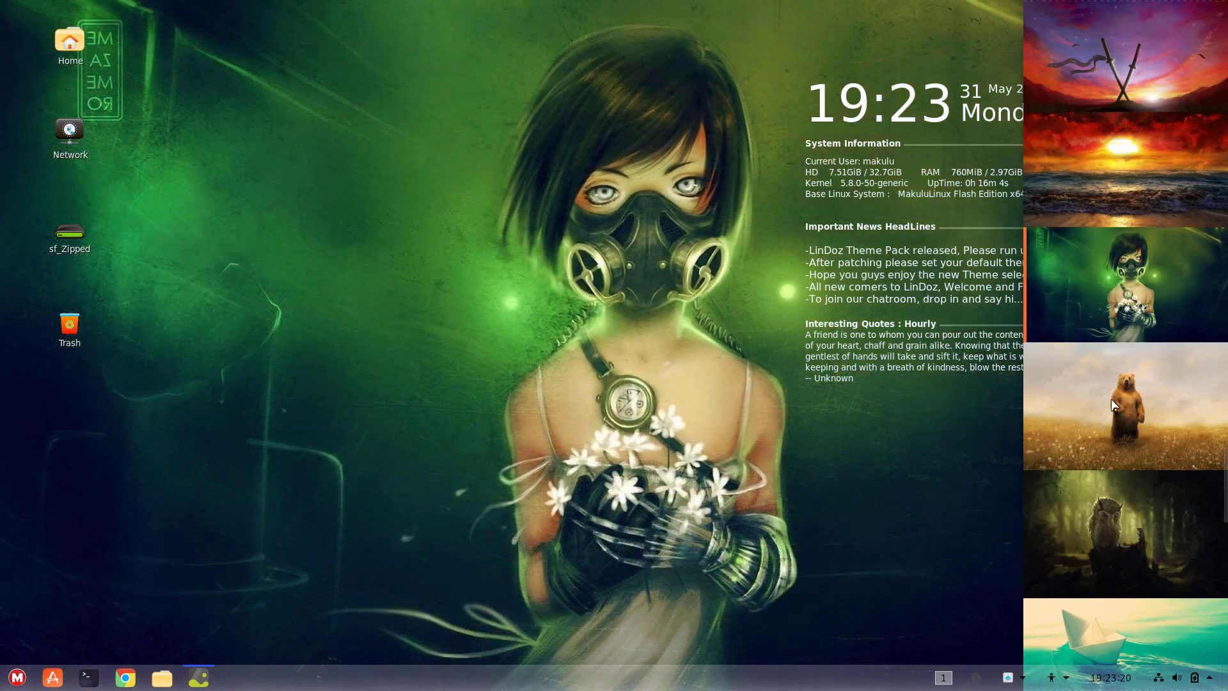
pyautogui.click(1123, 407)
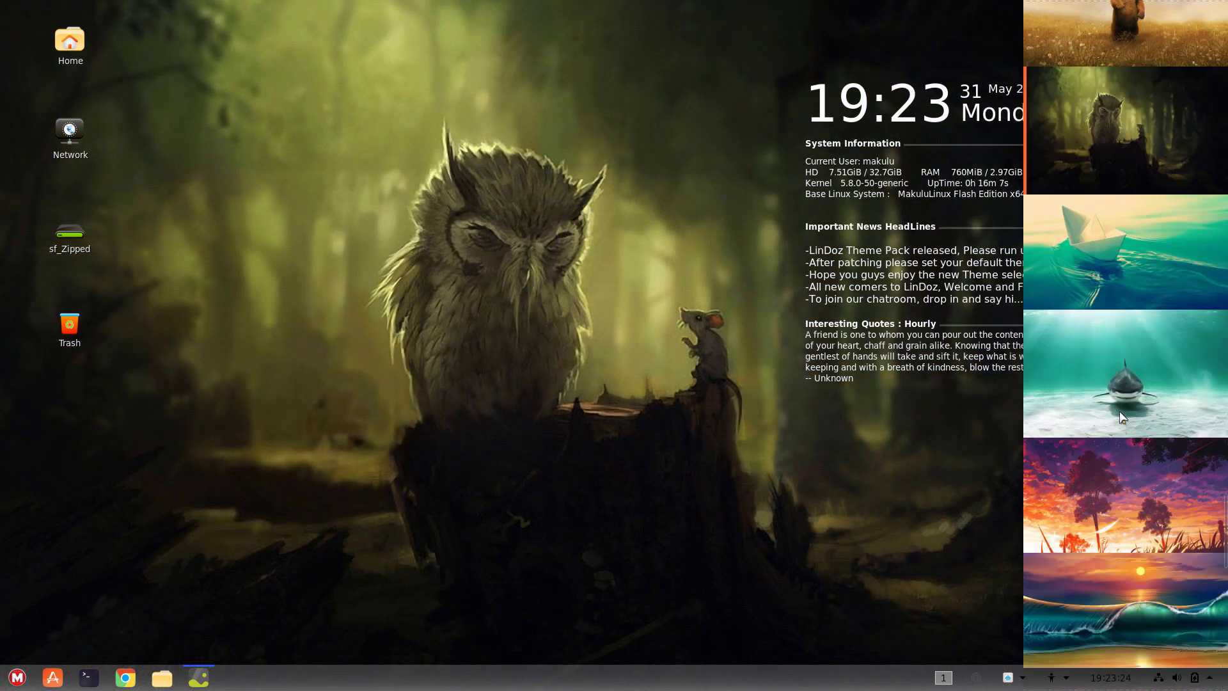
pyautogui.rightClick(1123, 374)
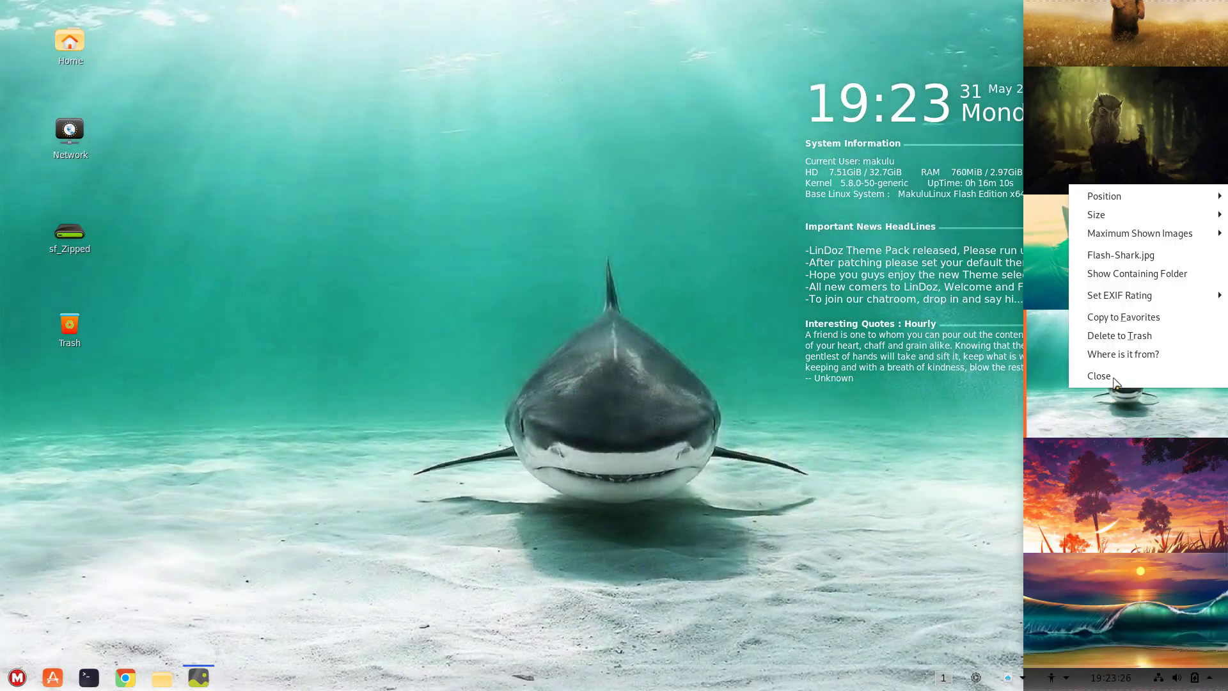
pyautogui.click(1099, 376)
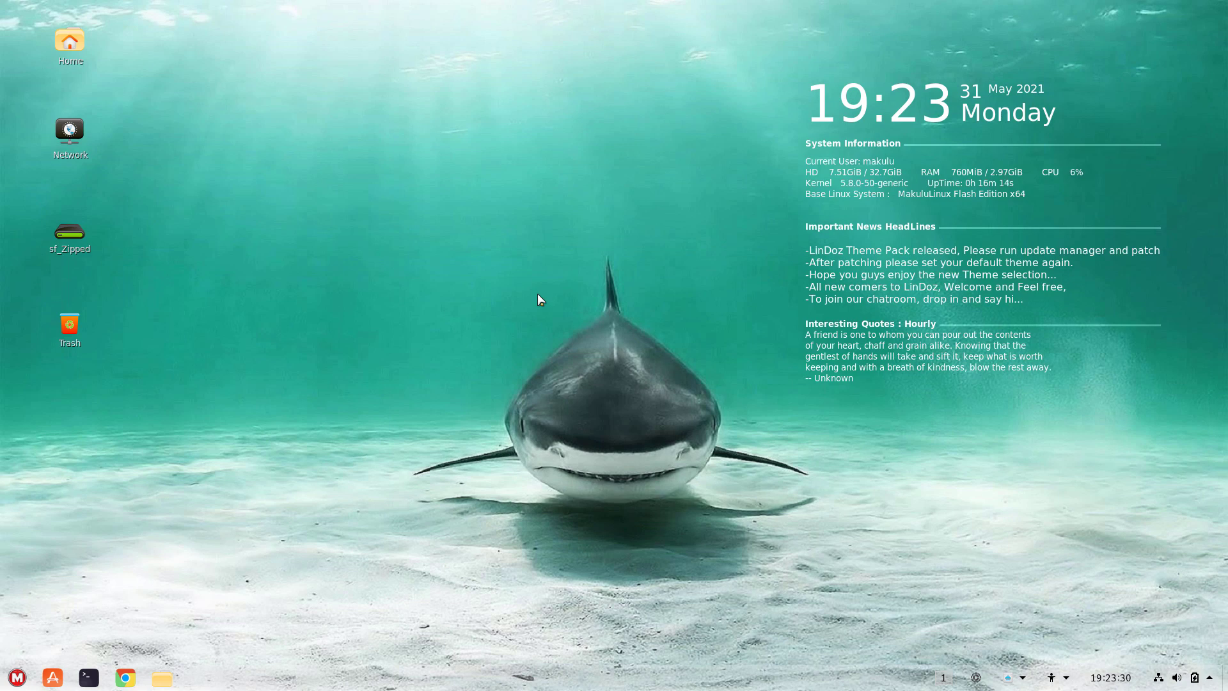
pyautogui.moveTo(351, 233)
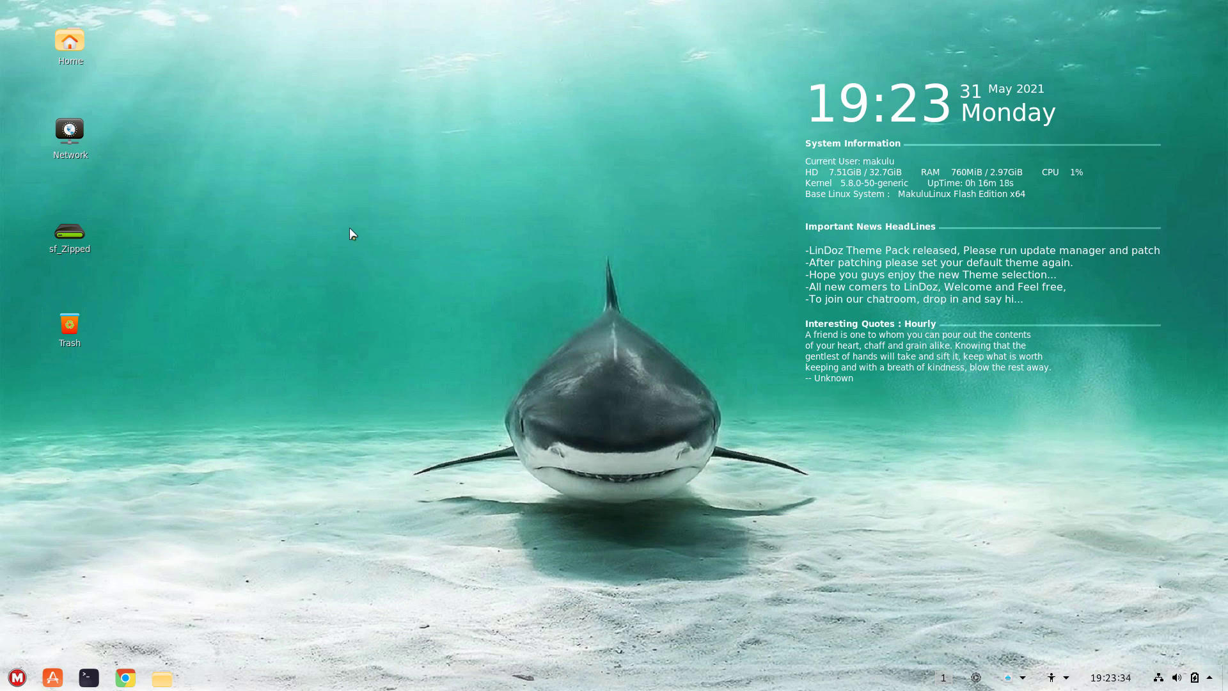